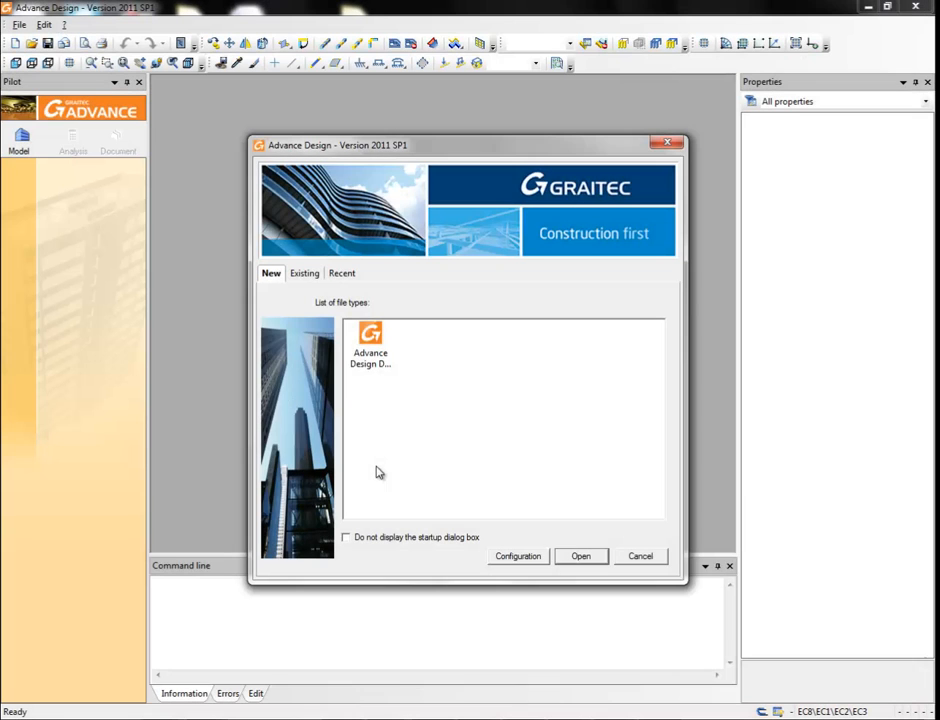
Create a new Advance Design project through the startup wizard with the default material kept.
{"action": "left_click", "coordinate": [580, 556]}
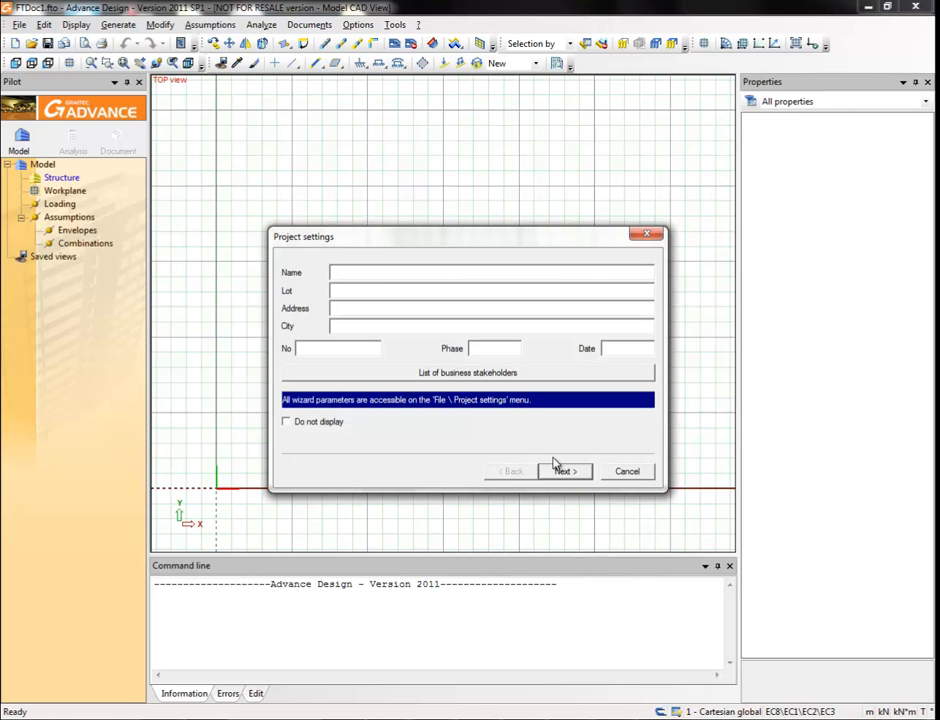
{"action": "left_click", "coordinate": [564, 472]}
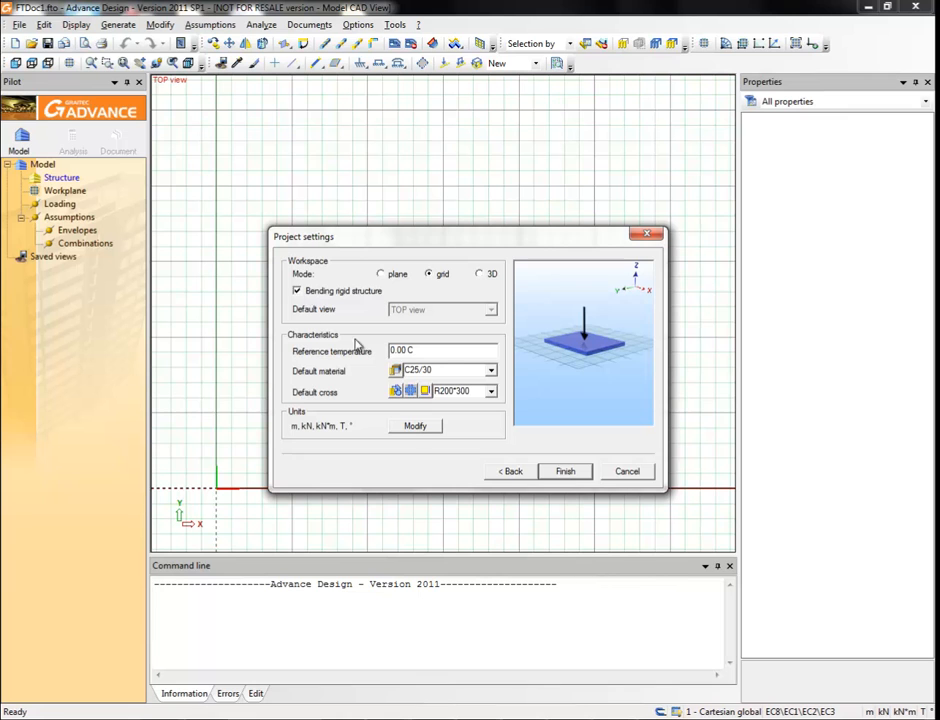
{"action": "left_click", "coordinate": [490, 370]}
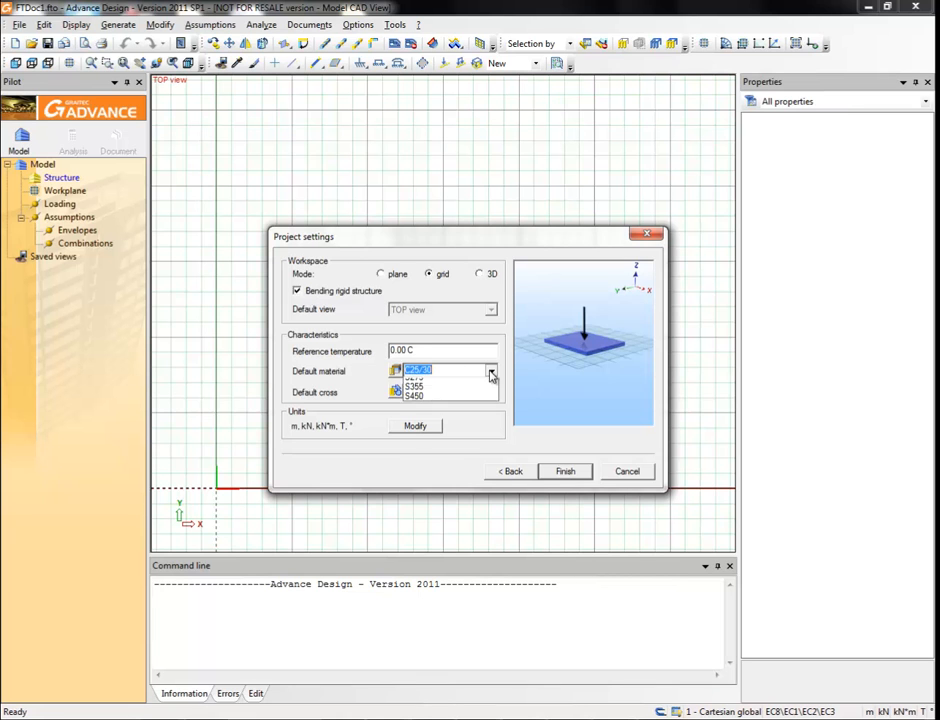
{"action": "left_click", "coordinate": [490, 370]}
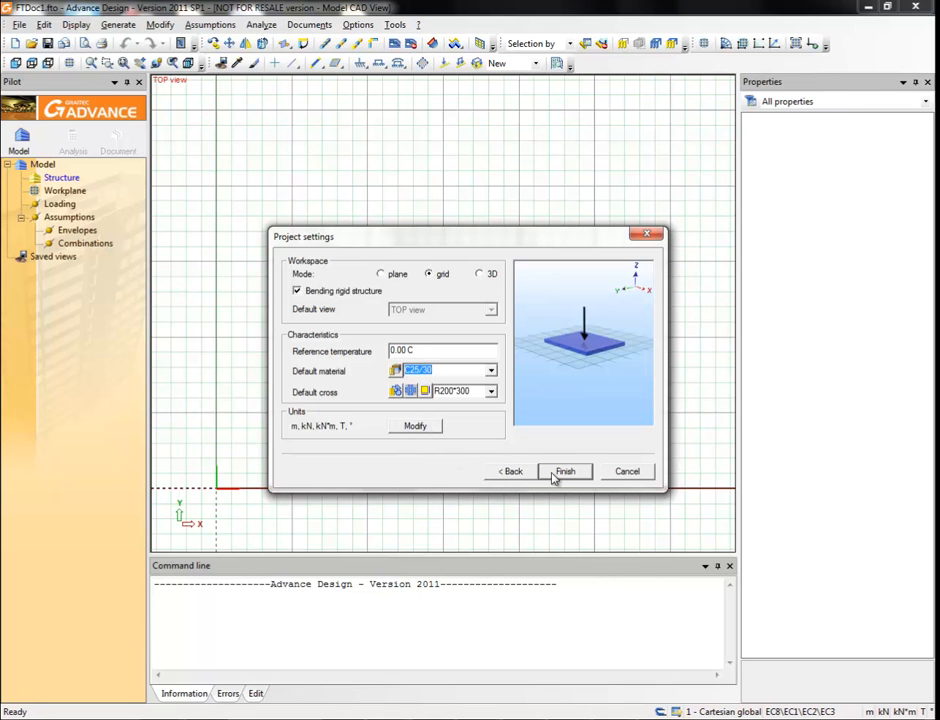
{"action": "left_click", "coordinate": [564, 472]}
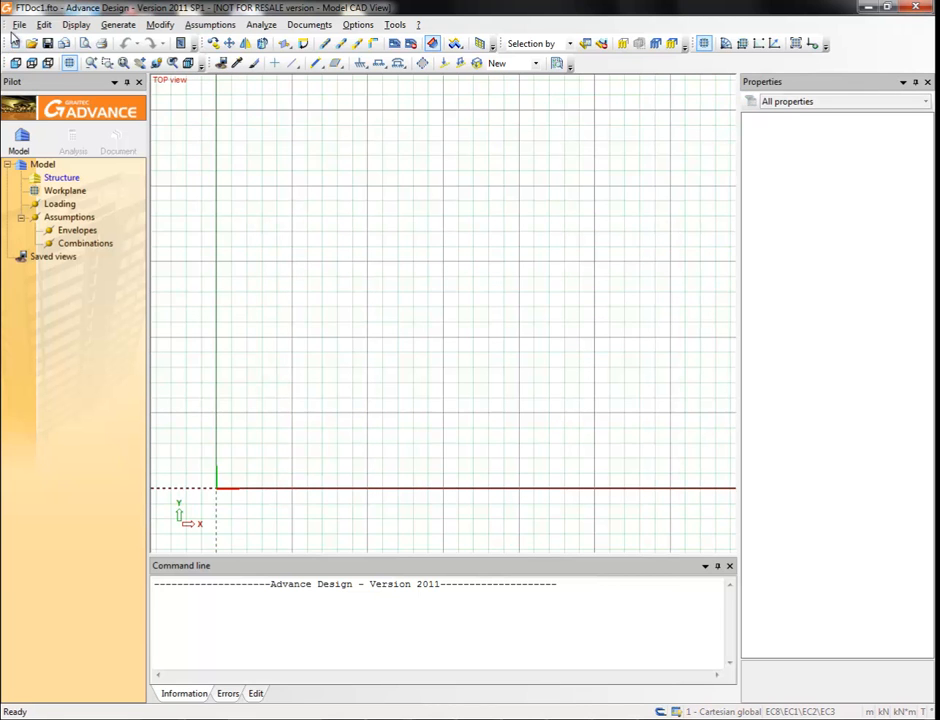
Save the project as 'Concrete slab' via File > Save as.
{"action": "left_click", "coordinate": [18, 24]}
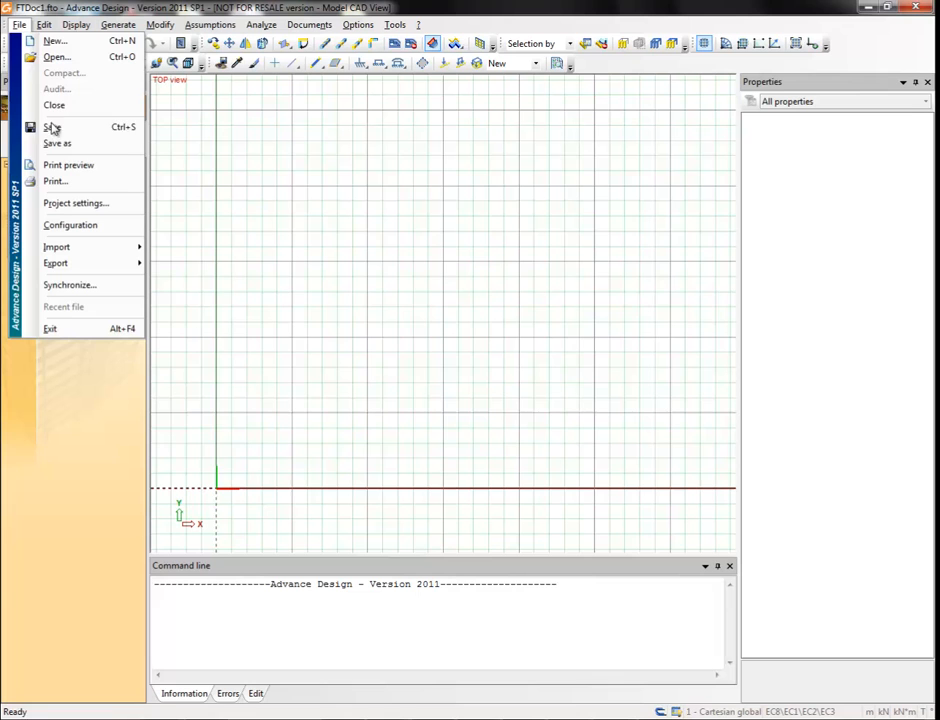
{"action": "left_click", "coordinate": [56, 144]}
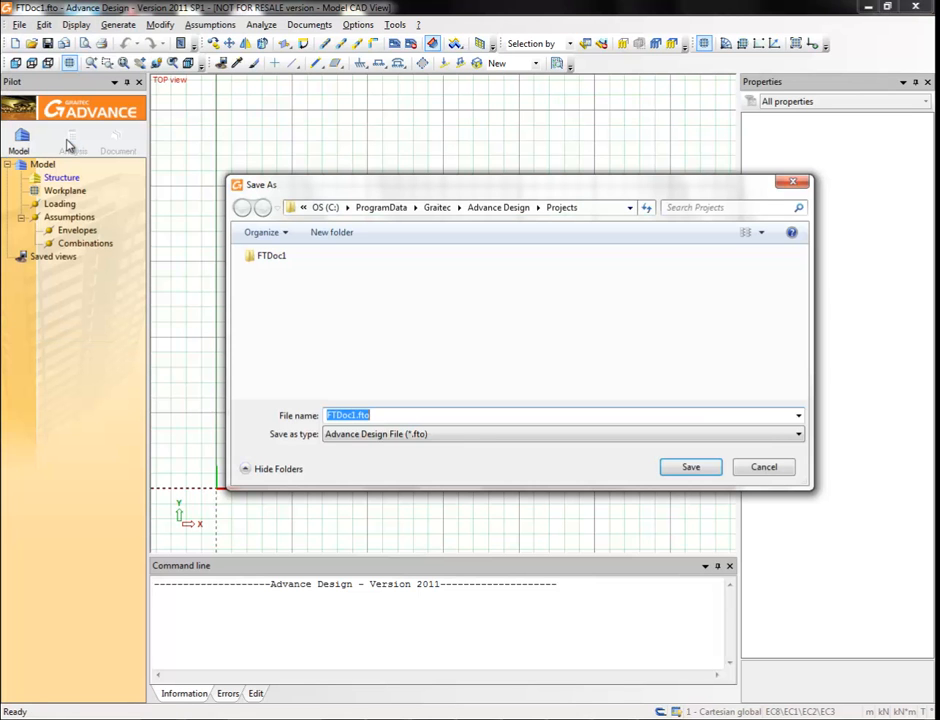
{"action": "type", "text": "Concrete slab"}
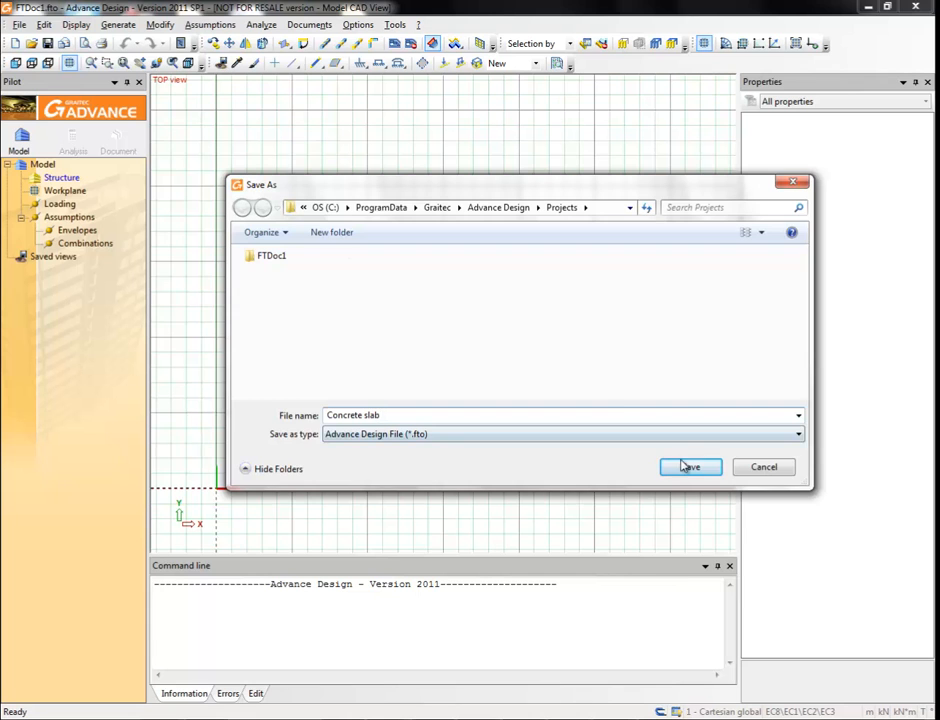
{"action": "left_click", "coordinate": [690, 468]}
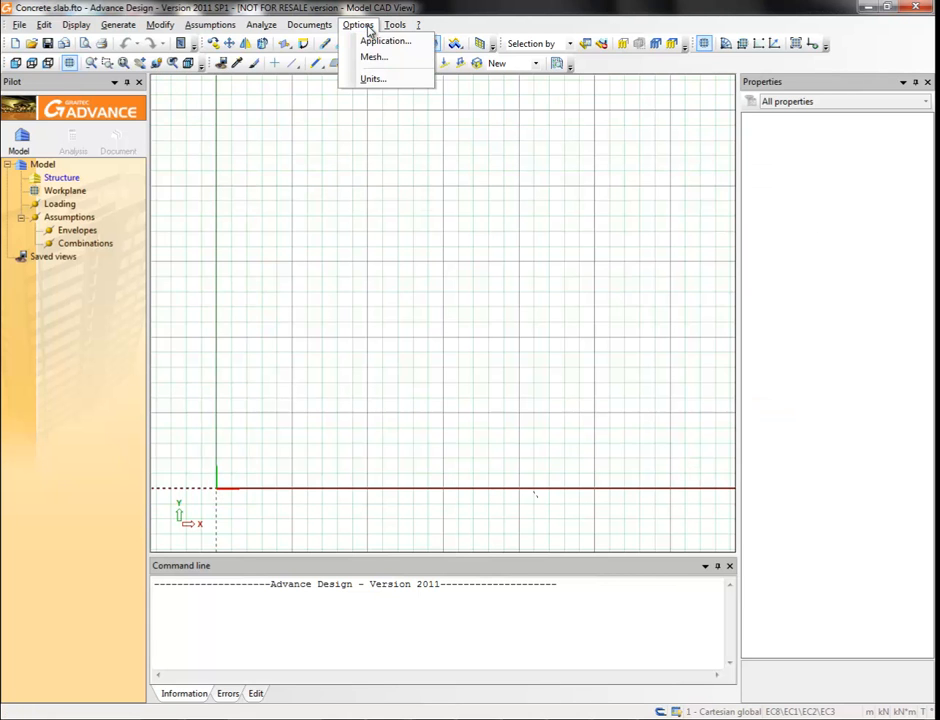
Change the mesh type in Options > Mesh from Delaunay to Grid.
{"action": "left_click", "coordinate": [374, 56]}
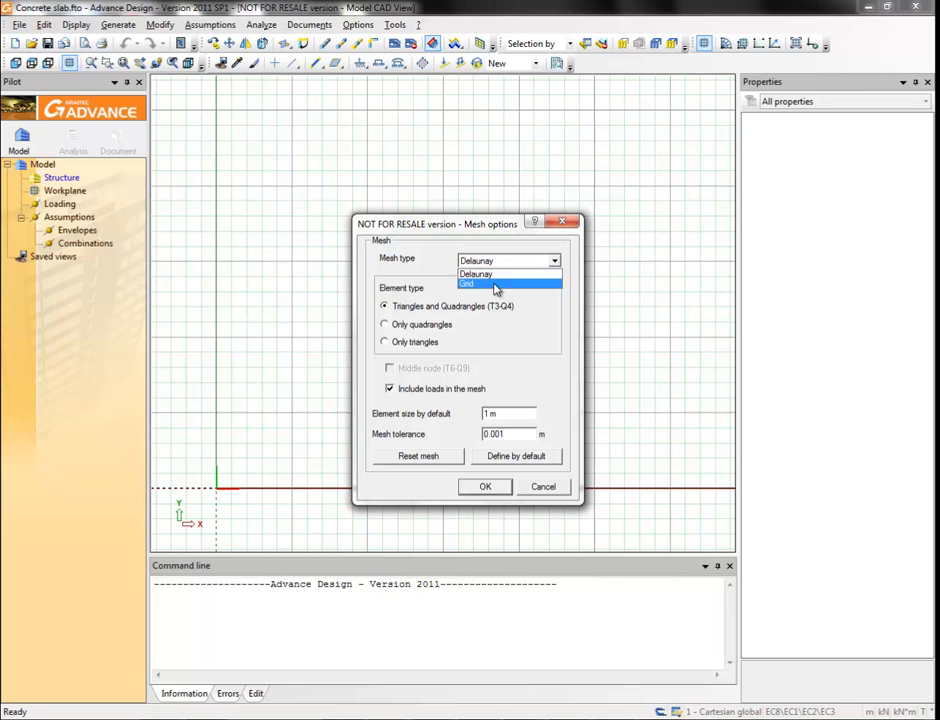
{"action": "left_click", "coordinate": [466, 284]}
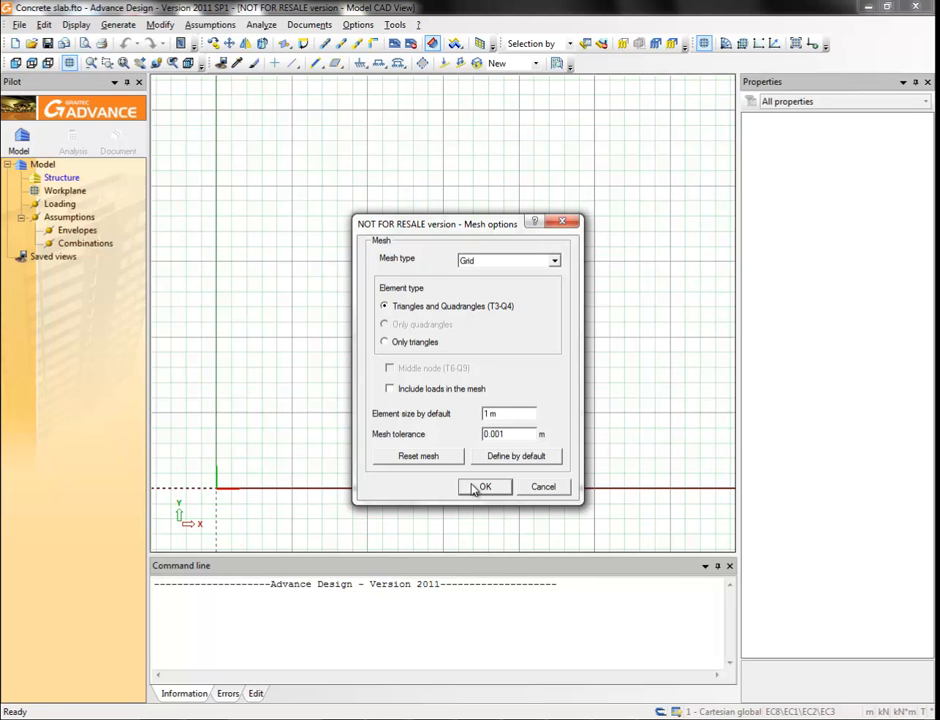
{"action": "left_click", "coordinate": [484, 488]}
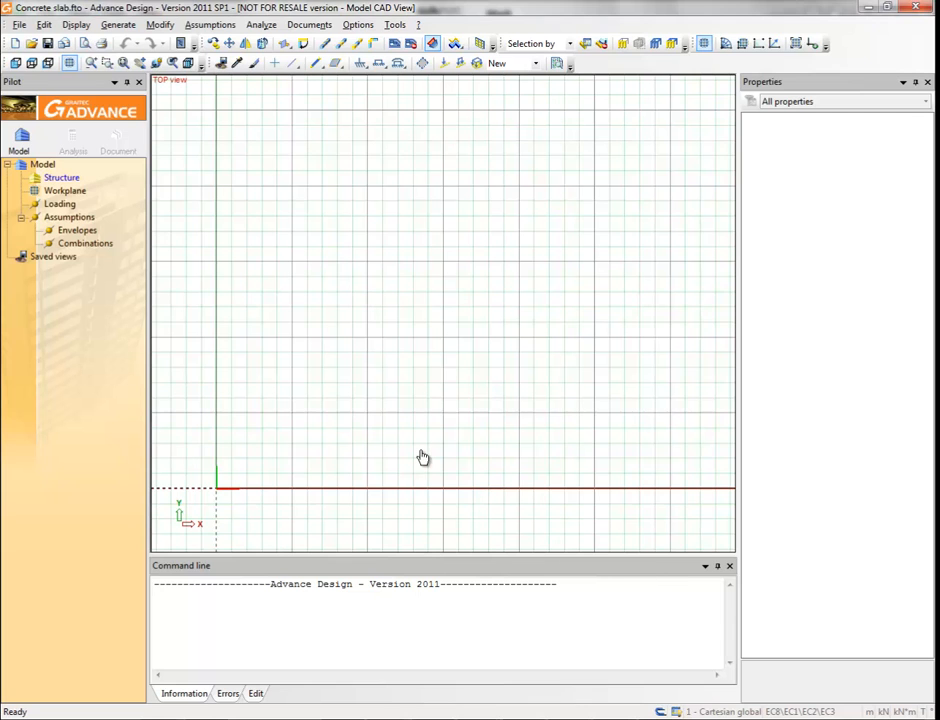
Start a planar element keeping C25/30 concrete and 200 mm thickness in its properties.
{"action": "right_click", "coordinate": [60, 176]}
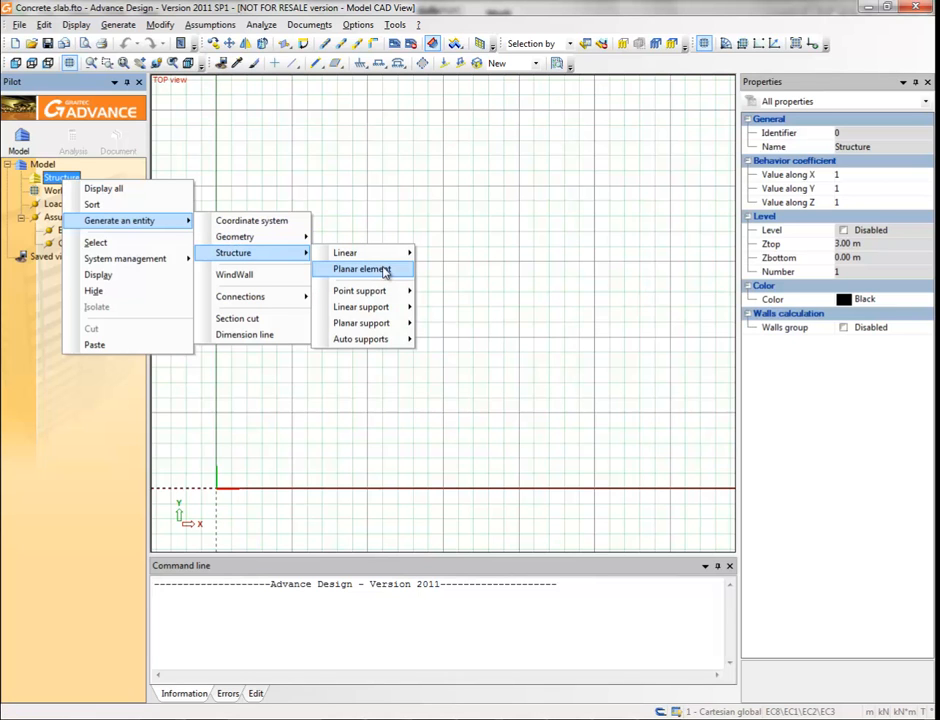
{"action": "left_click", "coordinate": [362, 268]}
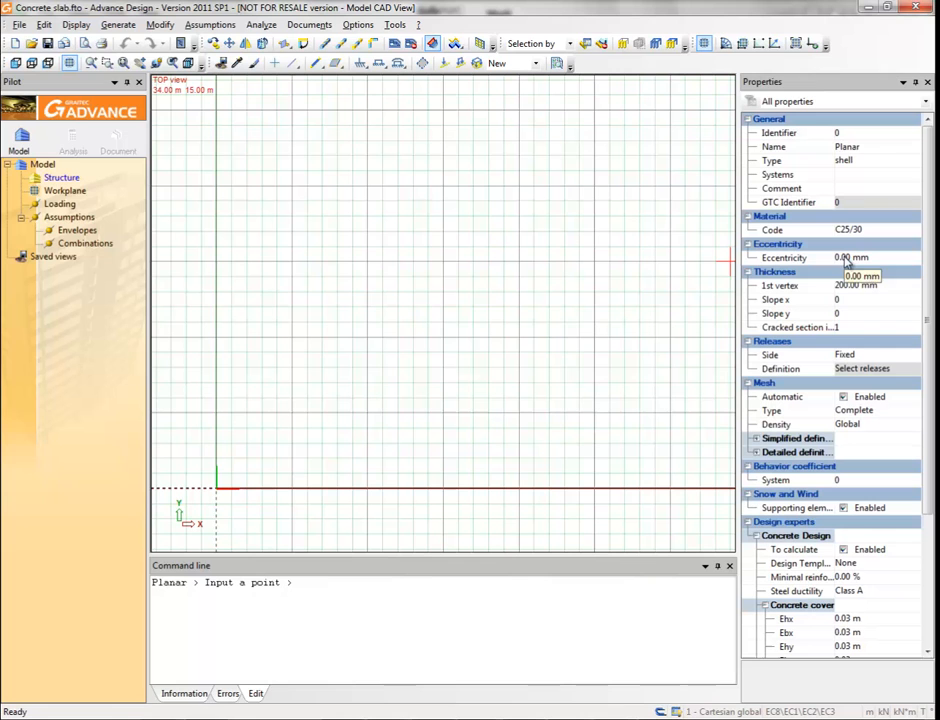
{"action": "left_click", "coordinate": [870, 160]}
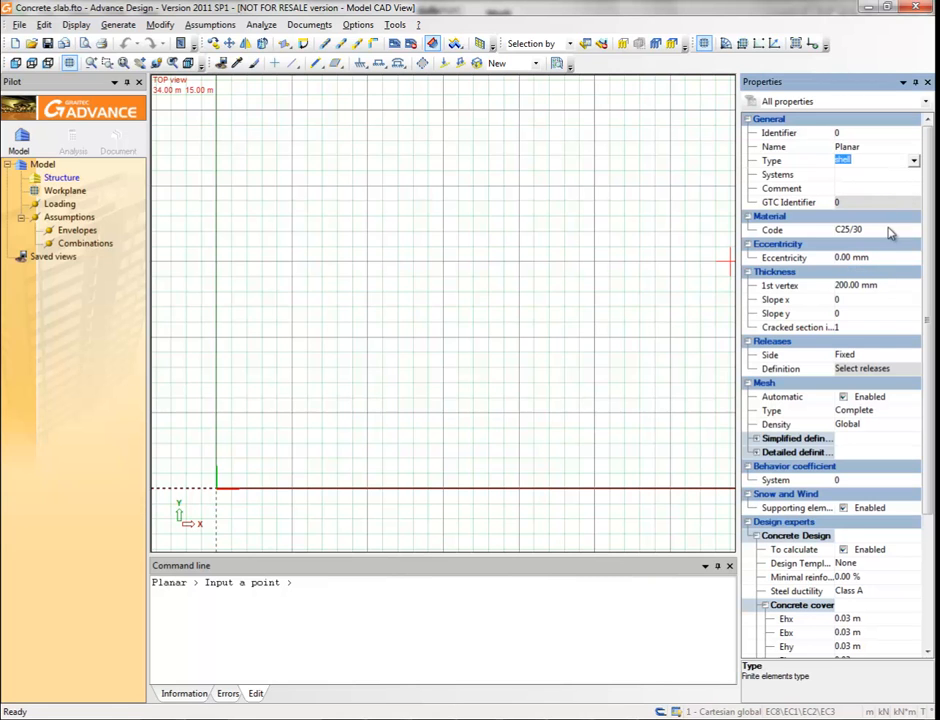
{"action": "left_click", "coordinate": [910, 230]}
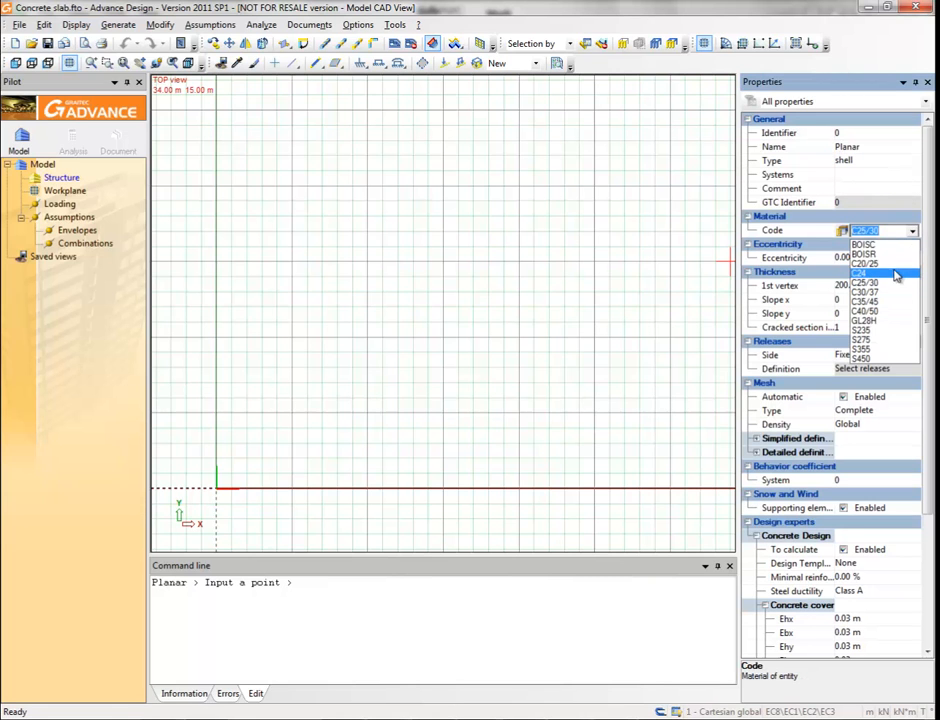
{"action": "left_click", "coordinate": [864, 276]}
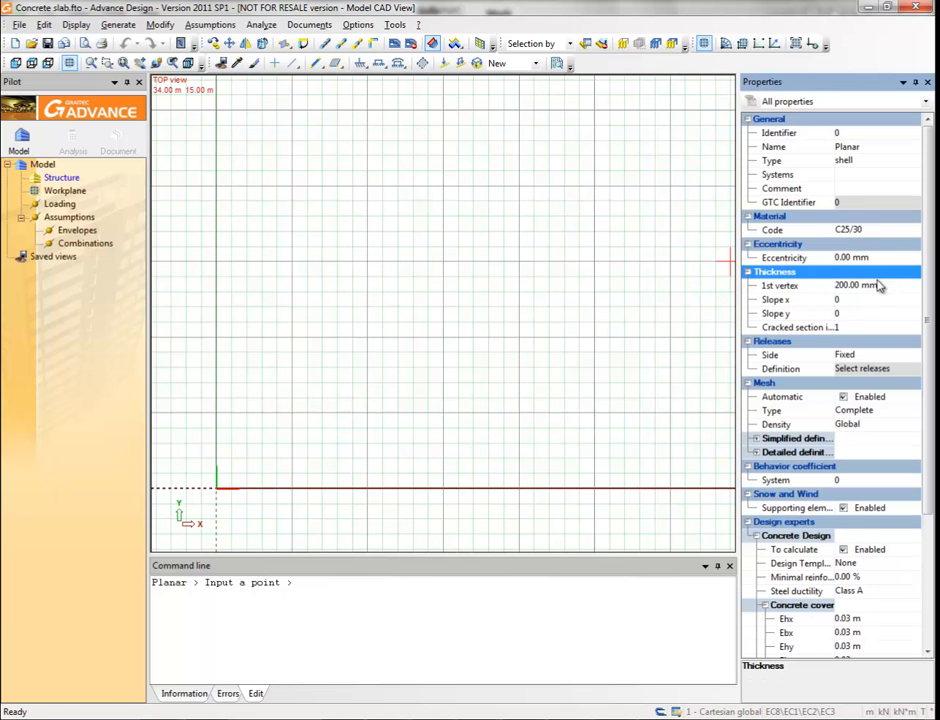
{"action": "left_click", "coordinate": [850, 284]}
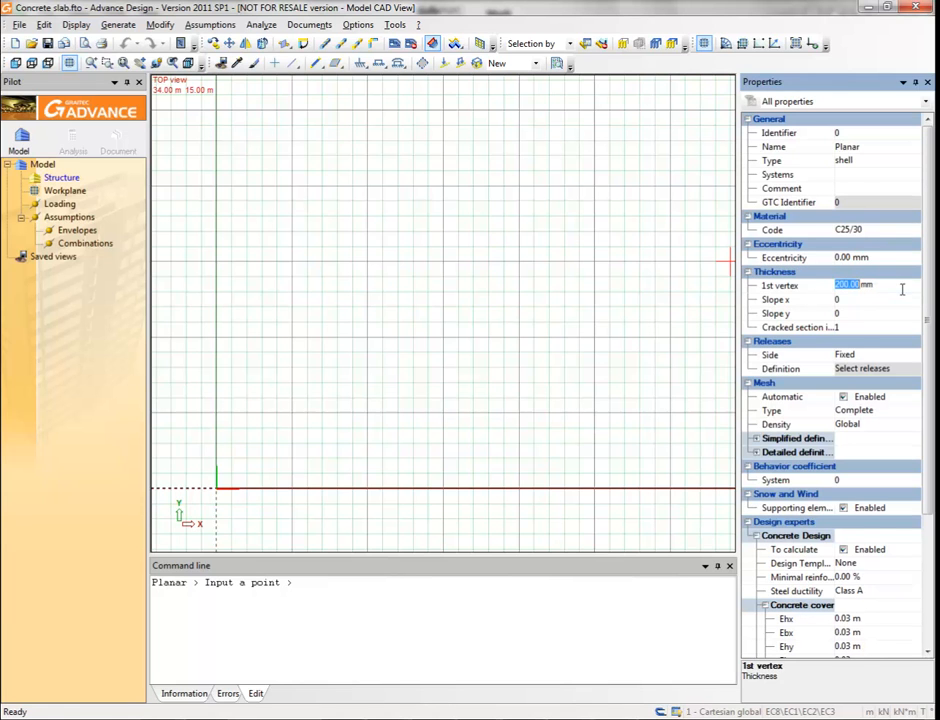
{"action": "left_click", "coordinate": [860, 300]}
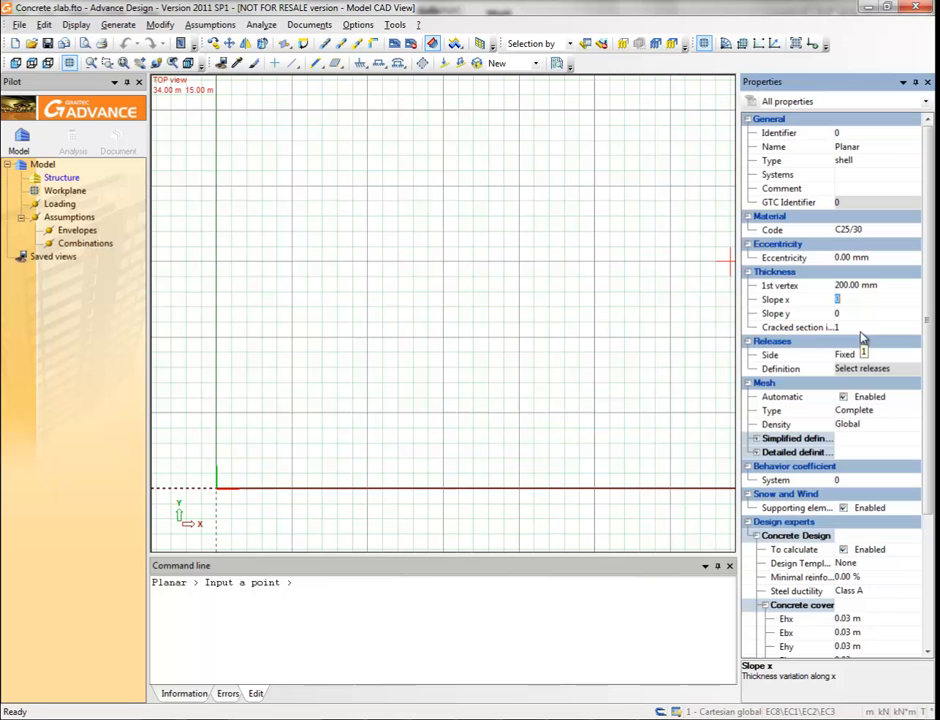
{"action": "mouse_move", "coordinate": [840, 412]}
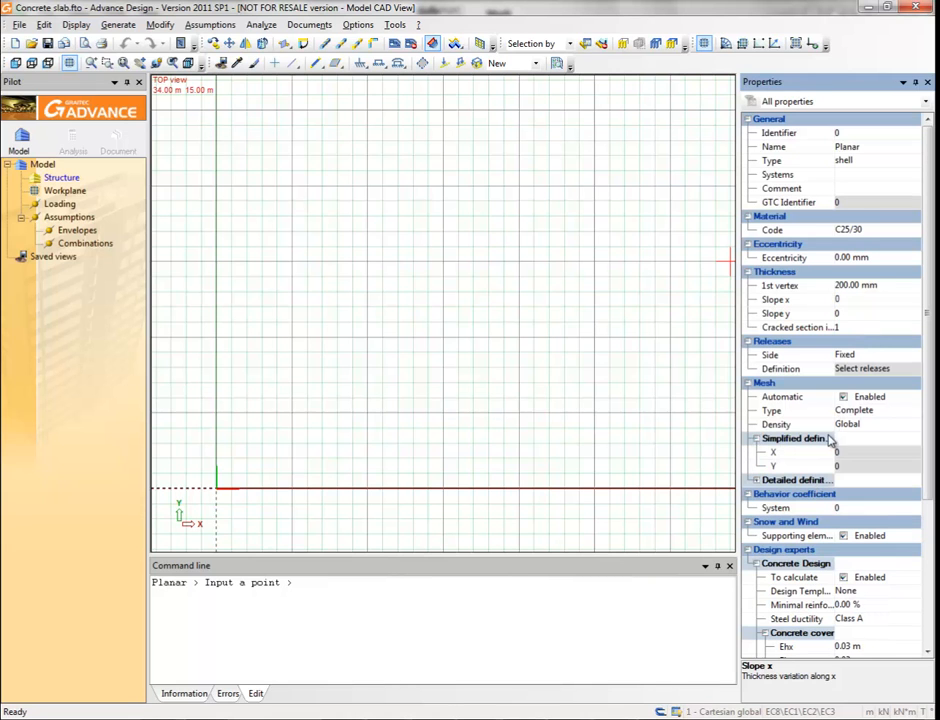
Set the planar element's mesh density to Simplified with 15 by 15 divisions.
{"action": "left_click", "coordinate": [912, 424]}
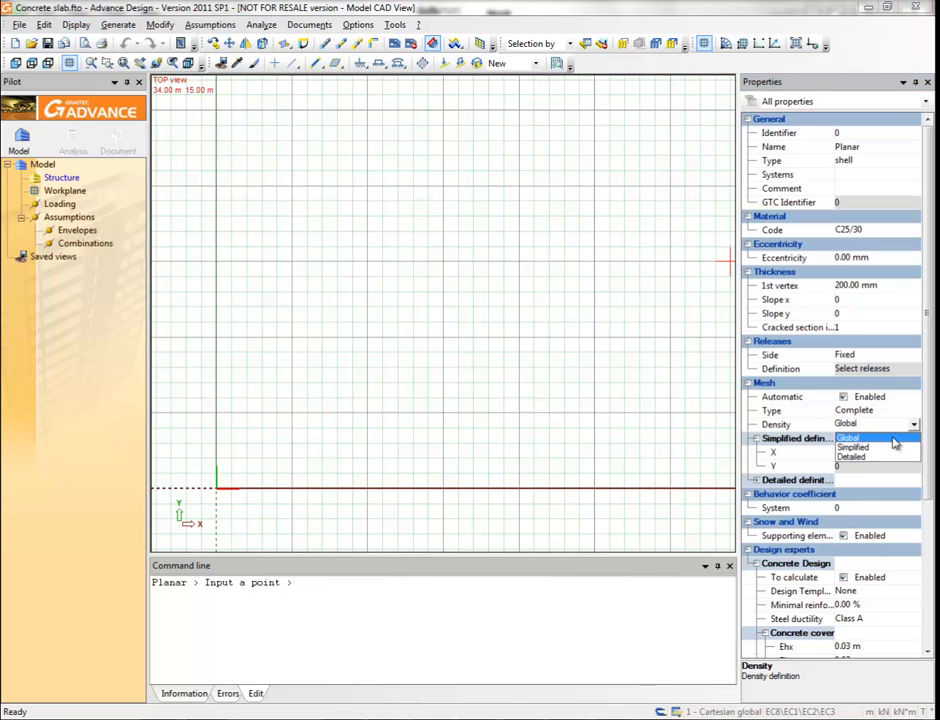
{"action": "left_click", "coordinate": [852, 448]}
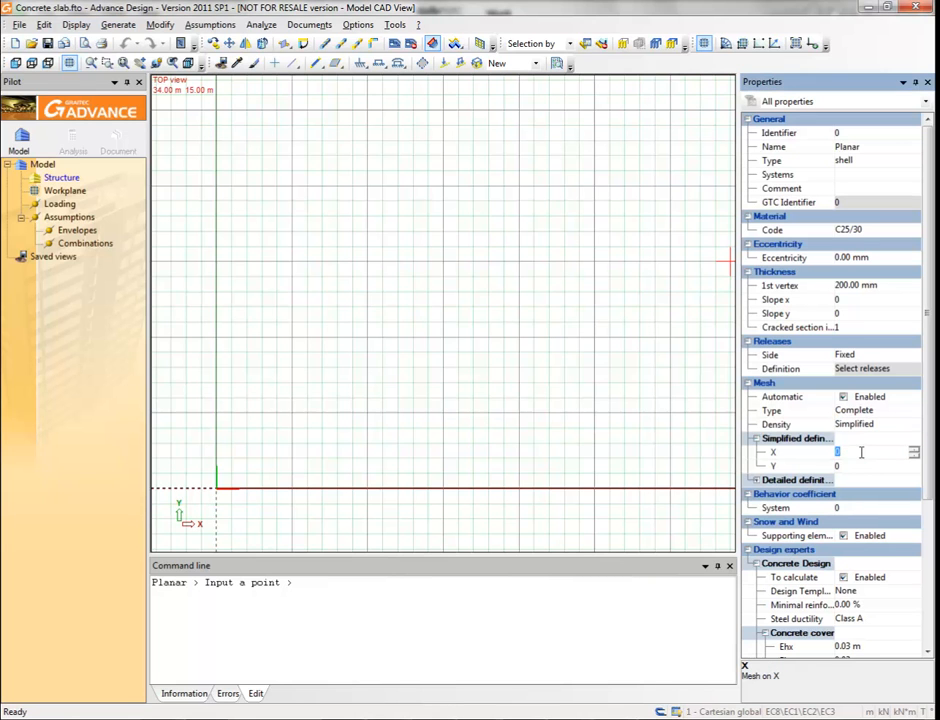
{"action": "type", "text": "15"}
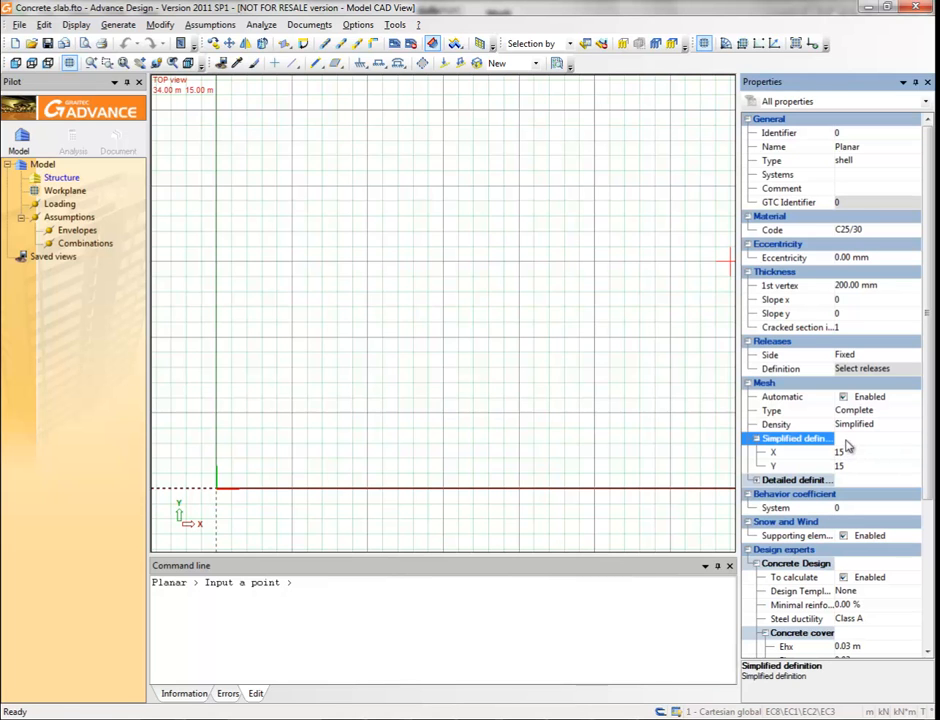
{"action": "mouse_move", "coordinate": [222, 482]}
{"action": "type", "text": "5 5"}
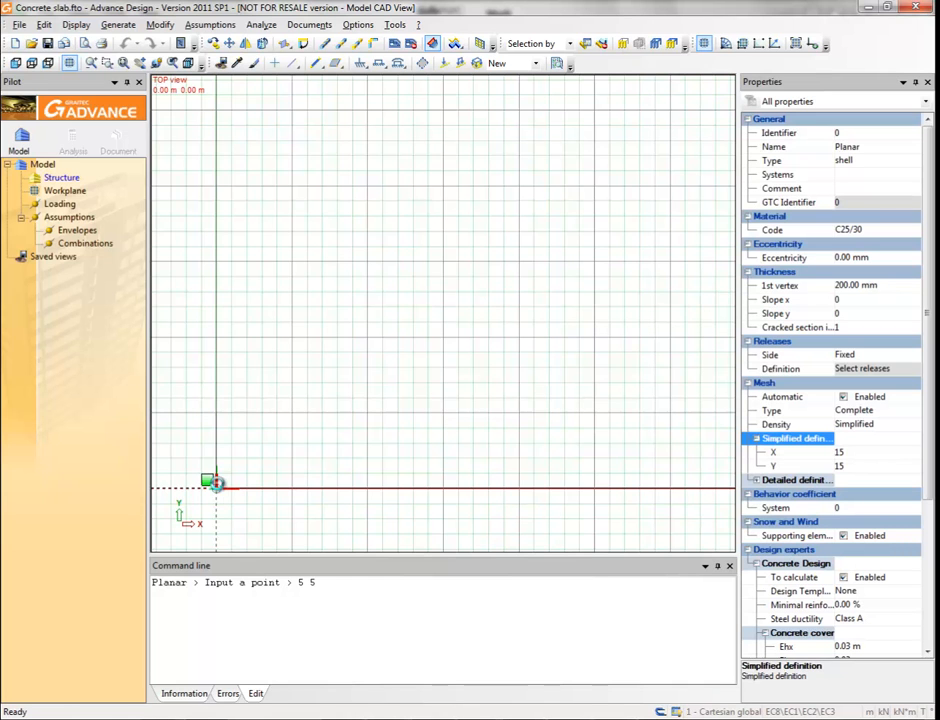
Place a corner point of the square slab in the top view.
{"action": "left_click", "coordinate": [218, 486]}
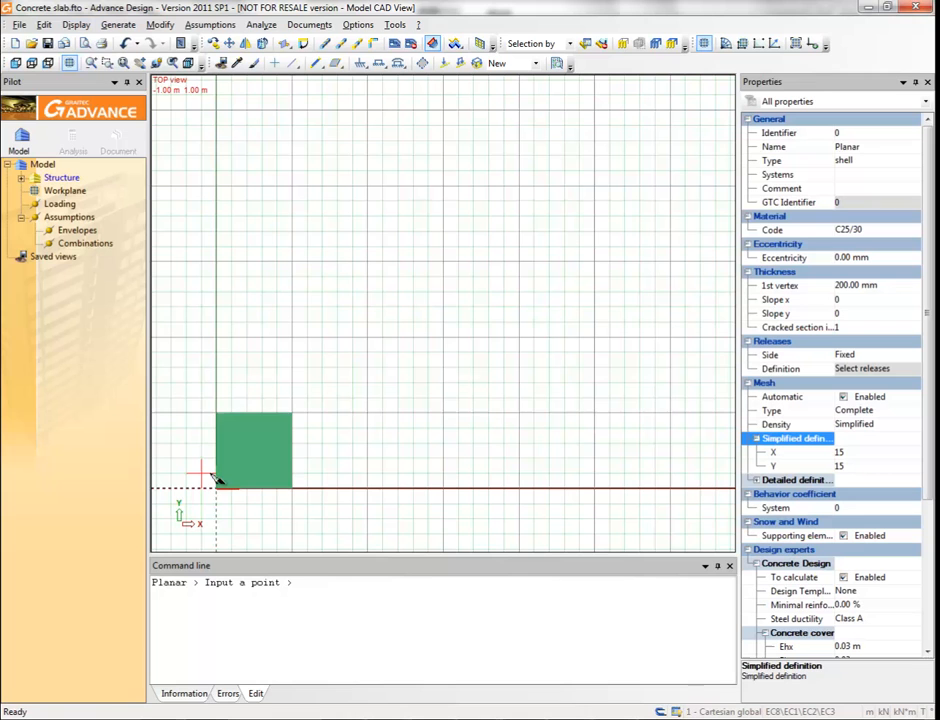
Start a rigid linear support with its restraints type set to fixed.
{"action": "left_click", "coordinate": [378, 62]}
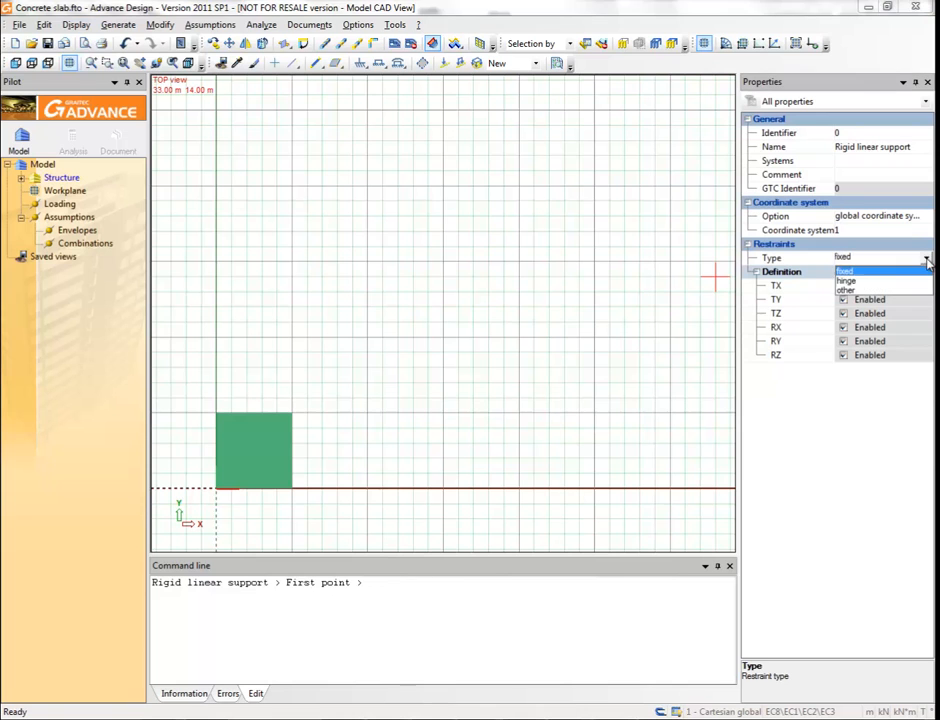
{"action": "left_click", "coordinate": [848, 280]}
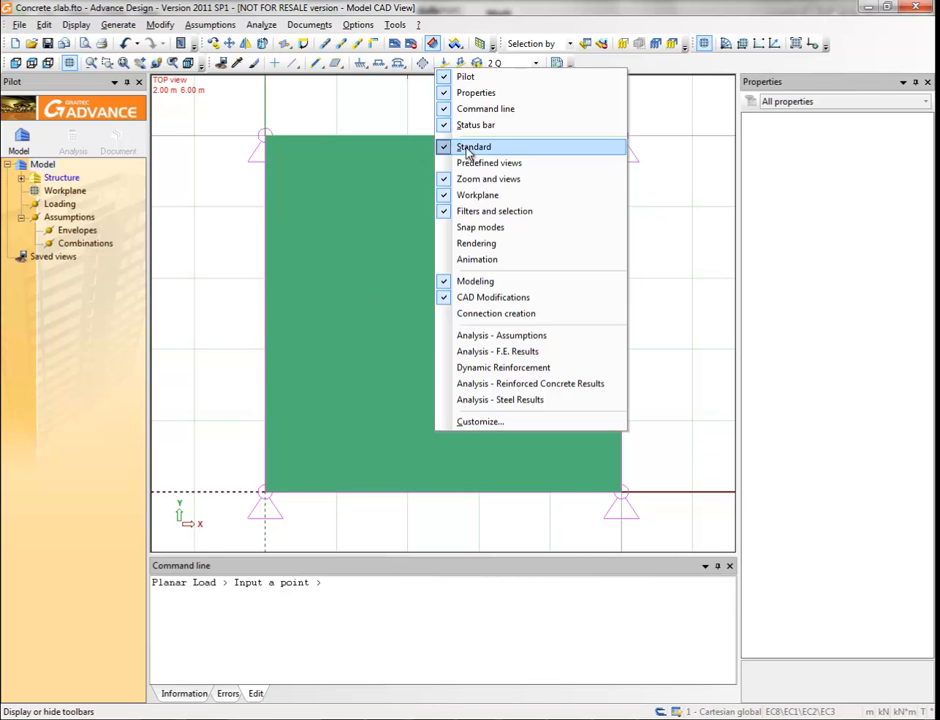
Enable the predefined views toolbar and show the slab in 3D axonometric view.
{"action": "left_click", "coordinate": [488, 162]}
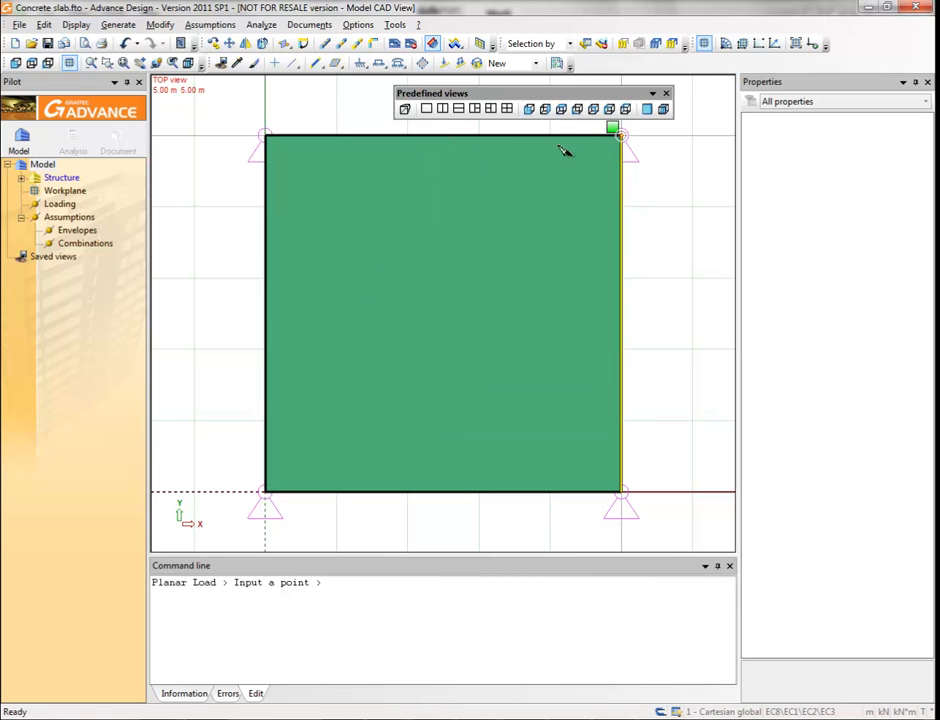
{"action": "left_click", "coordinate": [608, 108]}
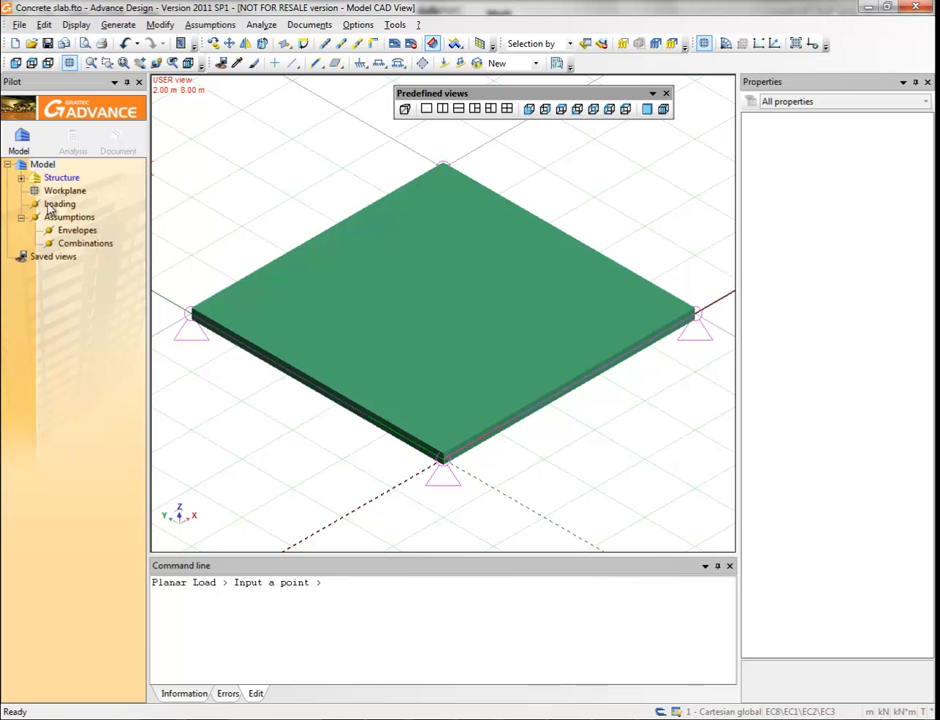
Create the dead load case 1-G and live load case 2-Q under Loading.
{"action": "right_click", "coordinate": [60, 204]}
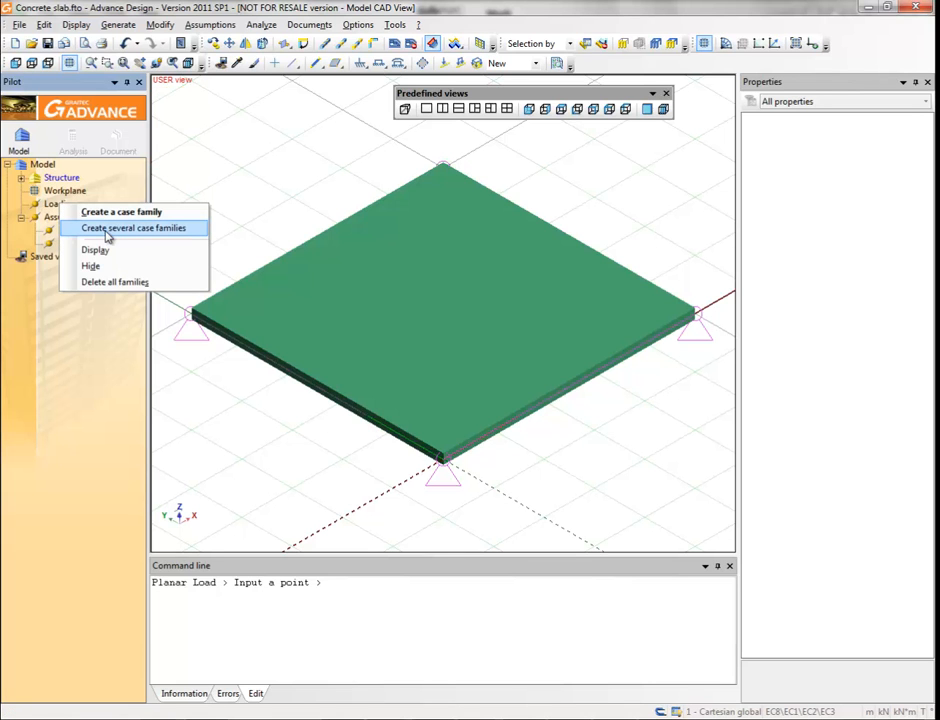
{"action": "left_click", "coordinate": [134, 228]}
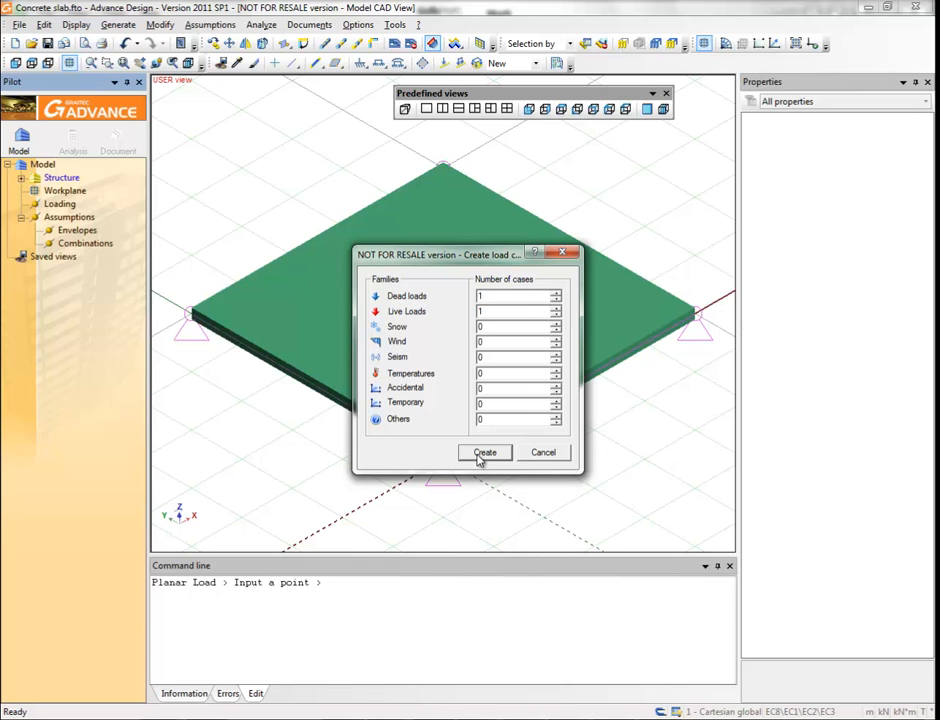
{"action": "left_click", "coordinate": [484, 452]}
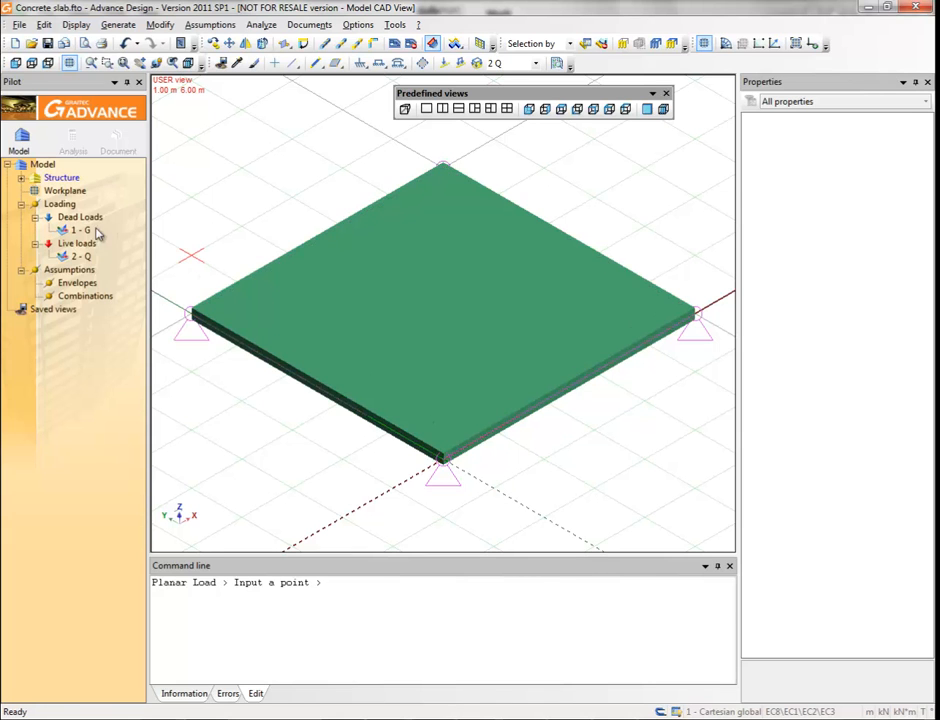
Apply a planar load with a vertical FZ component to the selected slab.
{"action": "left_click", "coordinate": [80, 230]}
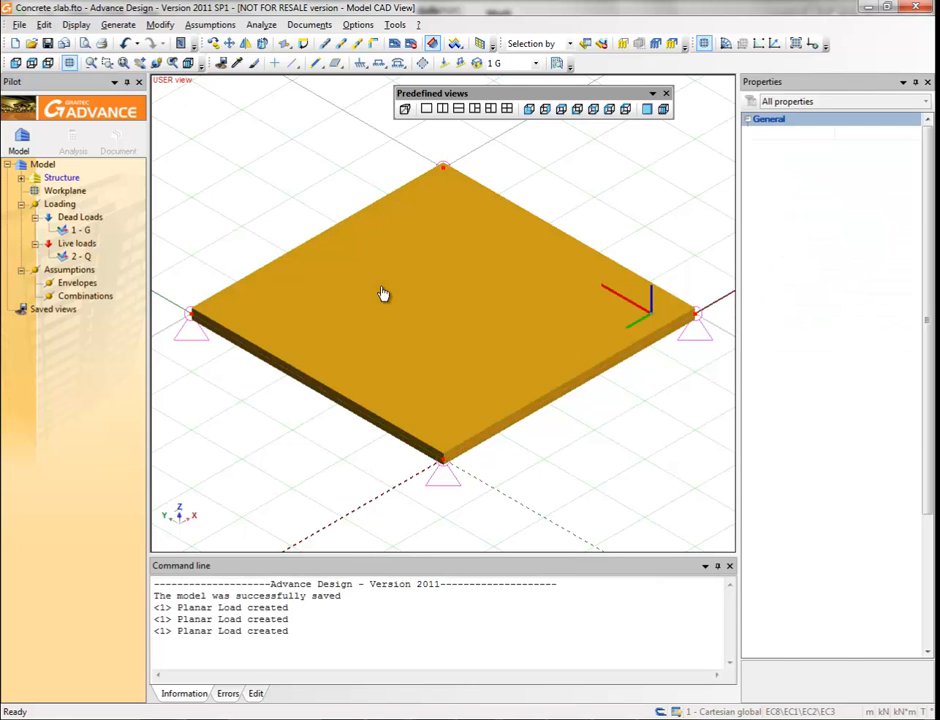
{"action": "right_click", "coordinate": [384, 292]}
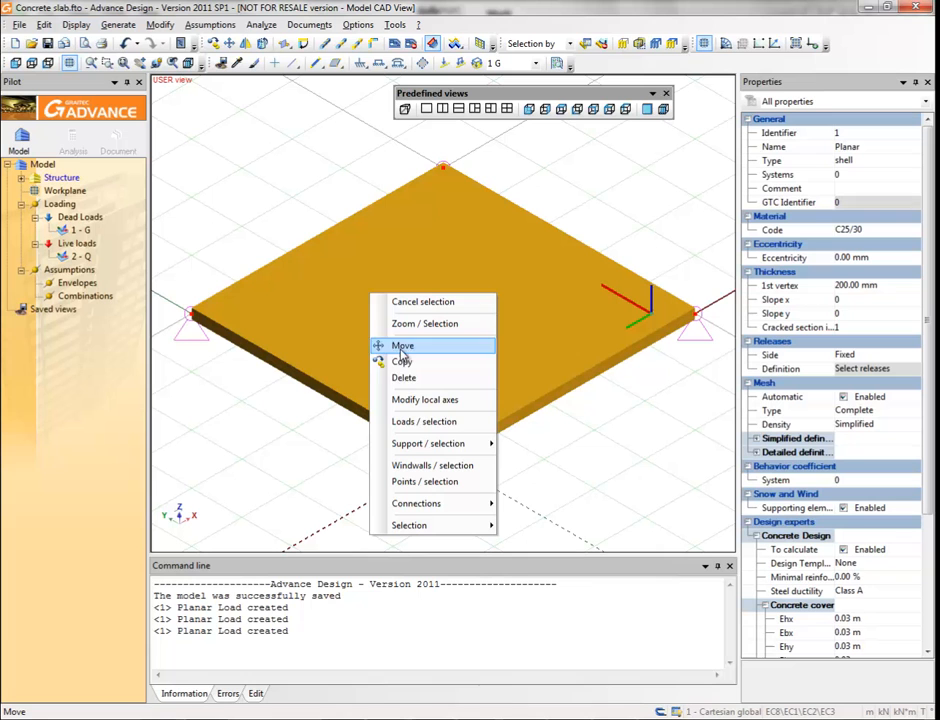
{"action": "mouse_move", "coordinate": [424, 420]}
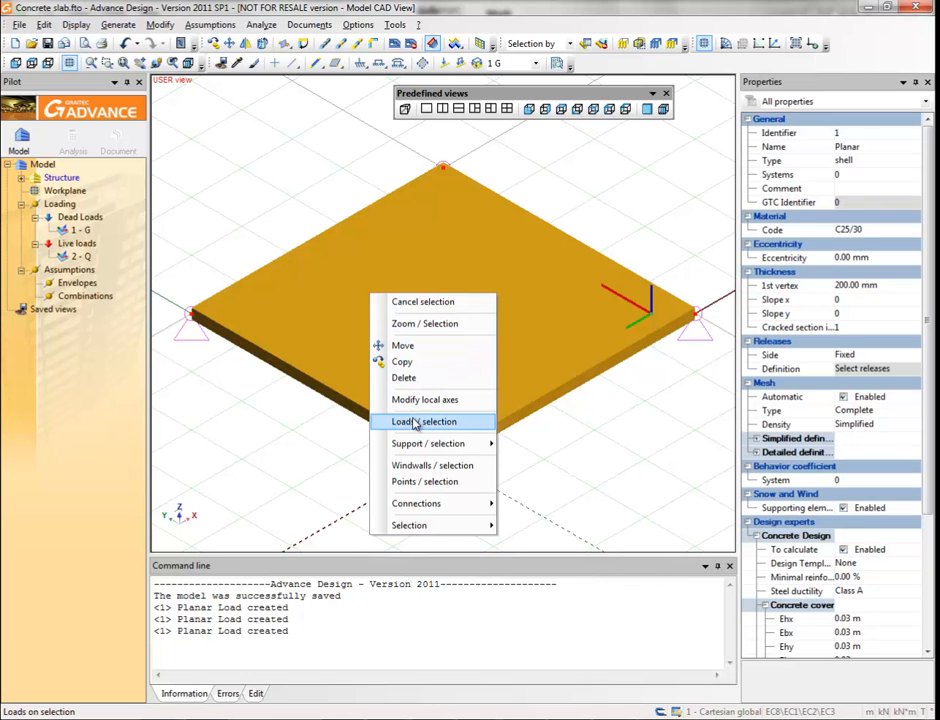
{"action": "left_click", "coordinate": [424, 420]}
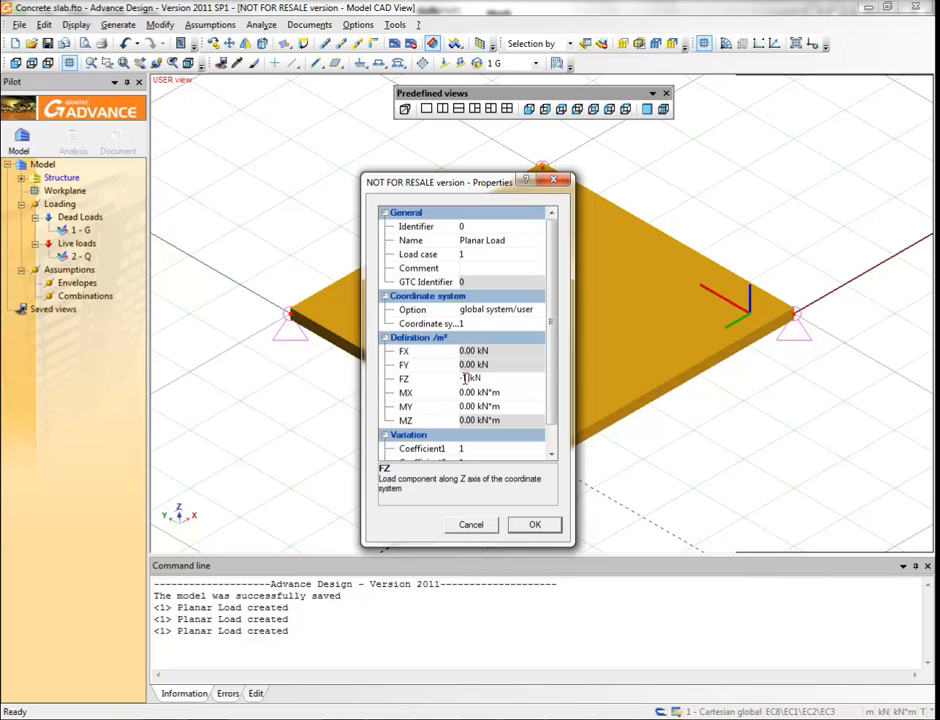
{"action": "left_click", "coordinate": [534, 524]}
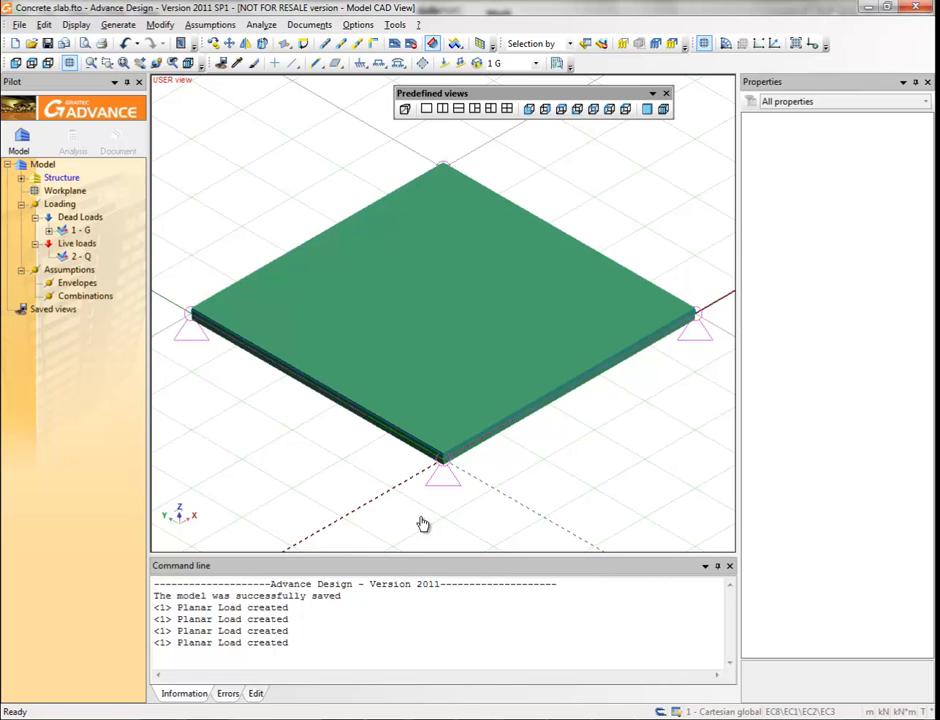
Auto-scale the displayed loads and select load case 2 for the next load.
{"action": "right_click", "coordinate": [424, 524]}
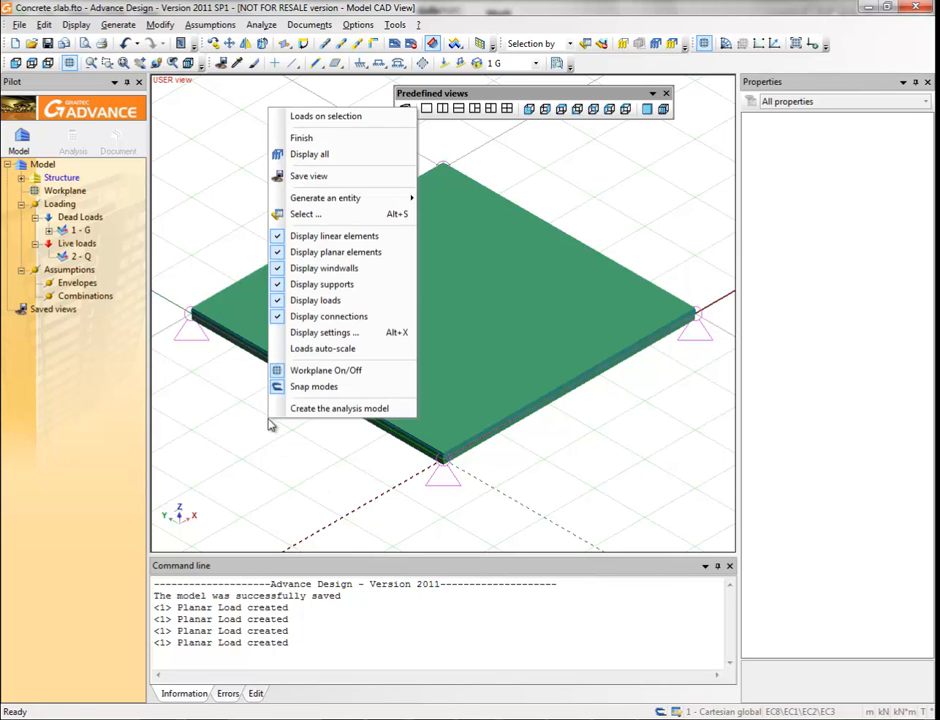
{"action": "mouse_move", "coordinate": [322, 348]}
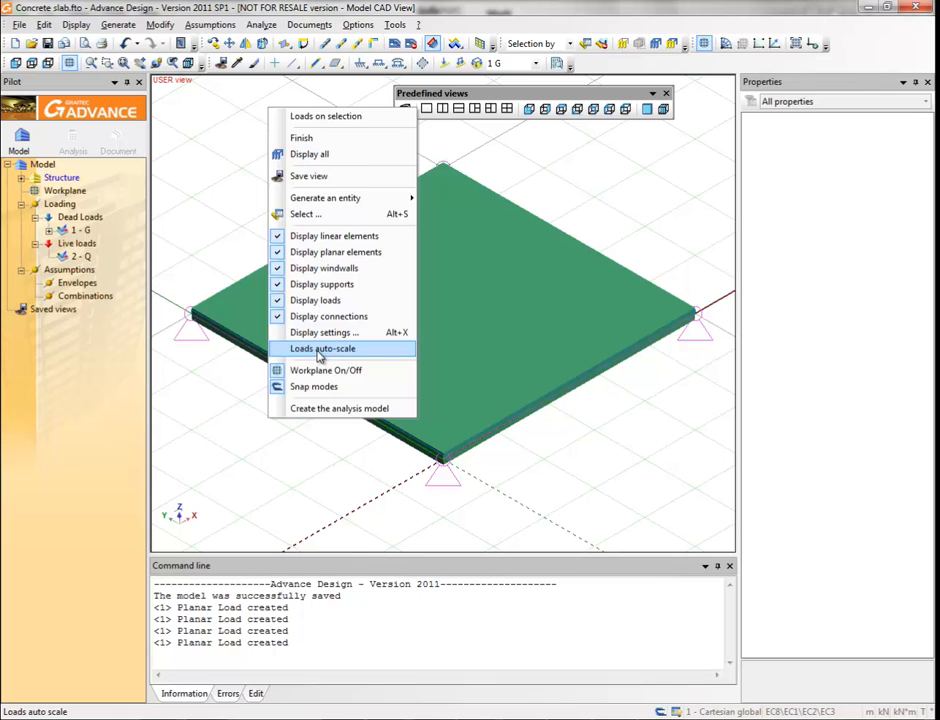
{"action": "left_click", "coordinate": [322, 348]}
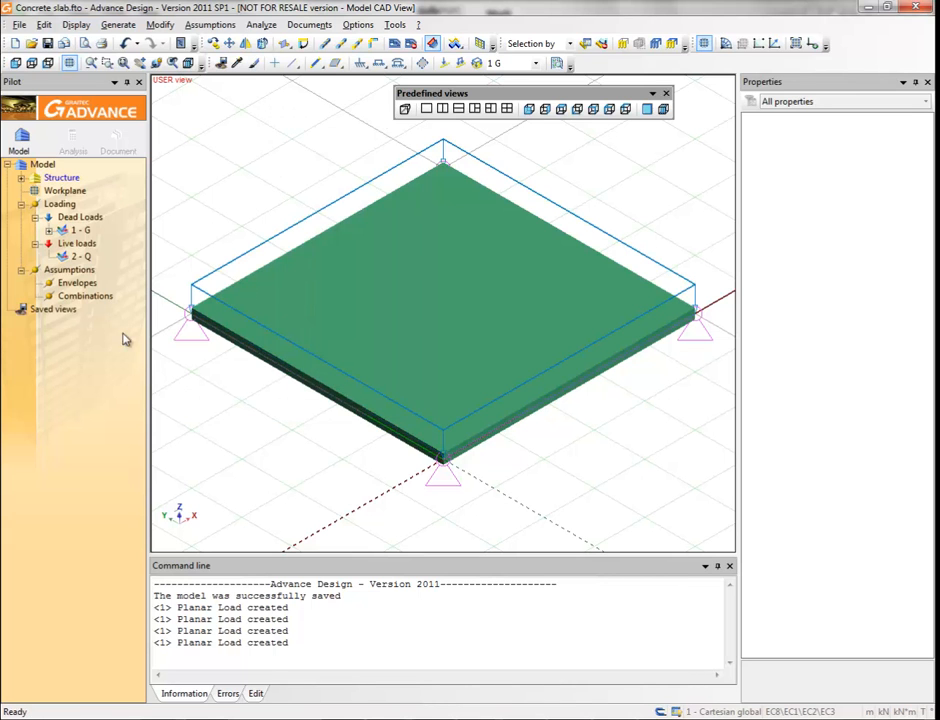
{"action": "left_click", "coordinate": [82, 256]}
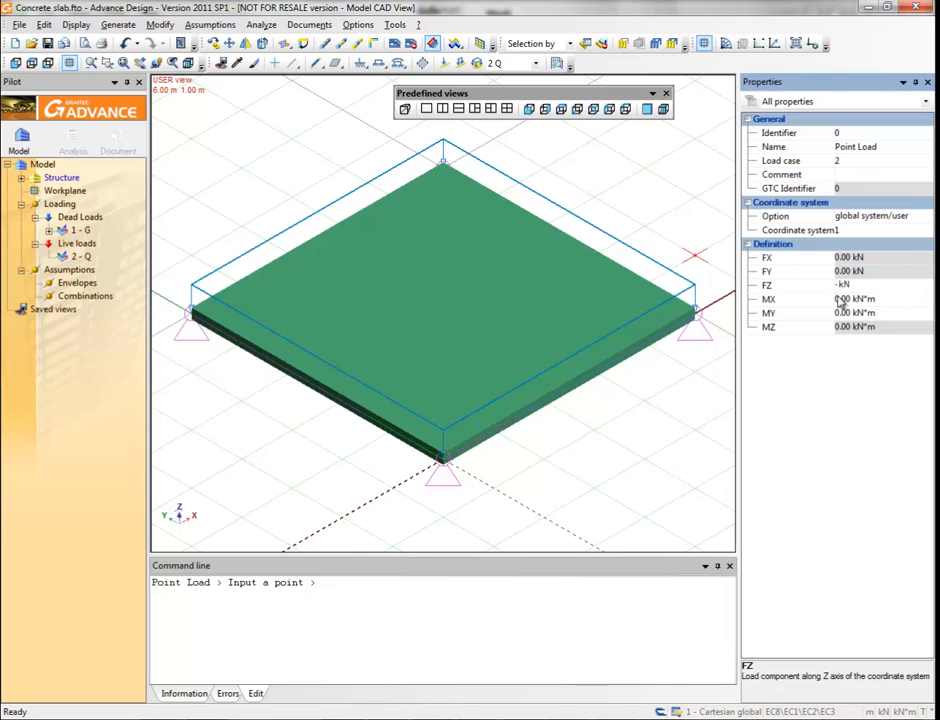
Place a -200 kN point load with midpoint snap and a -100 kN linear load along an edge.
{"action": "type", "text": "-200"}
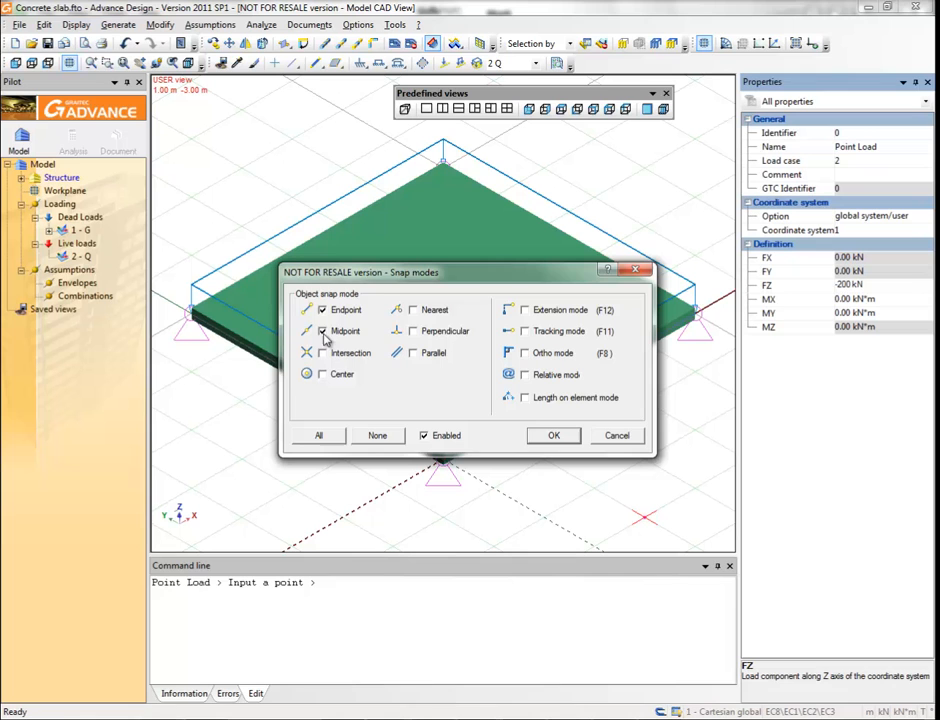
{"action": "left_click", "coordinate": [552, 436]}
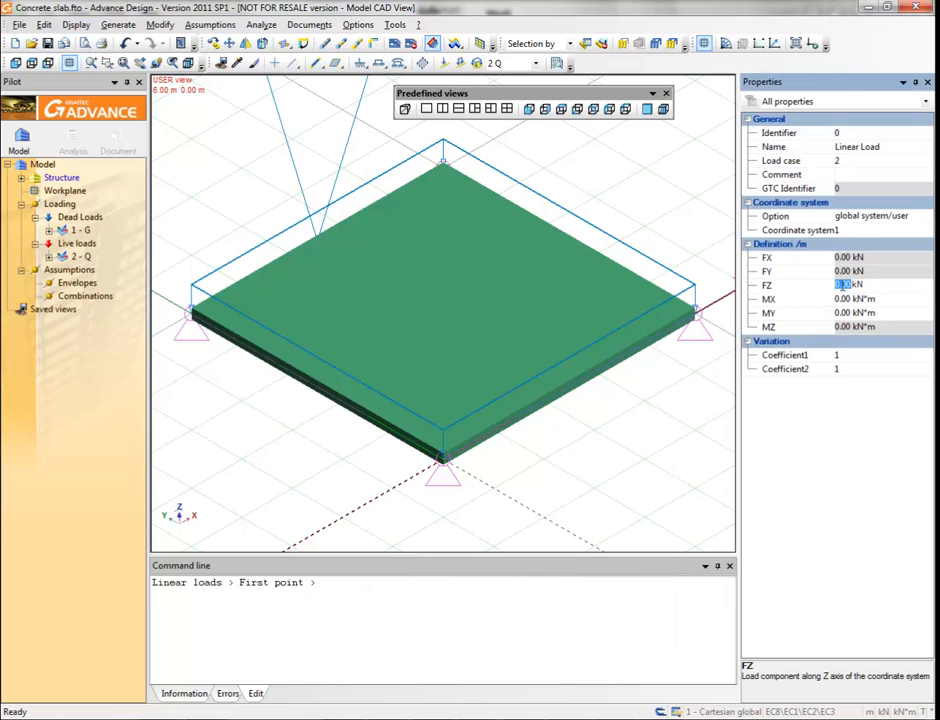
{"action": "type", "text": "-1"}
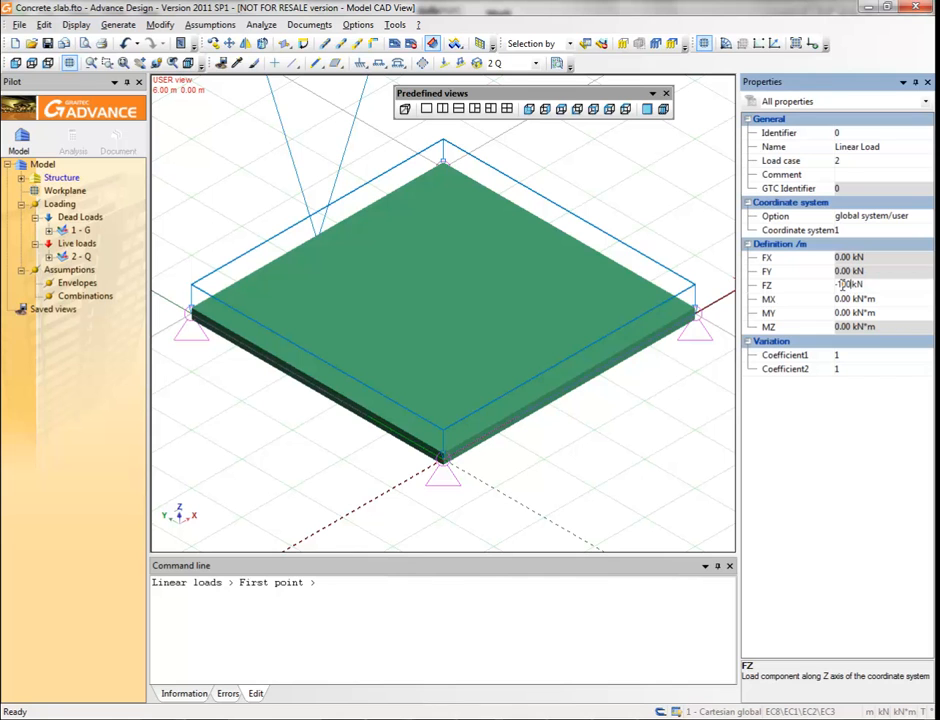
{"action": "left_click", "coordinate": [316, 240]}
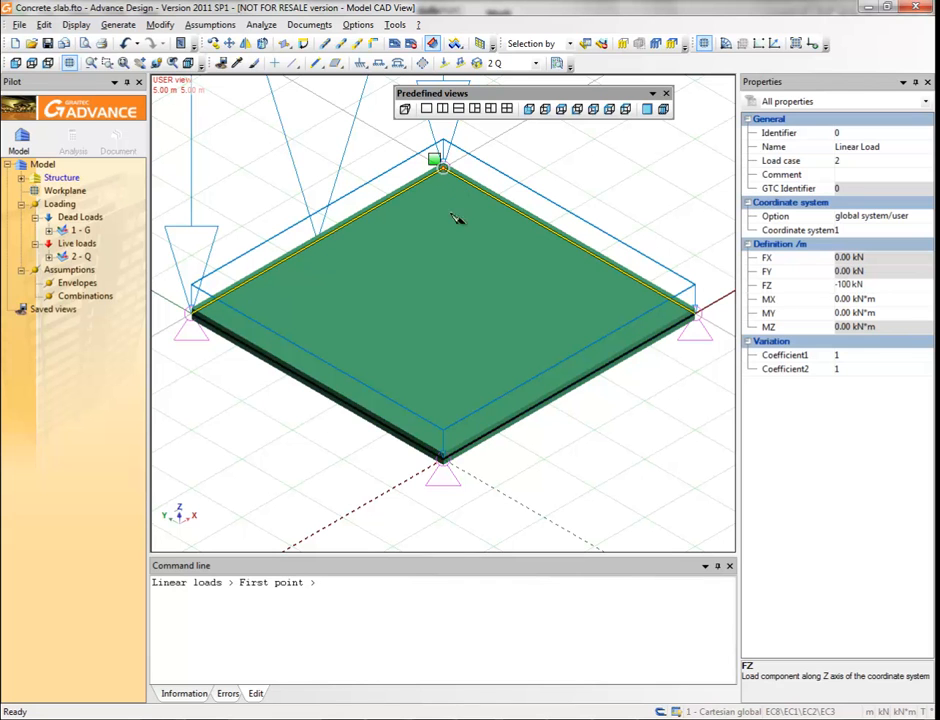
{"action": "mouse_move", "coordinate": [464, 264]}
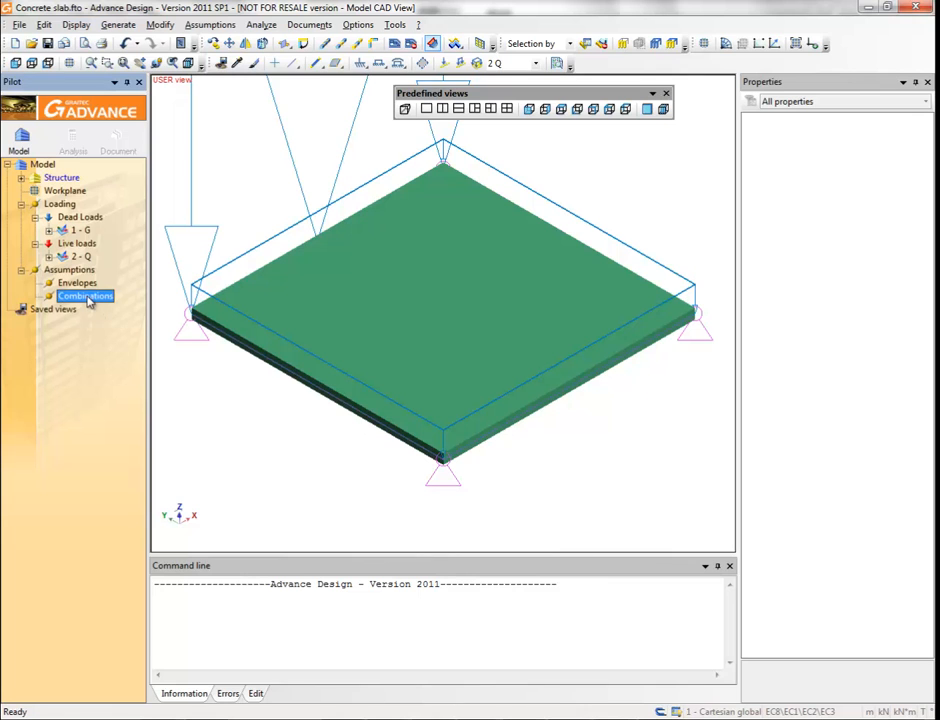
Generate load combinations 101, 102 and 103 from the load cases via the Combinations properties.
{"action": "right_click", "coordinate": [84, 296]}
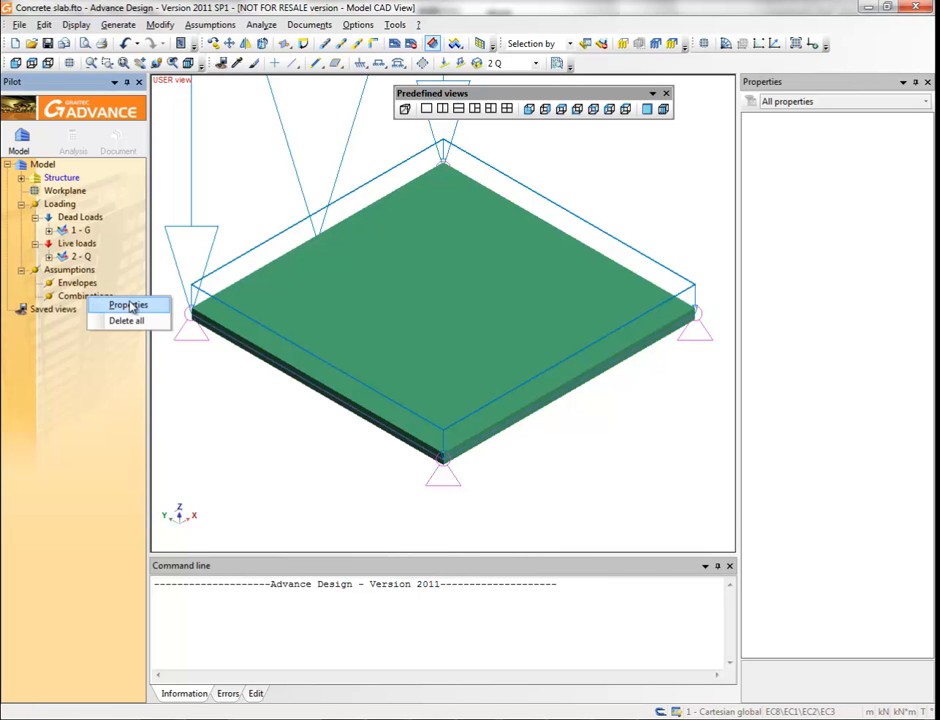
{"action": "left_click", "coordinate": [128, 304]}
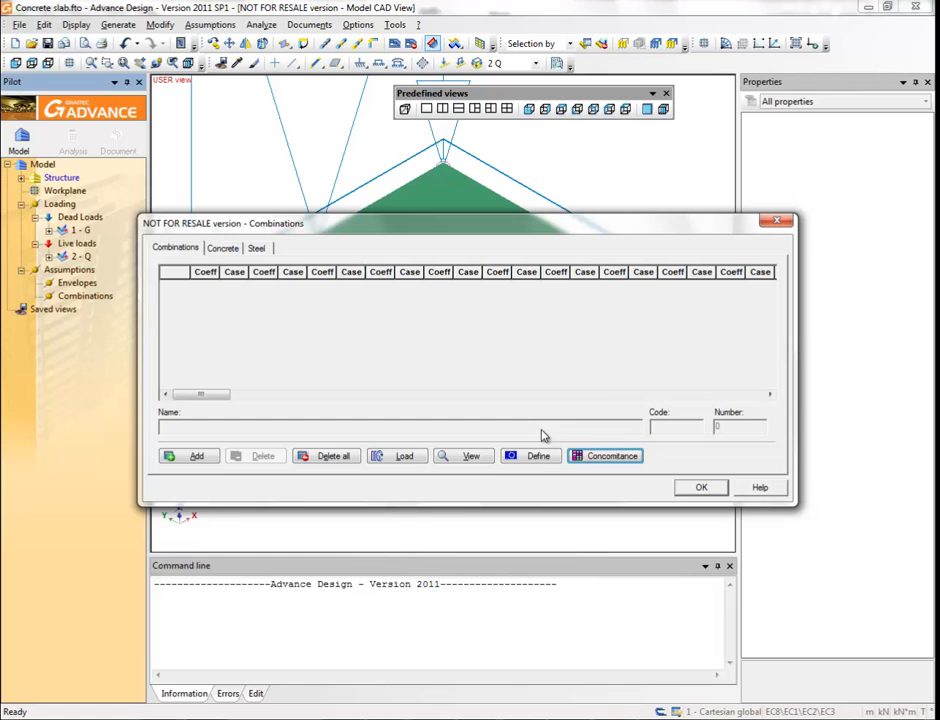
{"action": "left_click", "coordinate": [536, 456]}
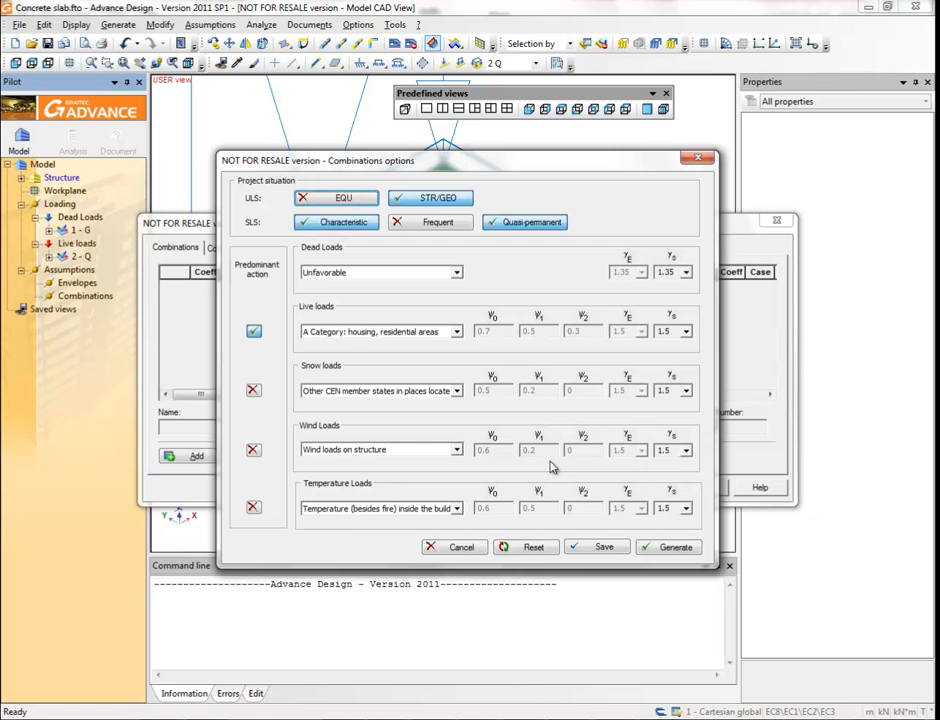
{"action": "left_click", "coordinate": [668, 546]}
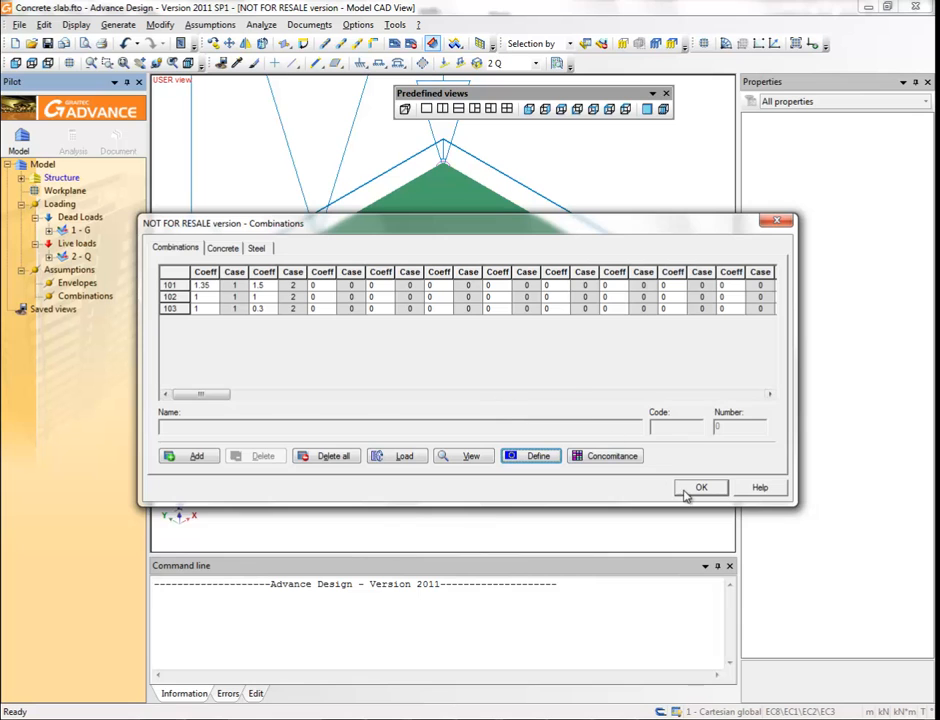
{"action": "left_click", "coordinate": [700, 488]}
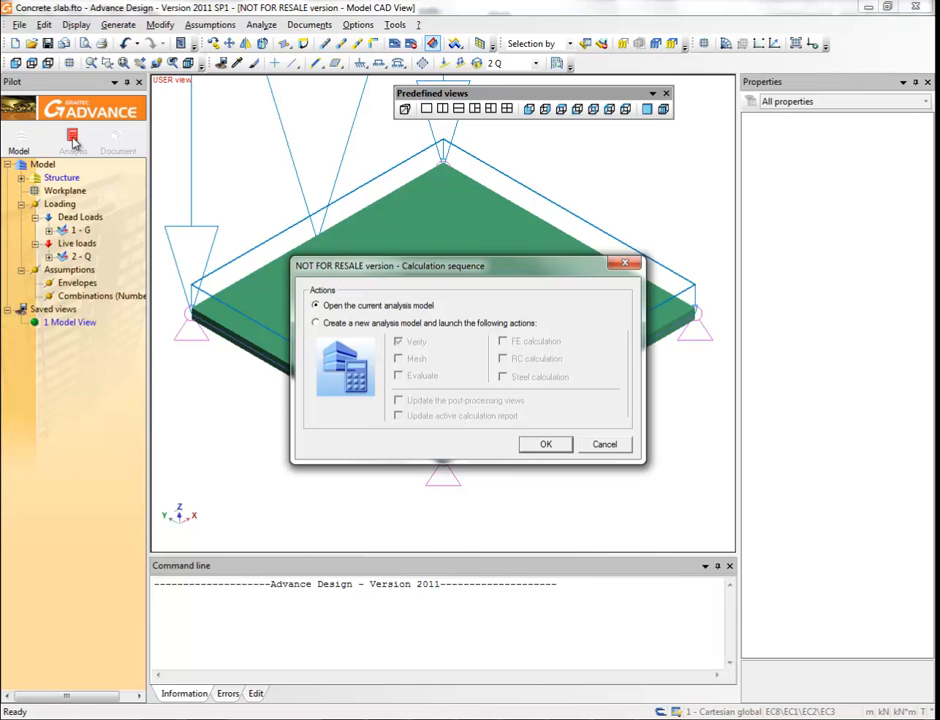
Create a new analysis model limited to Verify and Mesh, meshing the slab into a finite element grid.
{"action": "left_click", "coordinate": [316, 322]}
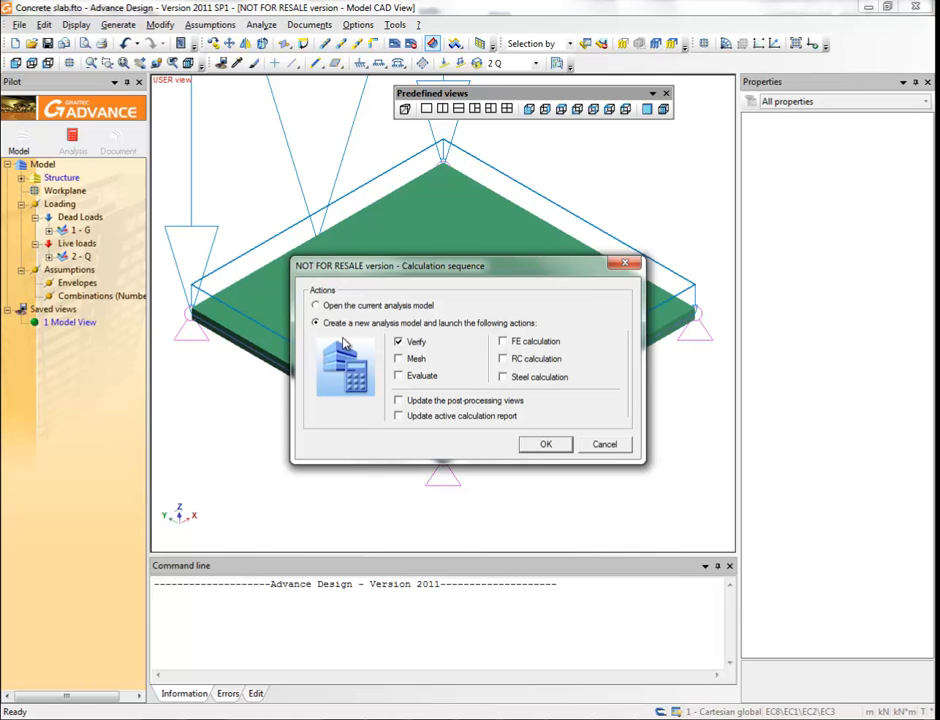
{"action": "left_click", "coordinate": [400, 358]}
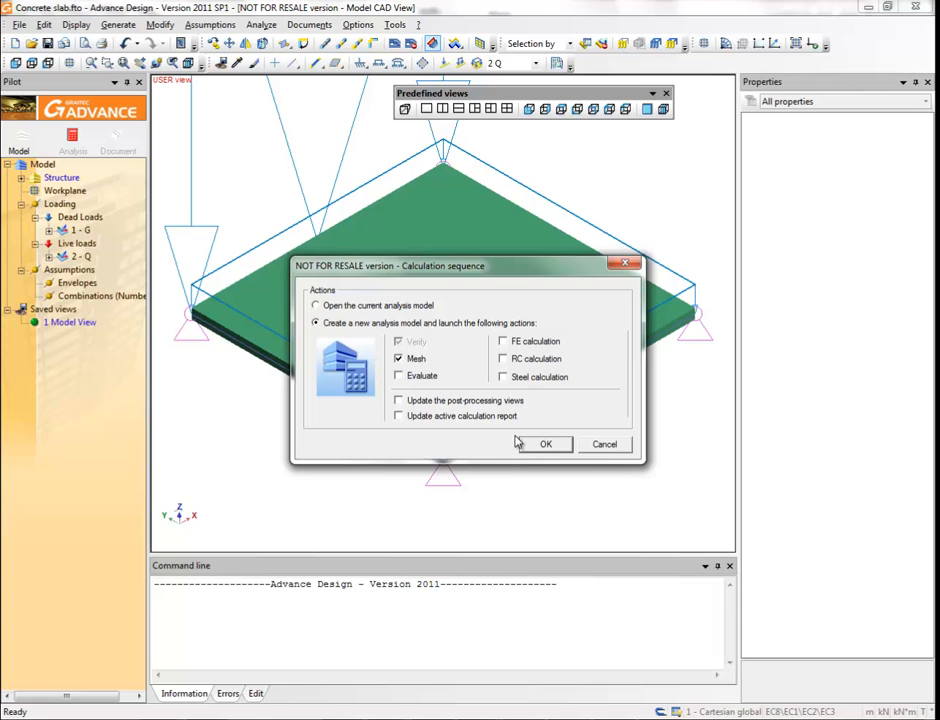
{"action": "left_click", "coordinate": [544, 444]}
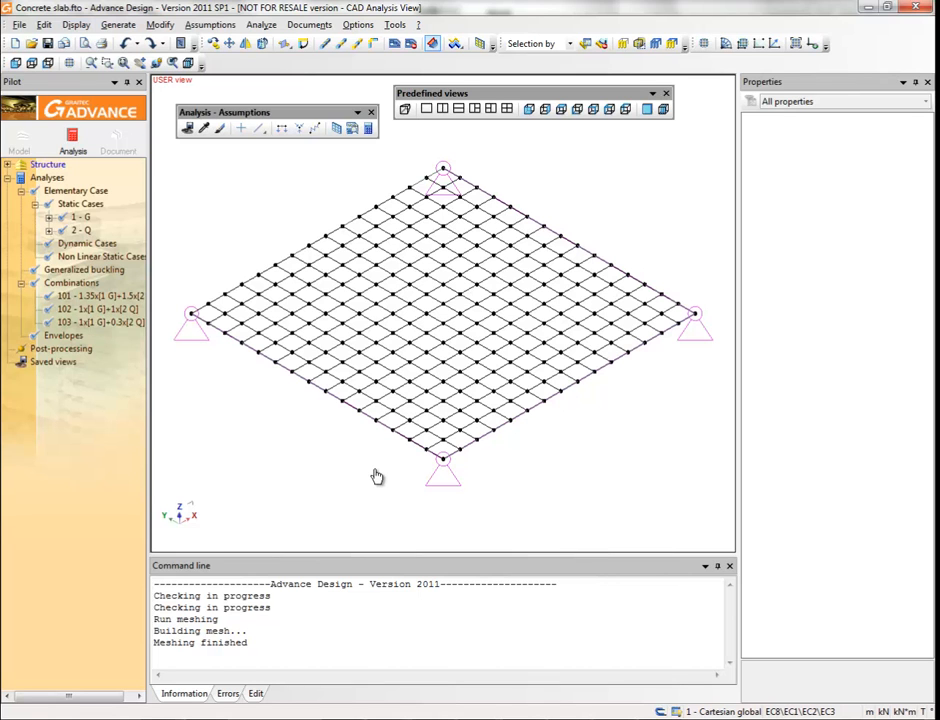
{"action": "left_click", "coordinate": [260, 24]}
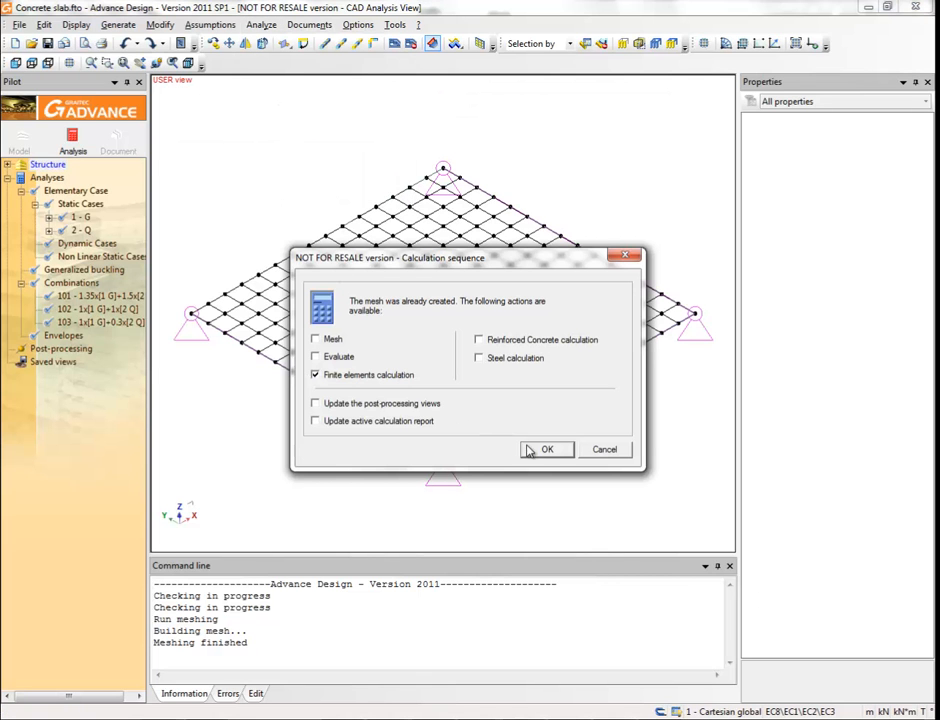
Run the finite element calculation, hide the mesh and show the displacement contour map for case 1-G.
{"action": "left_click", "coordinate": [548, 448]}
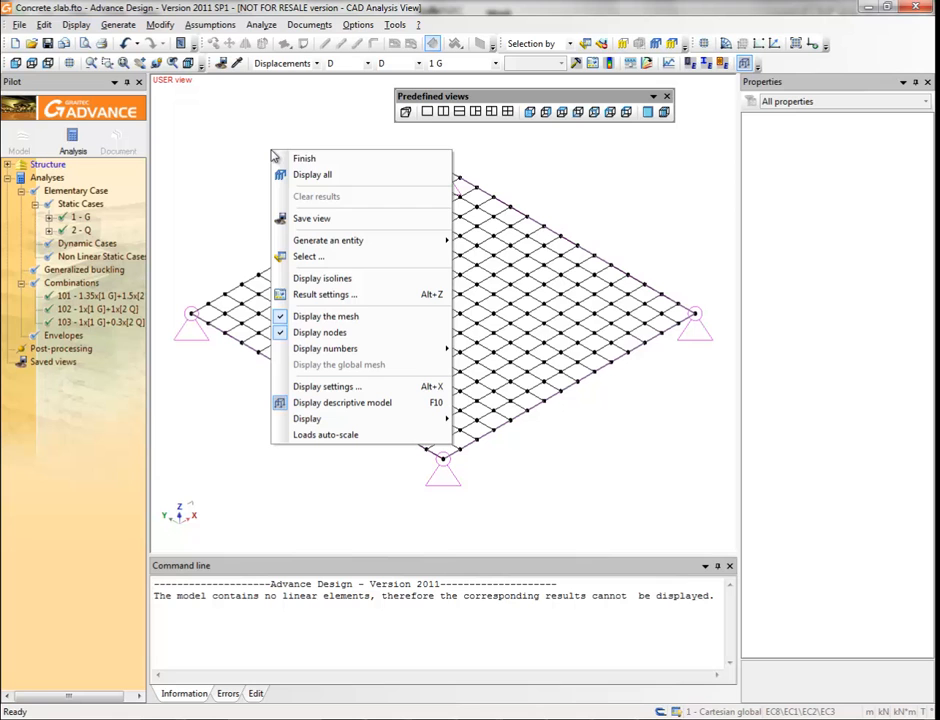
{"action": "left_click", "coordinate": [324, 316]}
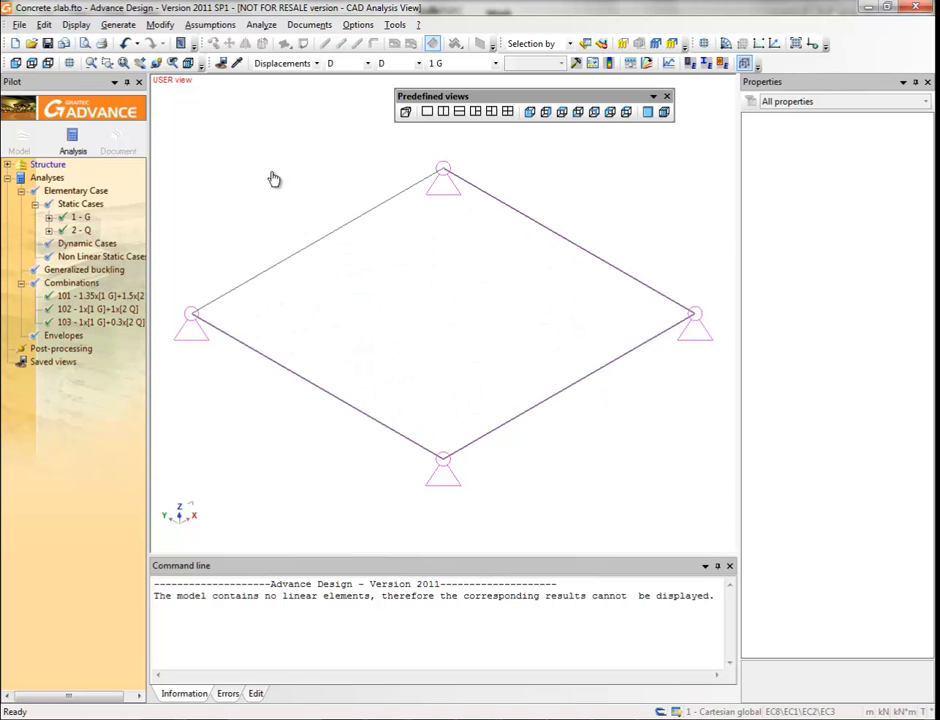
{"action": "right_click", "coordinate": [276, 178]}
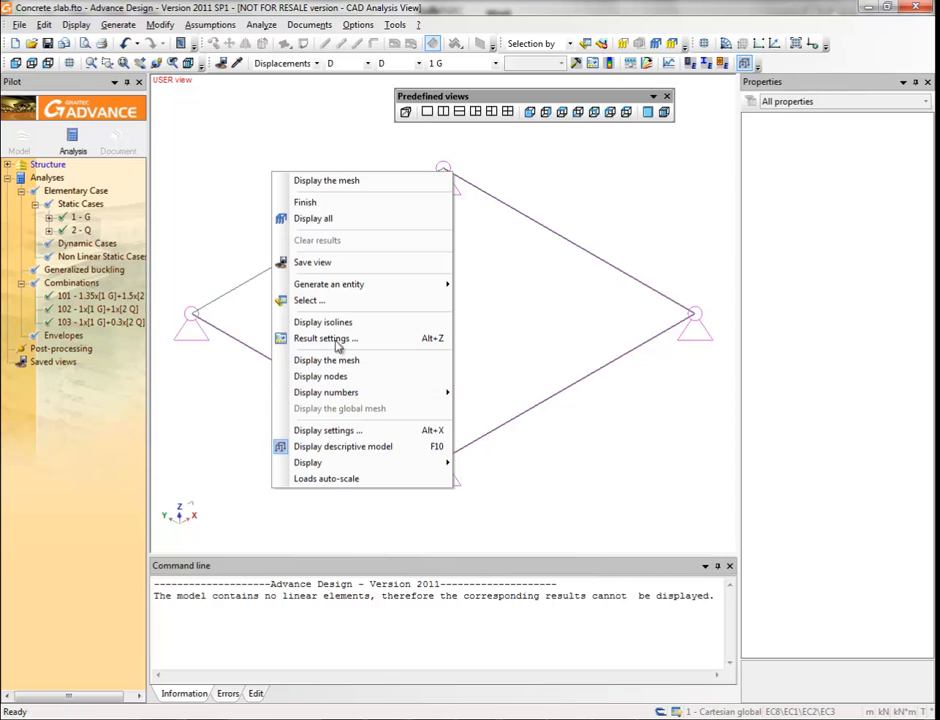
{"action": "mouse_move", "coordinate": [336, 322]}
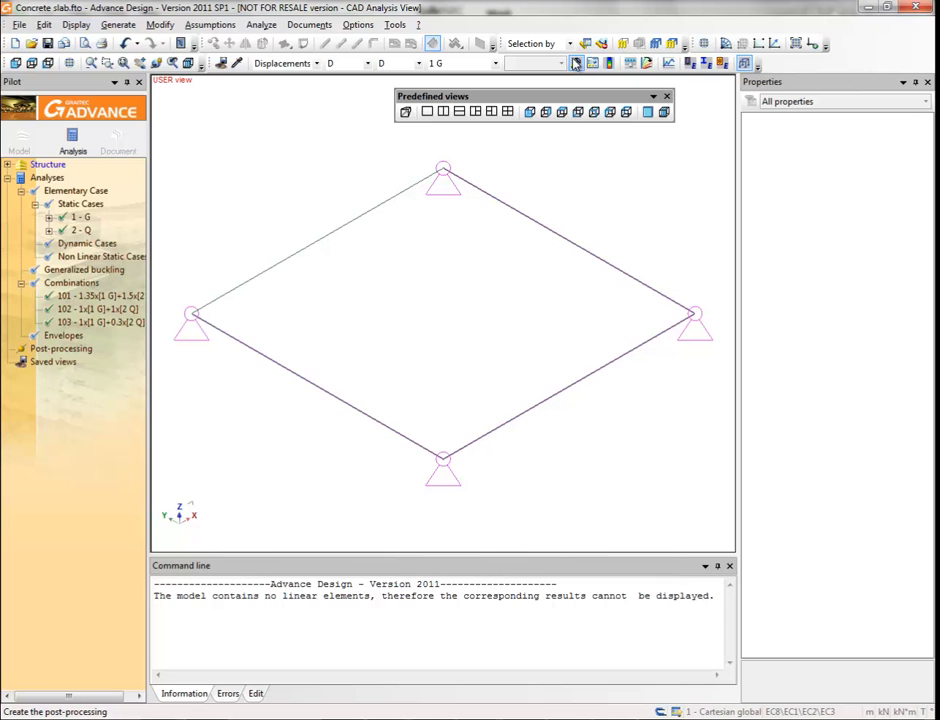
{"action": "left_click", "coordinate": [576, 62]}
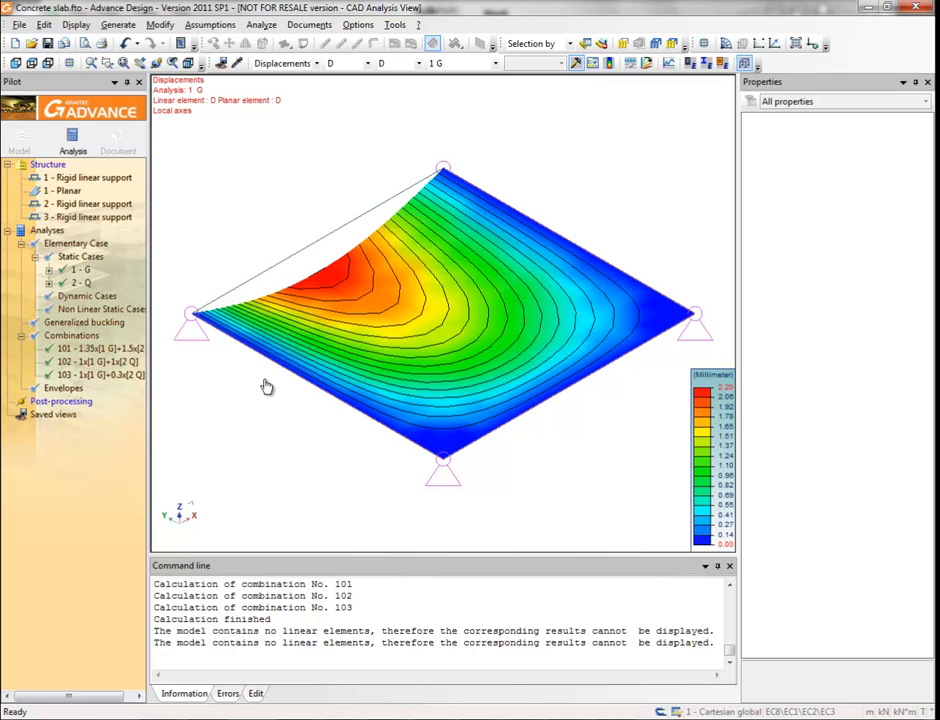
Save the displacement view, then draw a section cut line across the slab between two supports.
{"action": "left_click", "coordinate": [220, 62]}
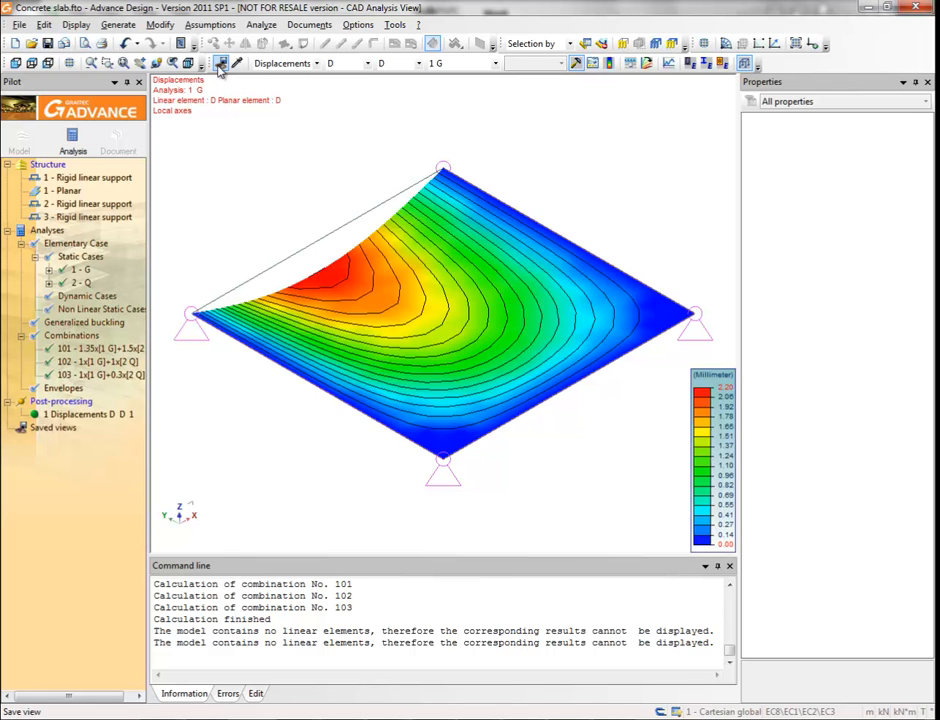
{"action": "left_click", "coordinate": [118, 24]}
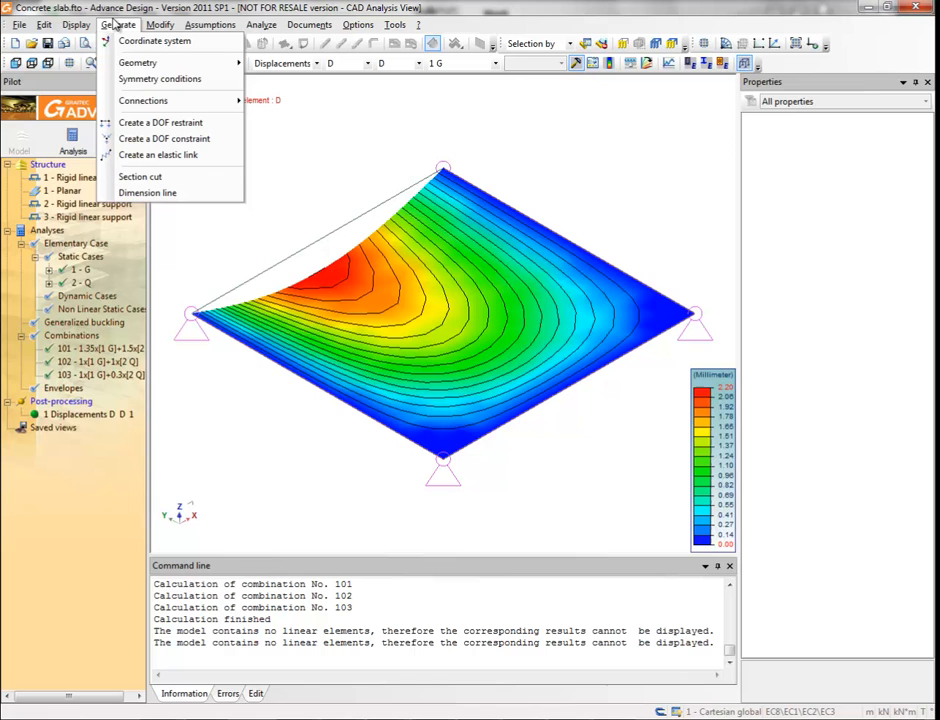
{"action": "mouse_move", "coordinate": [140, 176]}
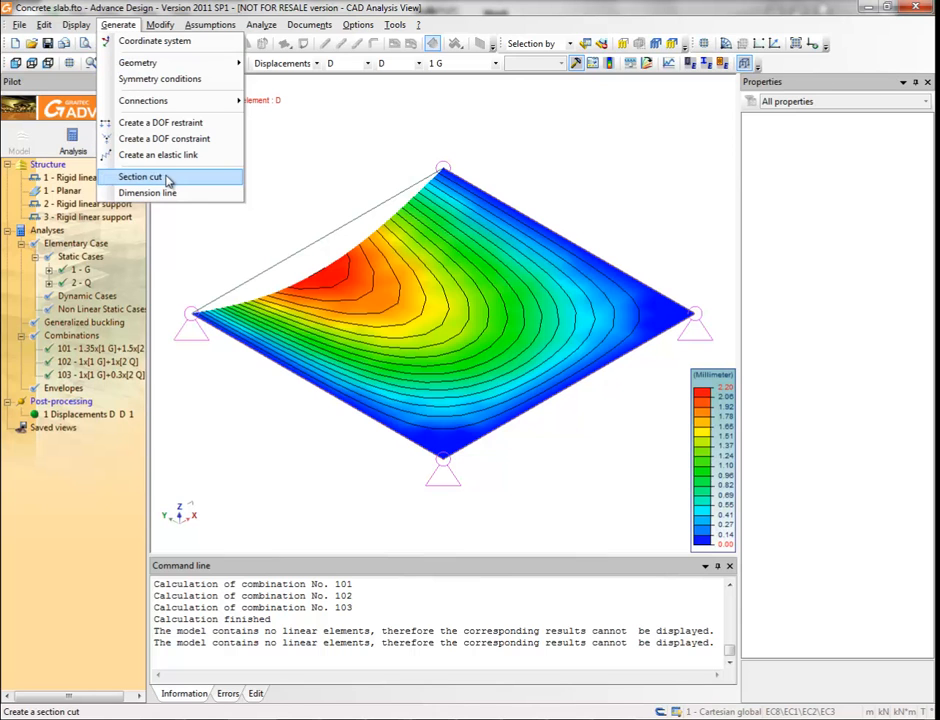
{"action": "left_click", "coordinate": [140, 176]}
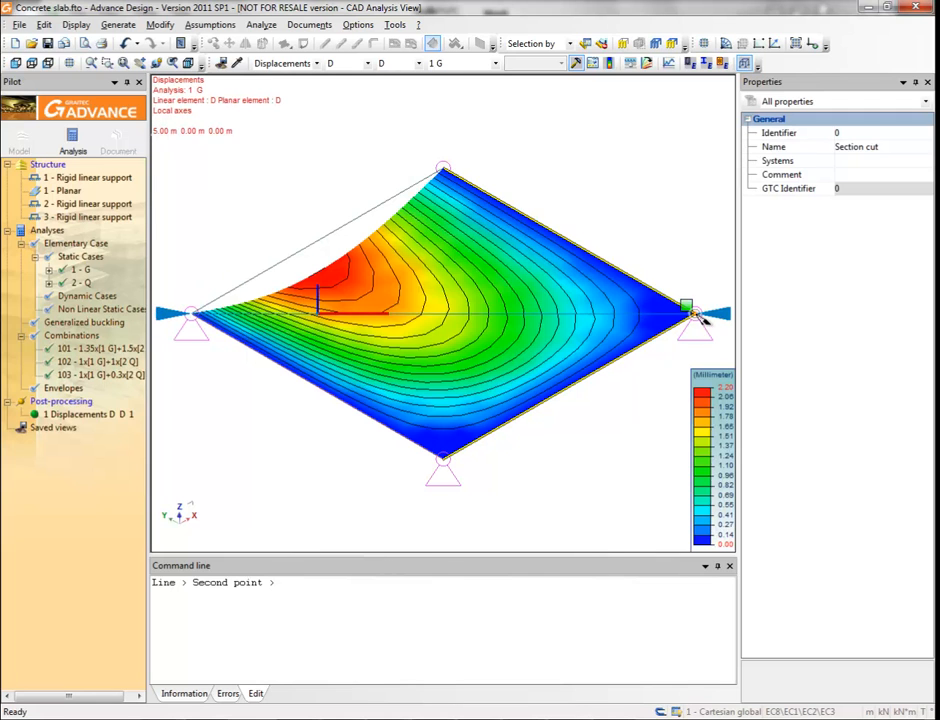
{"action": "left_click", "coordinate": [688, 304]}
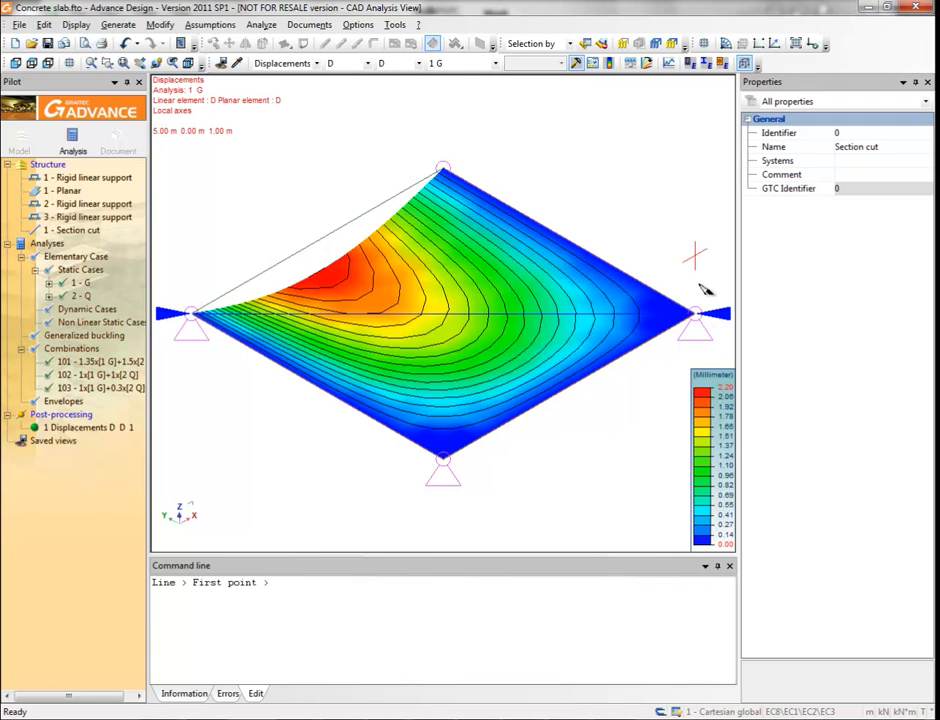
{"action": "left_click", "coordinate": [718, 318]}
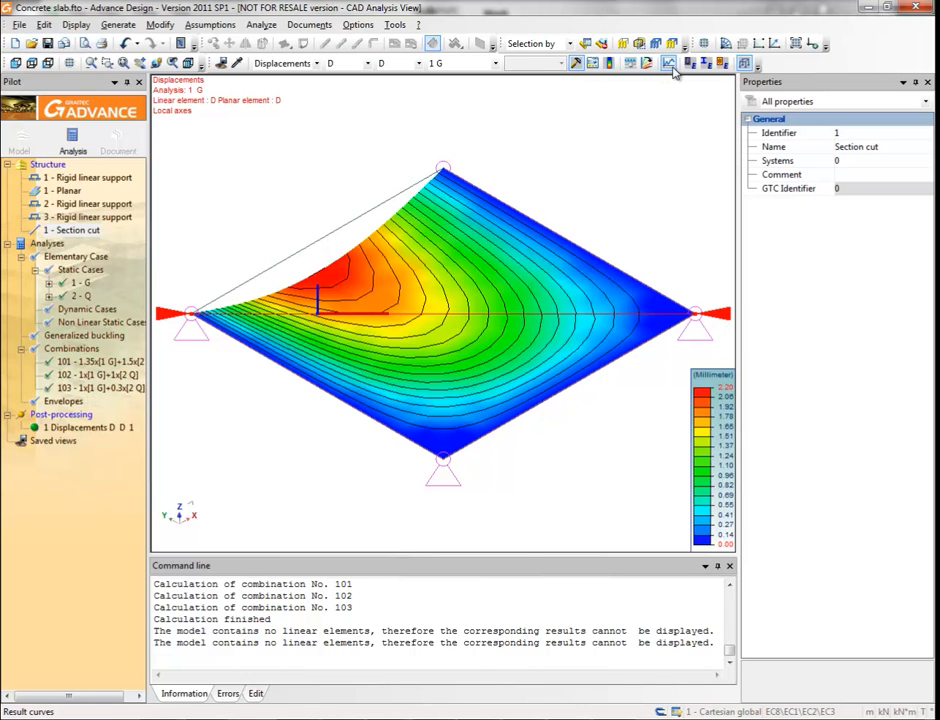
{"action": "left_click", "coordinate": [668, 62]}
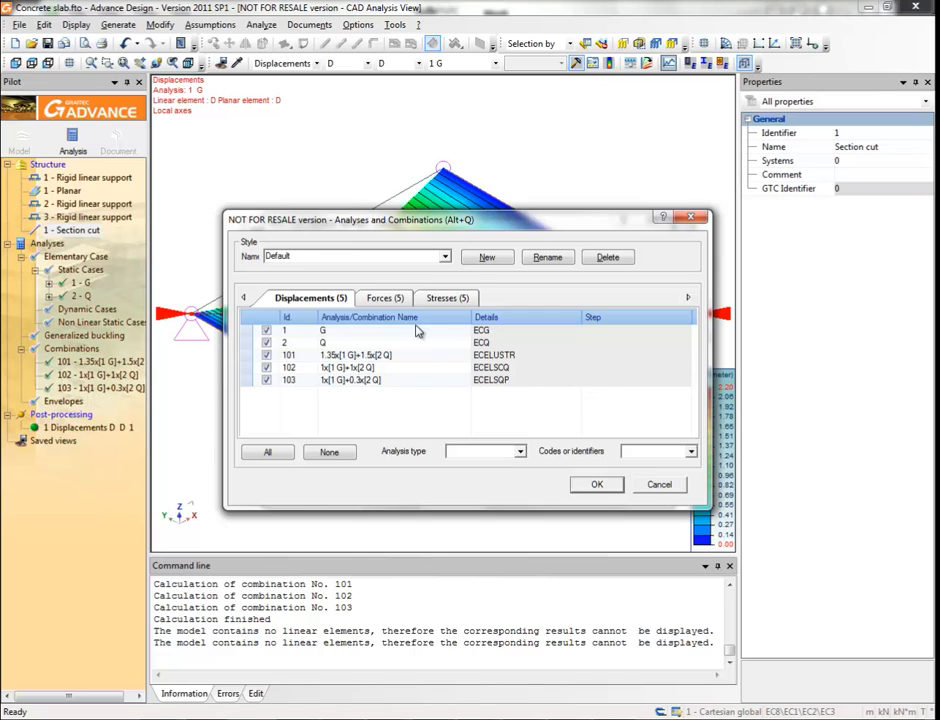
Plot Mxx moment curves for planar elements along the section cut for the selected combinations.
{"action": "left_click", "coordinate": [384, 296]}
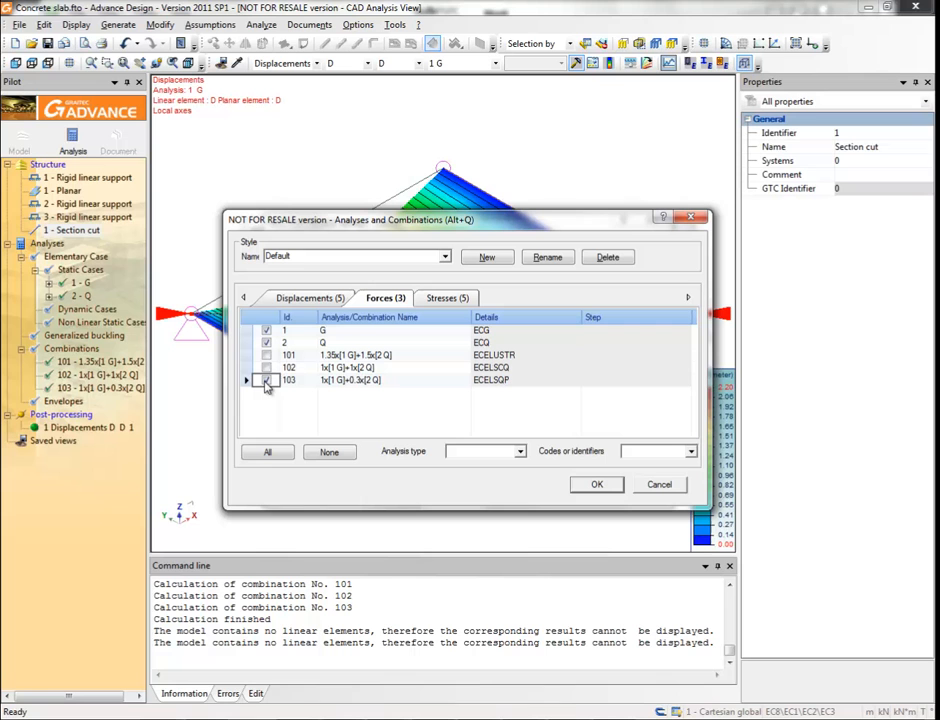
{"action": "left_click", "coordinate": [268, 380]}
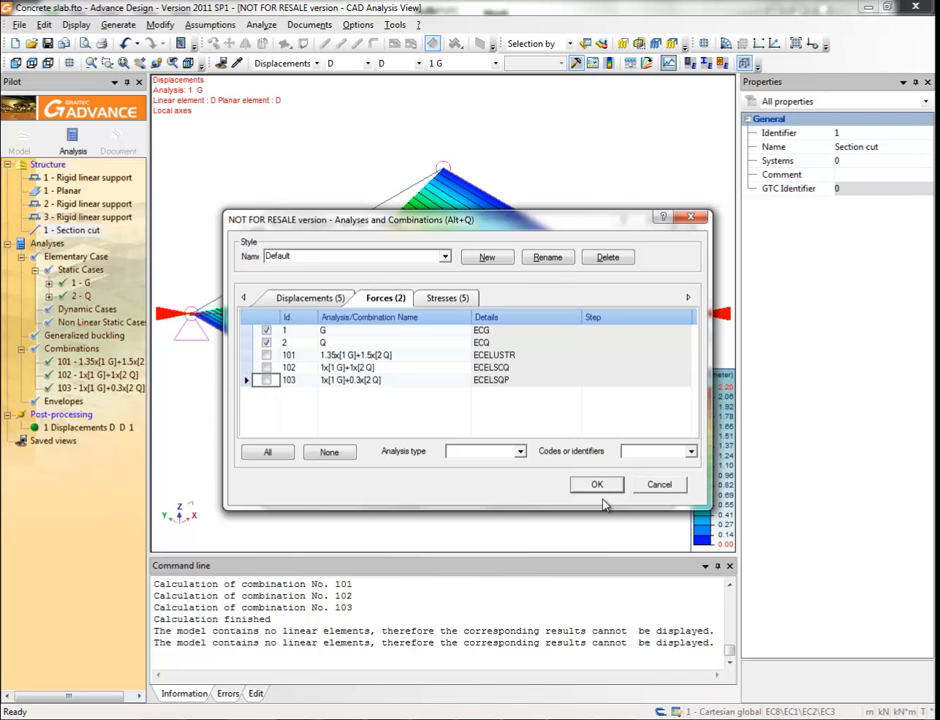
{"action": "left_click", "coordinate": [596, 484]}
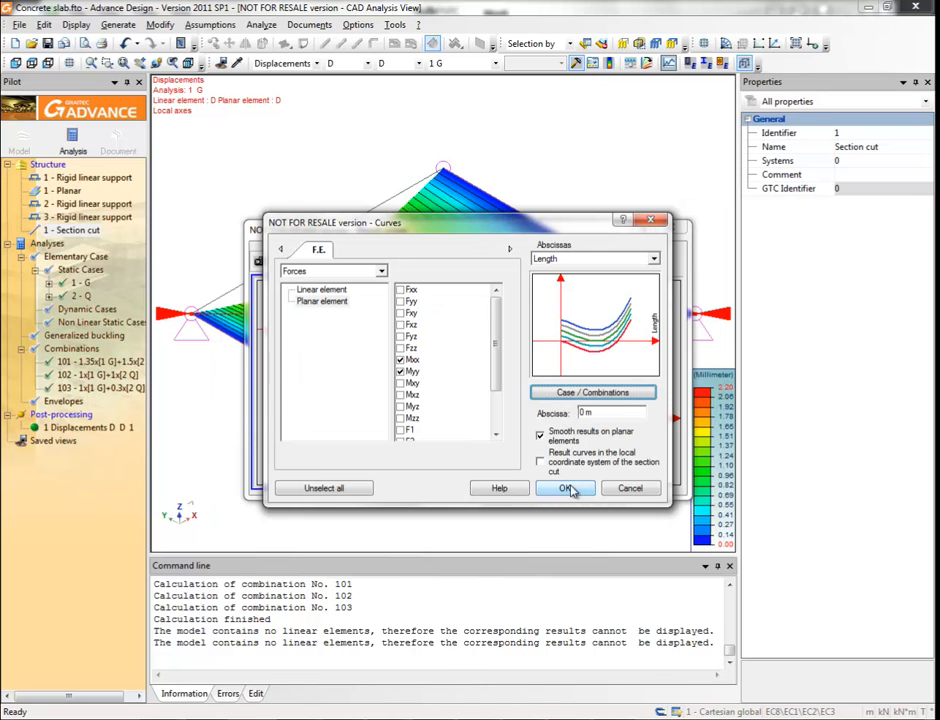
{"action": "left_click", "coordinate": [564, 488]}
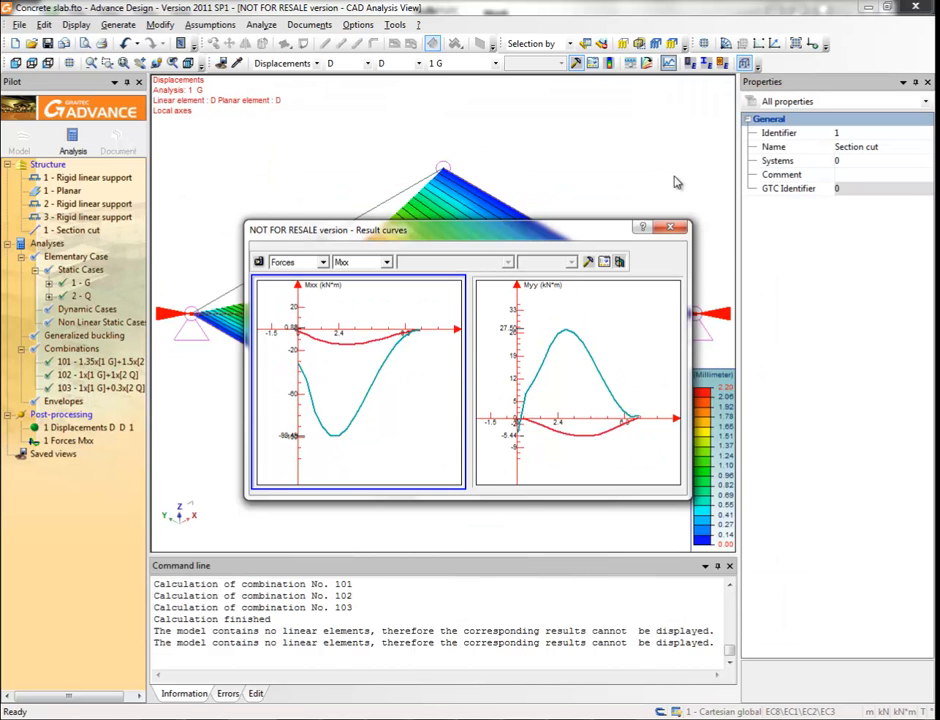
{"action": "left_click", "coordinate": [676, 228]}
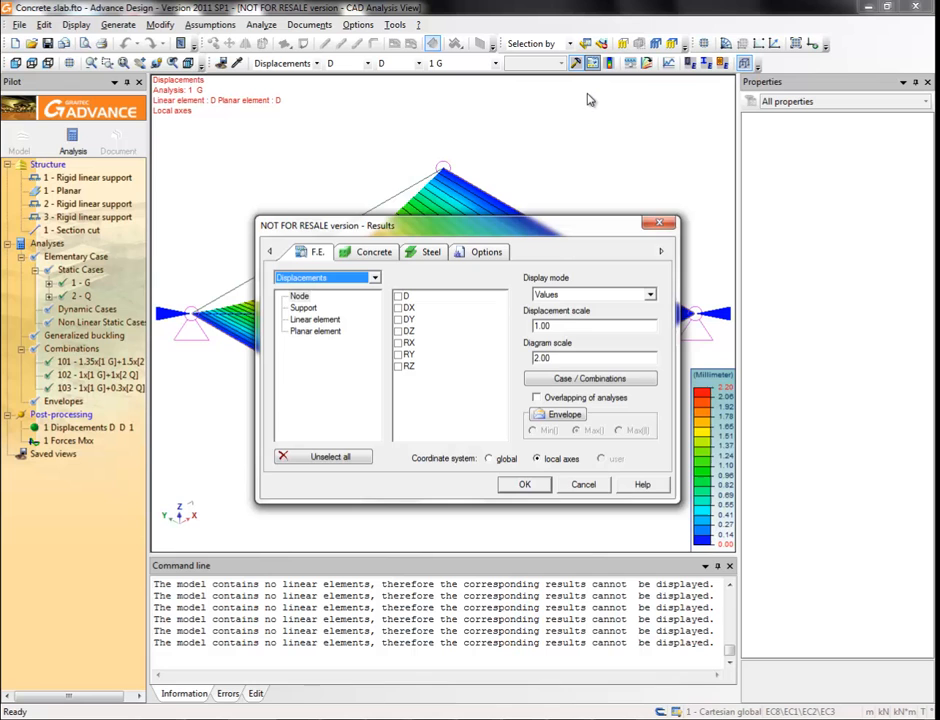
Display sxx_top stress iso-regions for case 2-Q on the slab and save the view to post-processing.
{"action": "left_click", "coordinate": [590, 378]}
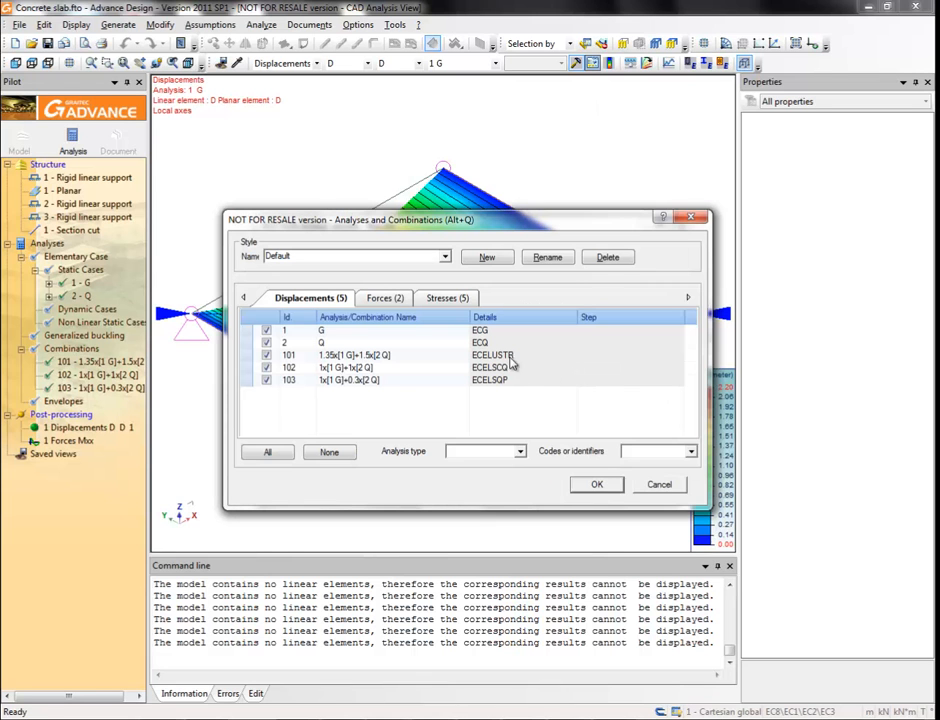
{"action": "left_click", "coordinate": [448, 296]}
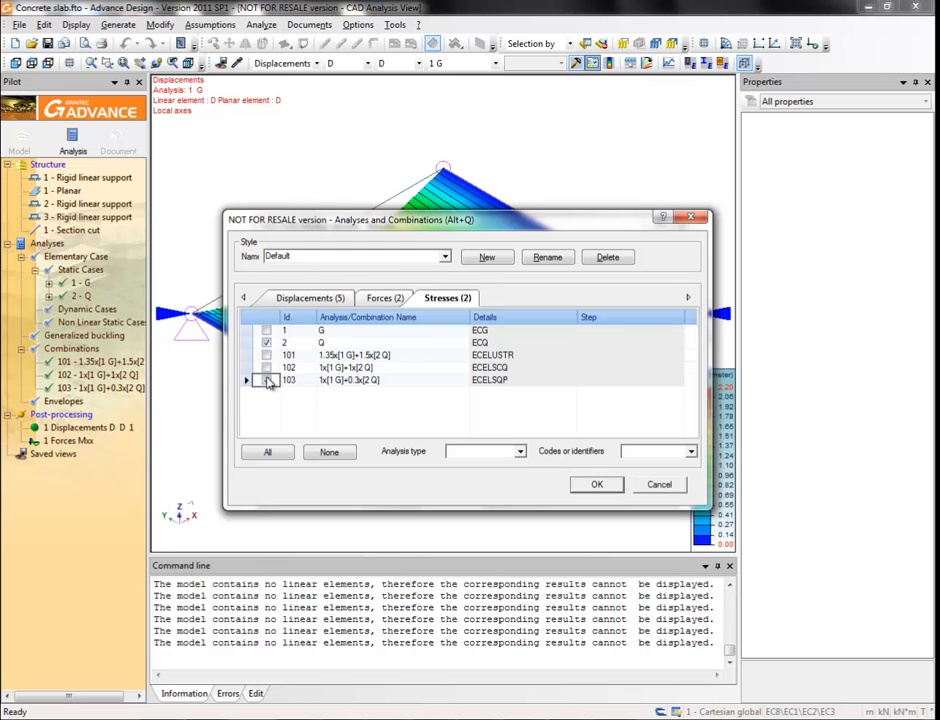
{"action": "left_click", "coordinate": [596, 484]}
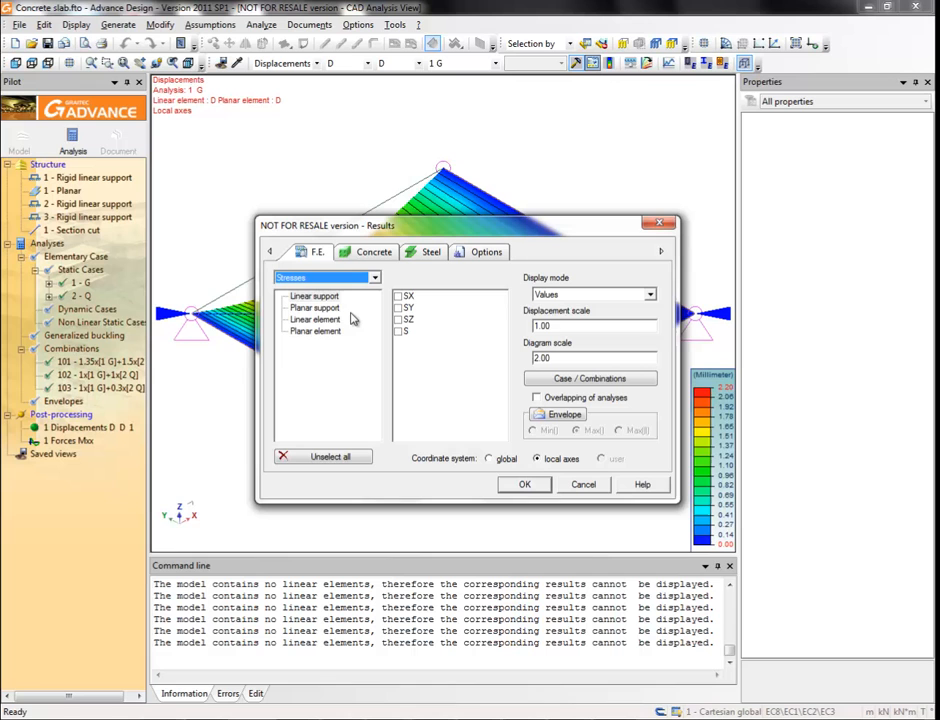
{"action": "left_click", "coordinate": [316, 332]}
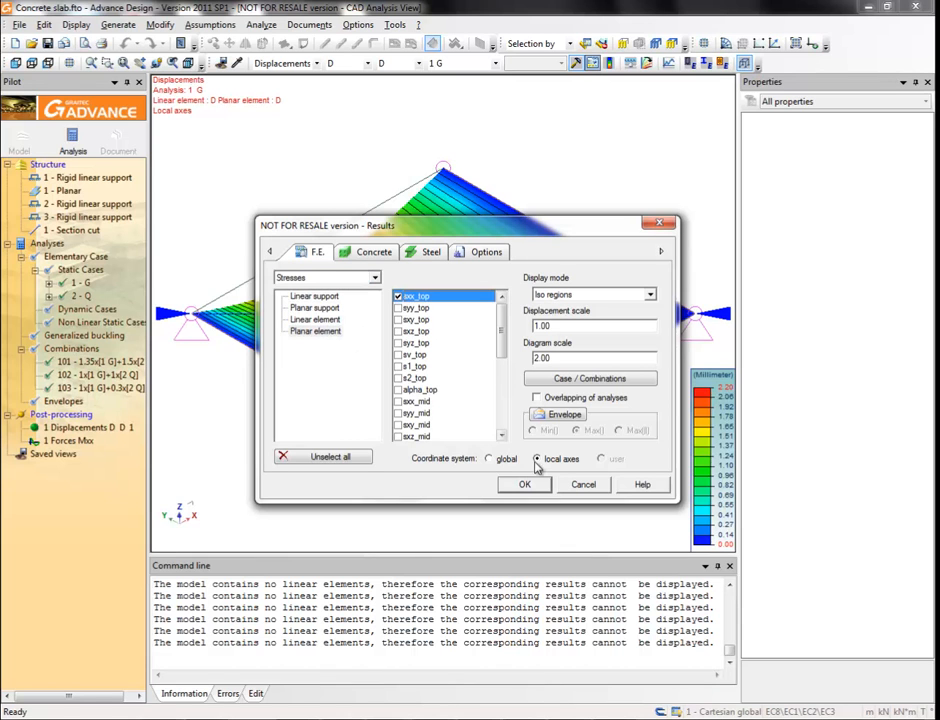
{"action": "left_click", "coordinate": [524, 484]}
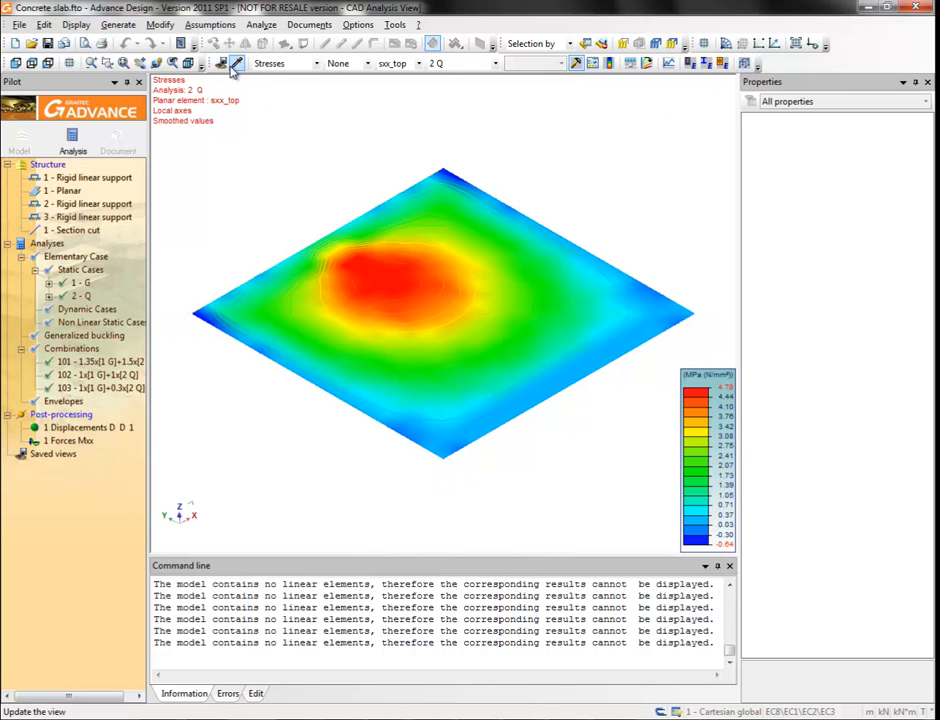
{"action": "left_click", "coordinate": [220, 62]}
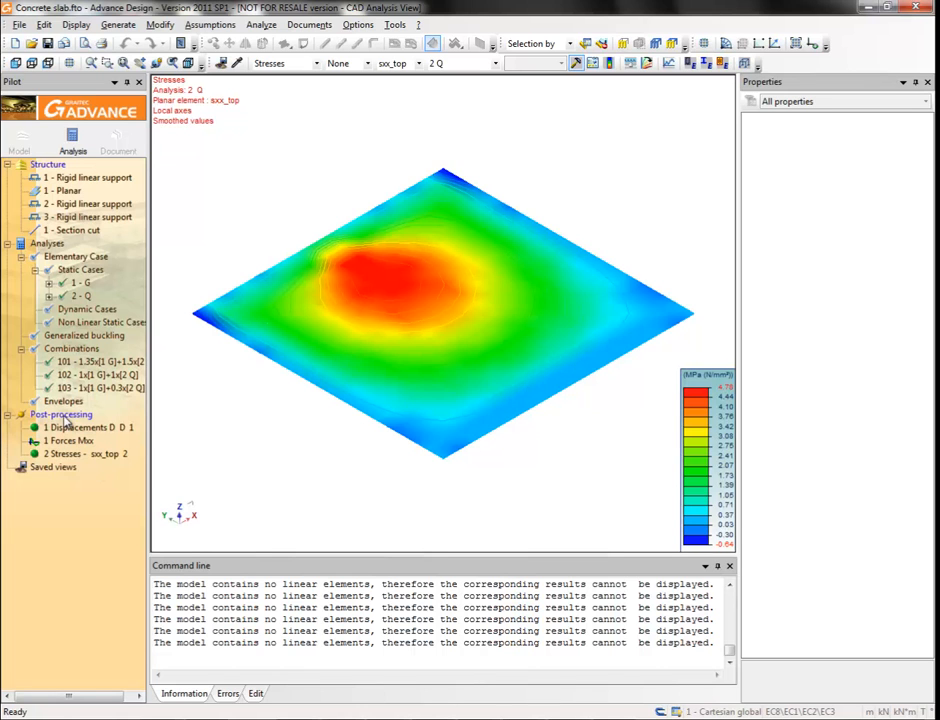
Export the post-processing tree to an XML file named 'views' in the project's document folder.
{"action": "right_click", "coordinate": [60, 414]}
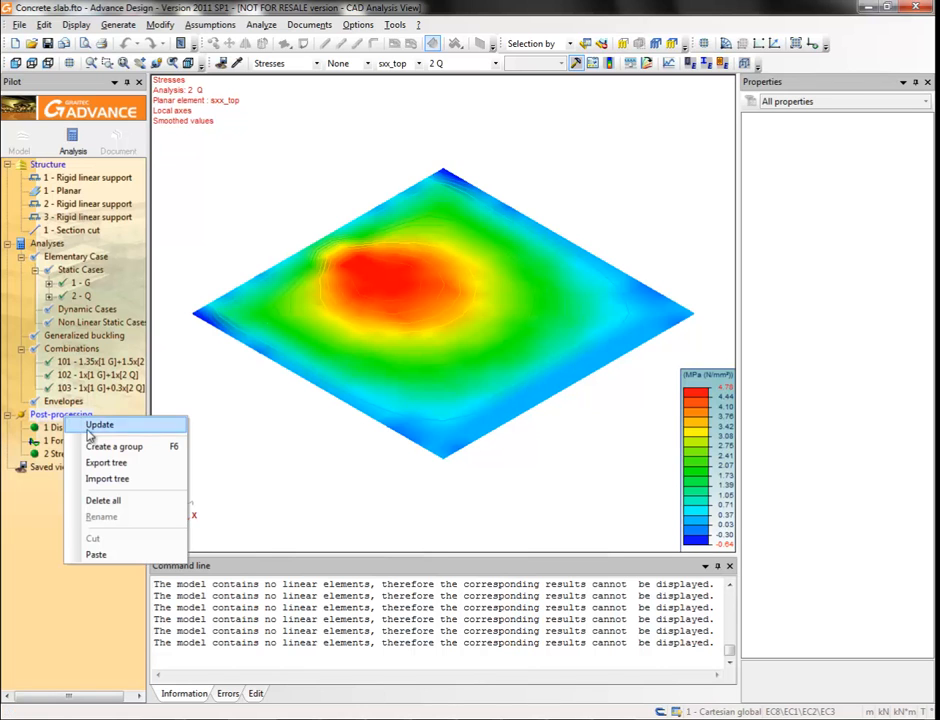
{"action": "left_click", "coordinate": [106, 462]}
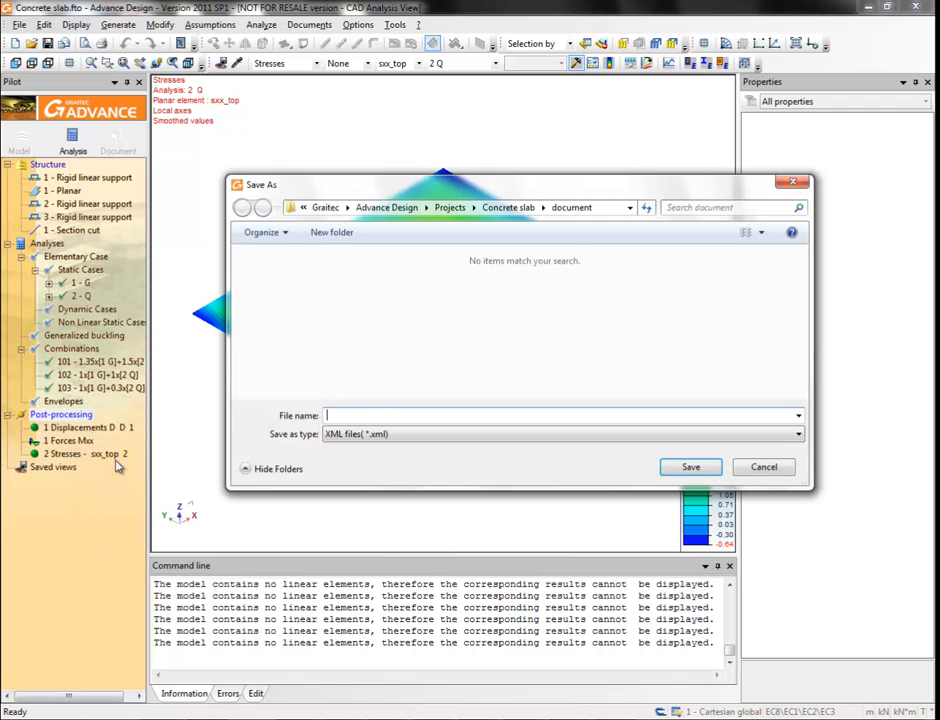
{"action": "type", "text": "v"}
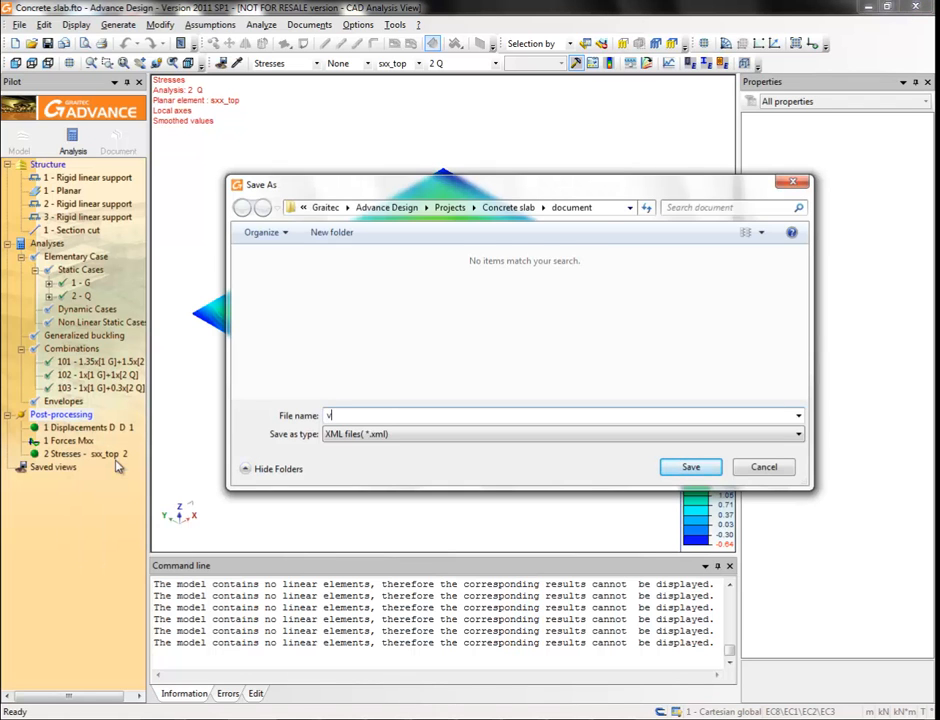
{"action": "type", "text": "iews"}
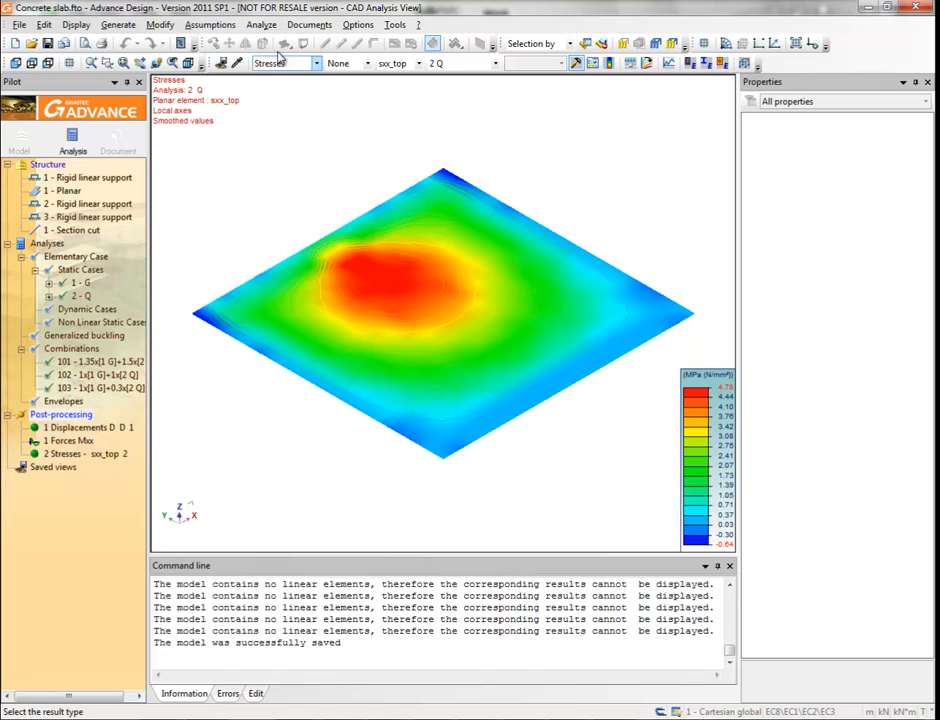
{"action": "left_click", "coordinate": [308, 24]}
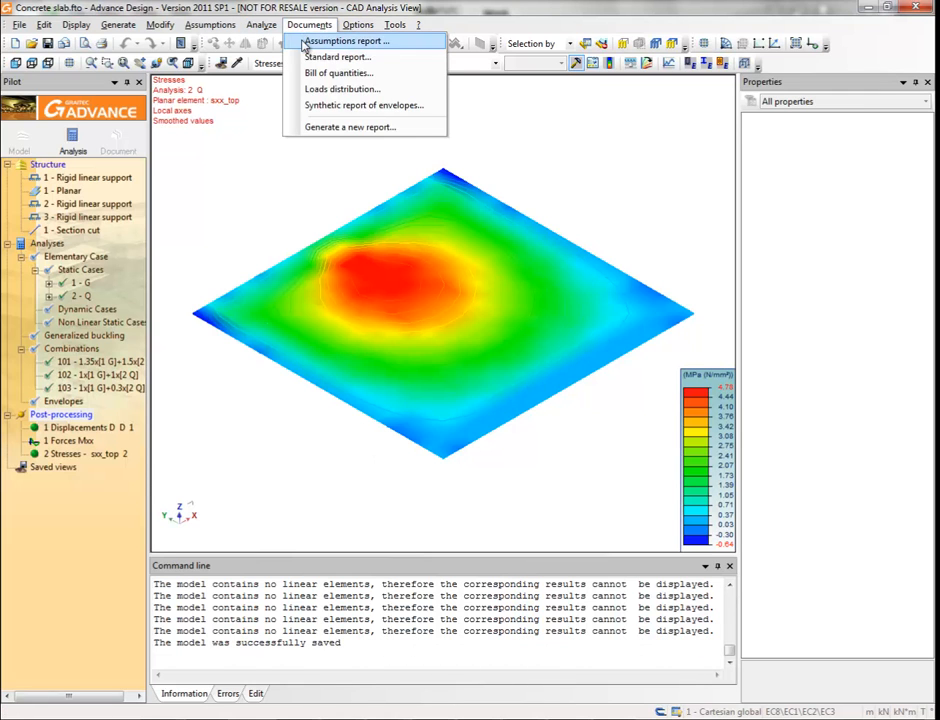
Start an assumptions report, remove unneeded outline items and add a model view to Geometrical data.
{"action": "left_click", "coordinate": [344, 40]}
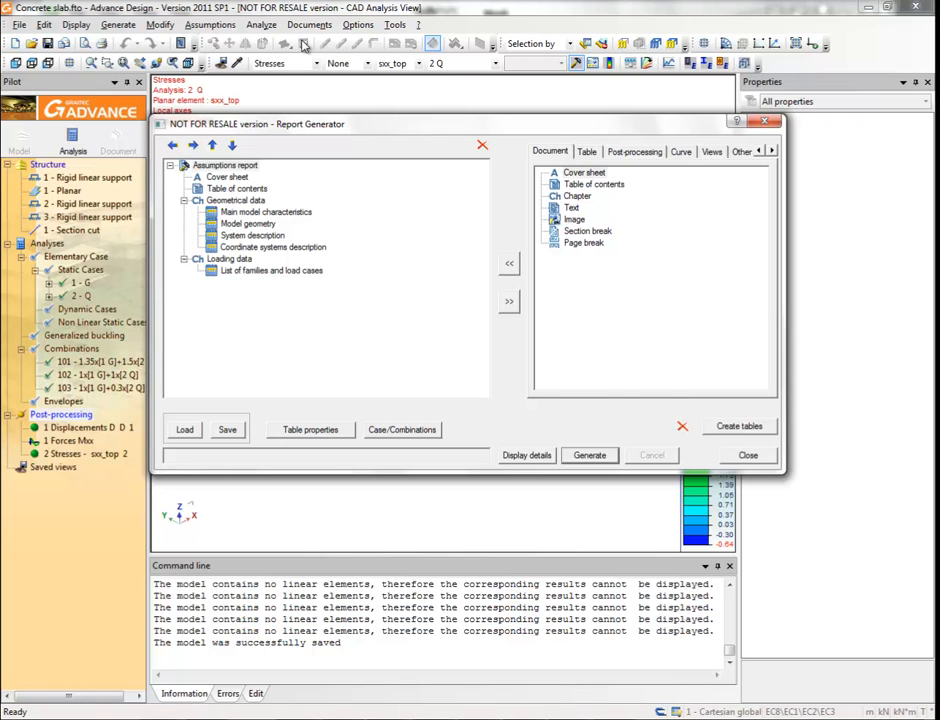
{"action": "mouse_move", "coordinate": [304, 84]}
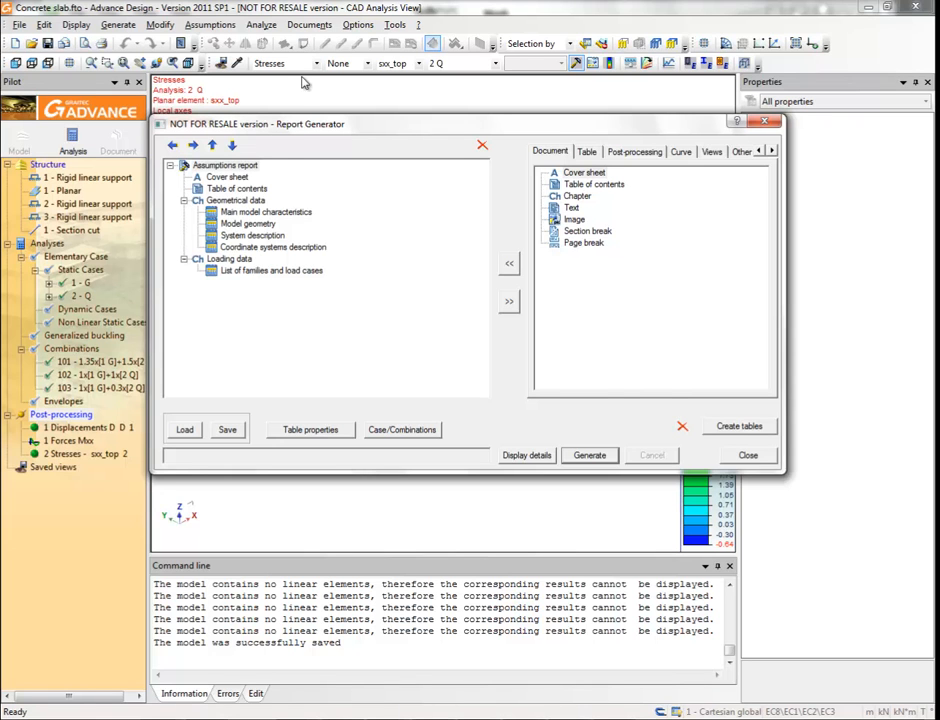
{"action": "left_click", "coordinate": [228, 176]}
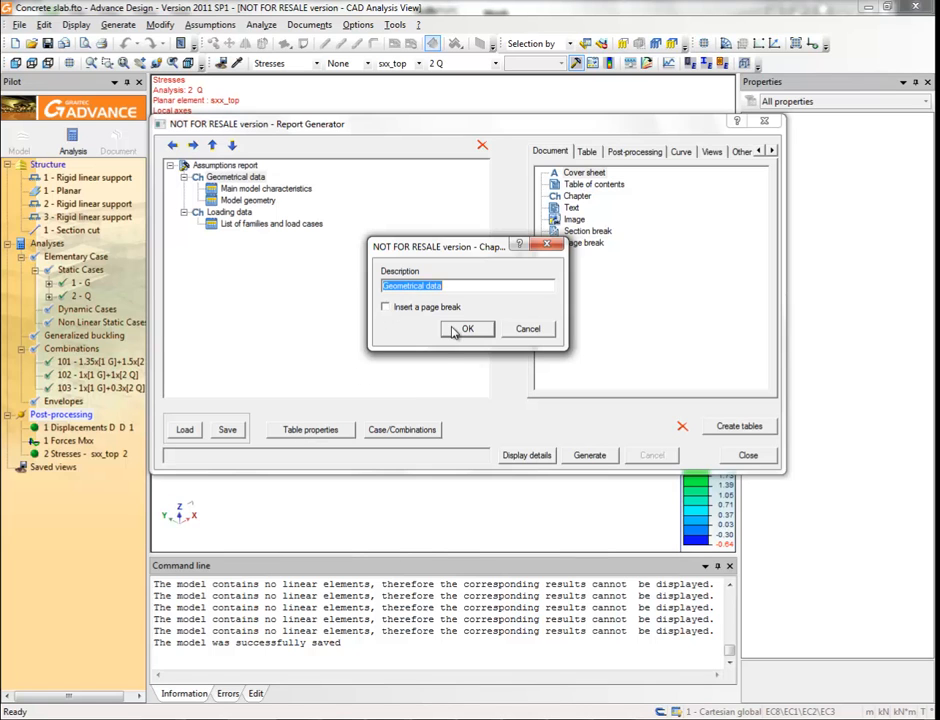
{"action": "left_click", "coordinate": [466, 328]}
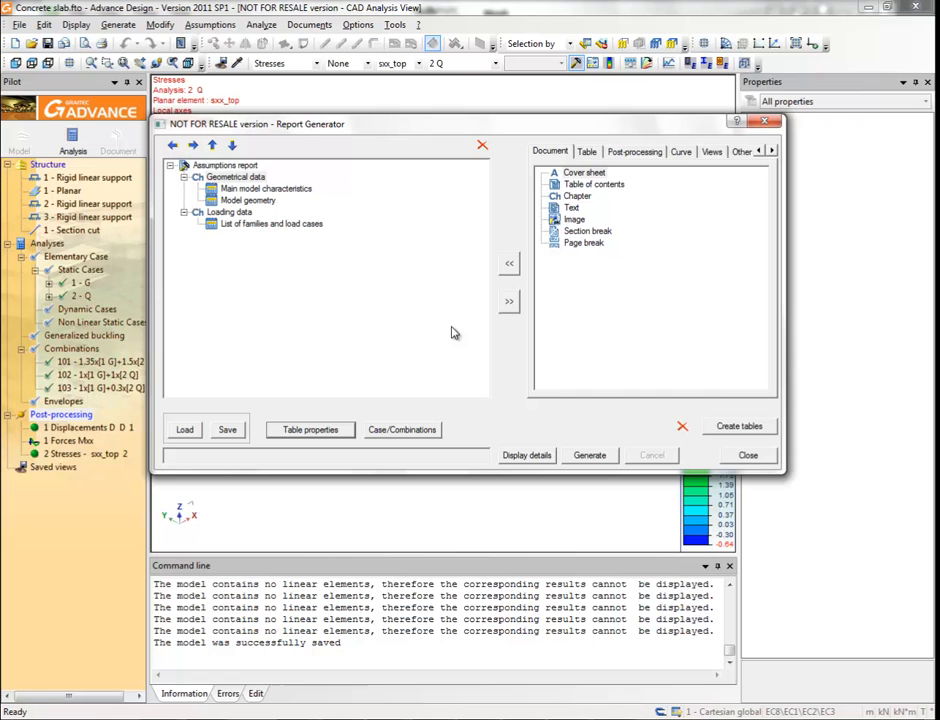
{"action": "left_click", "coordinate": [238, 176]}
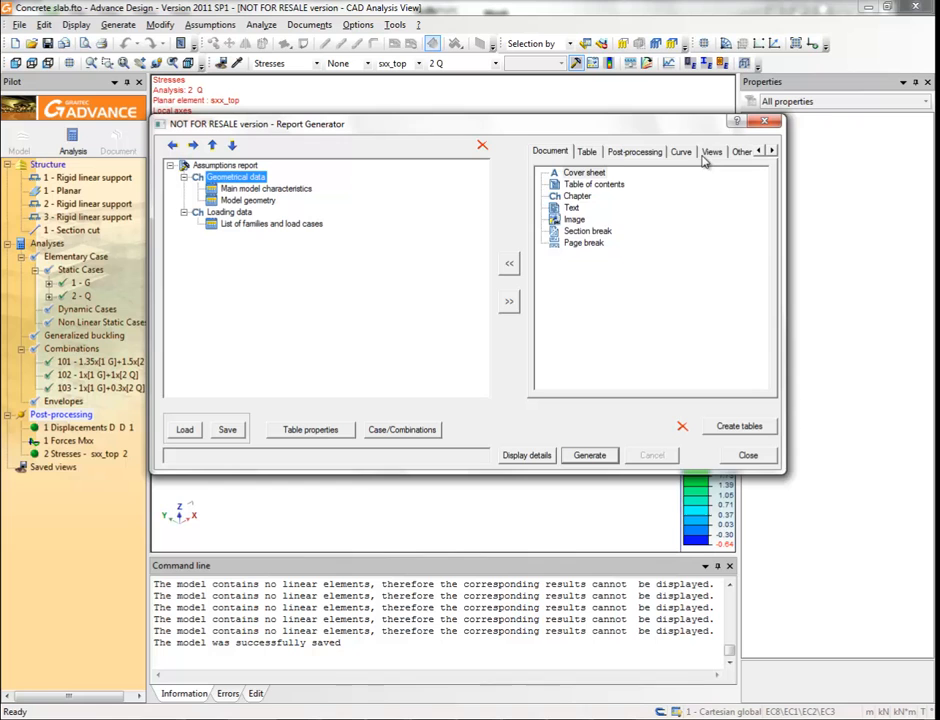
{"action": "left_click", "coordinate": [712, 152]}
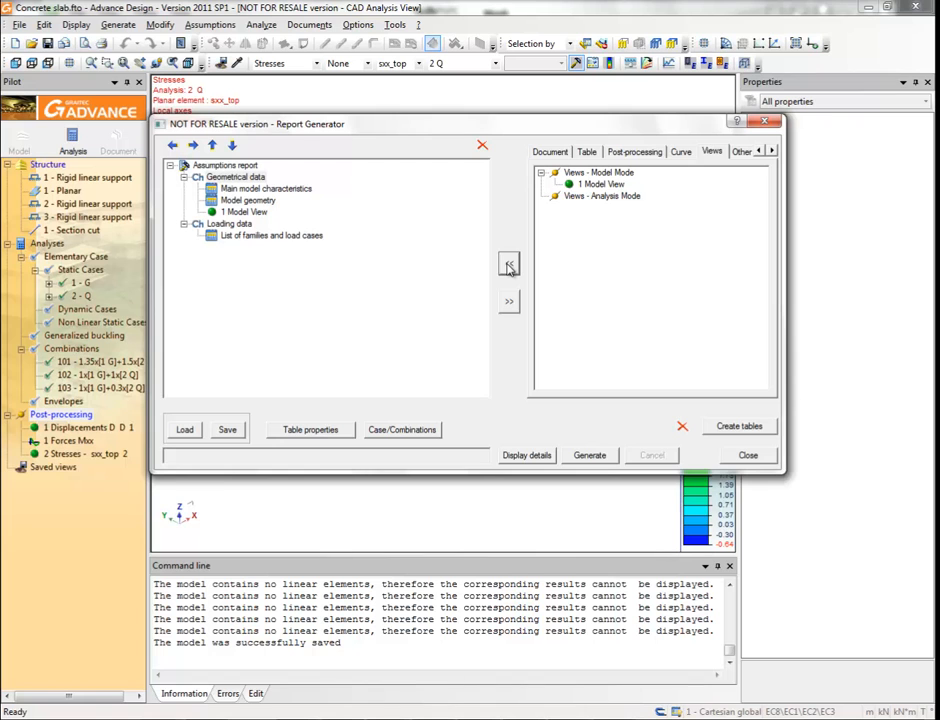
{"action": "mouse_move", "coordinate": [452, 298]}
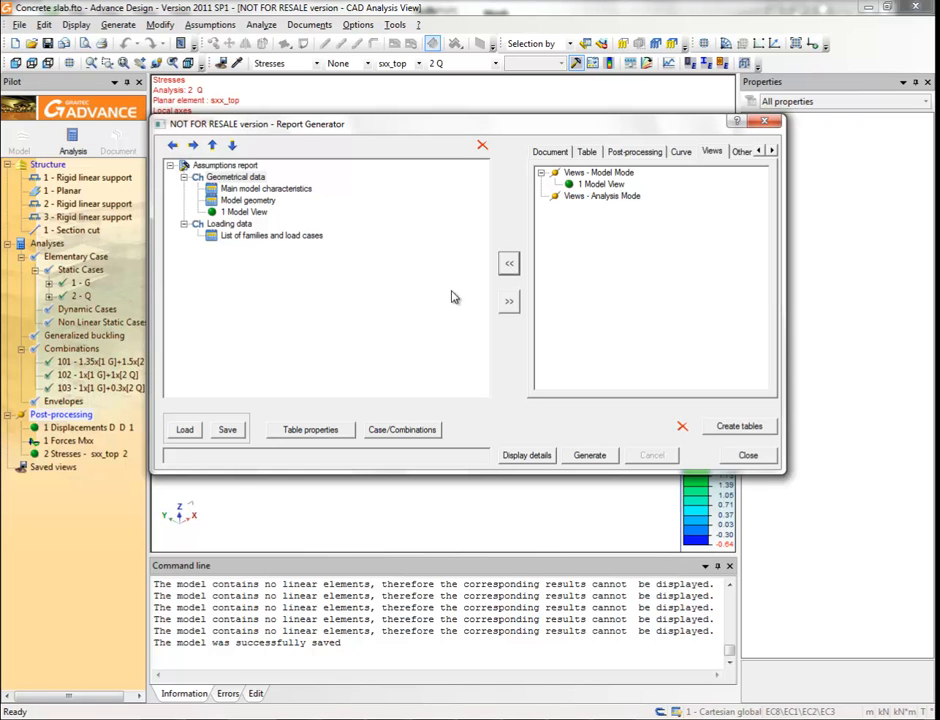
Add the Displacements D 0 1 post-processing result to the Loading data chapter.
{"action": "left_click", "coordinate": [228, 224]}
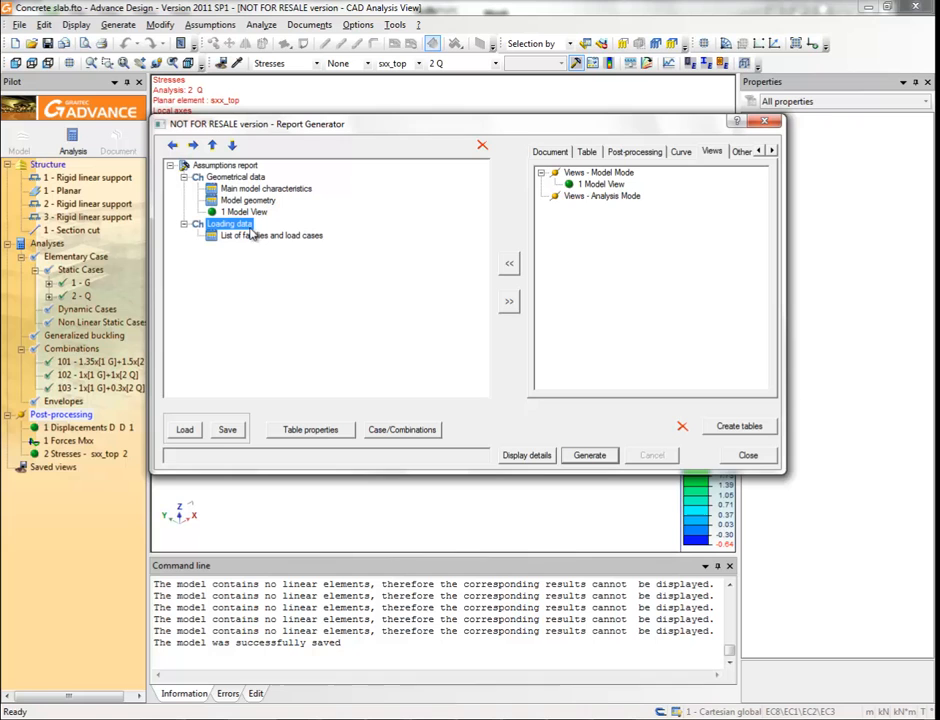
{"action": "left_click", "coordinate": [634, 152]}
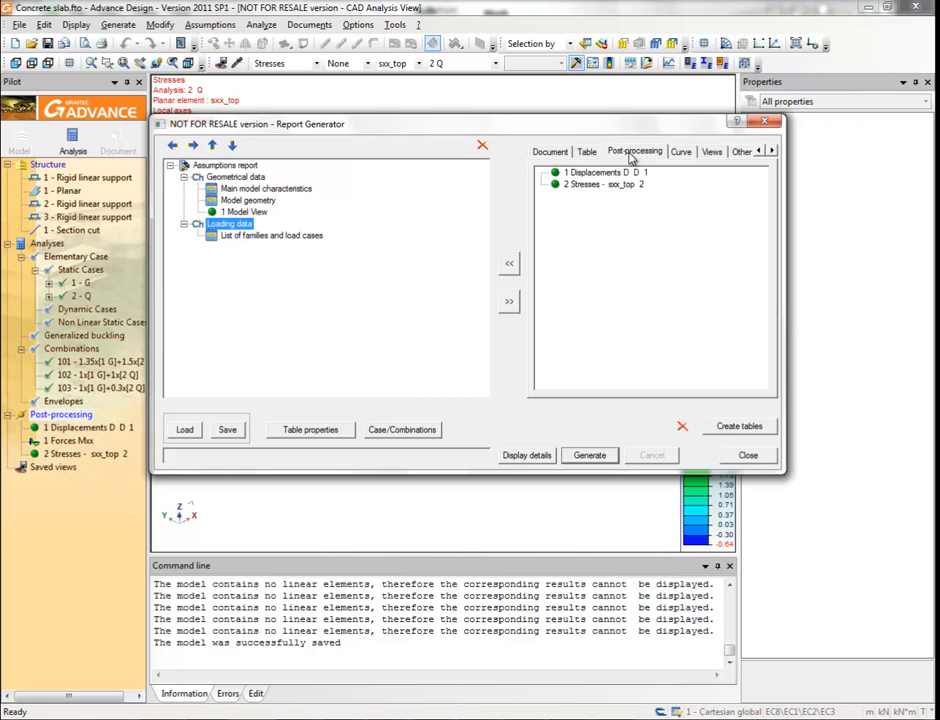
{"action": "left_click", "coordinate": [604, 172]}
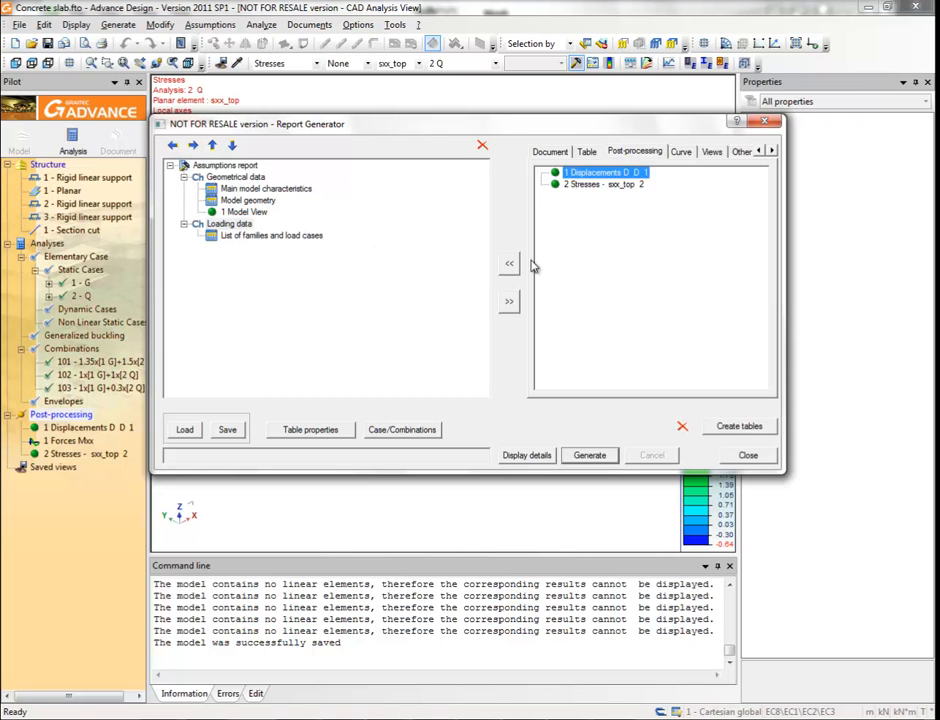
{"action": "left_click", "coordinate": [510, 264]}
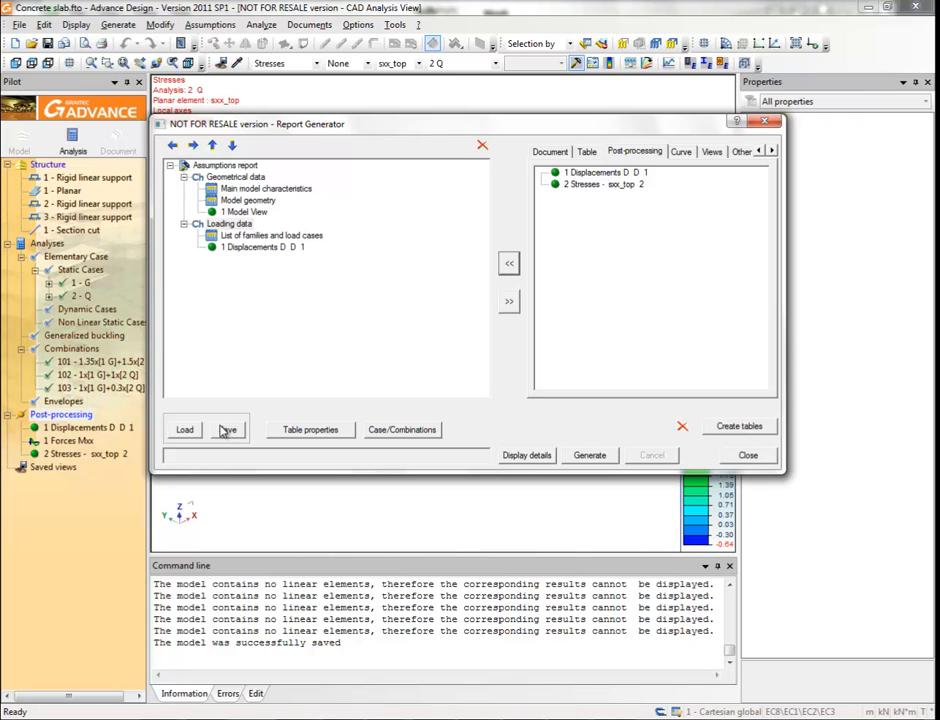
Save the report layout as a template named 'Report' in the Templates folder.
{"action": "left_click", "coordinate": [228, 428]}
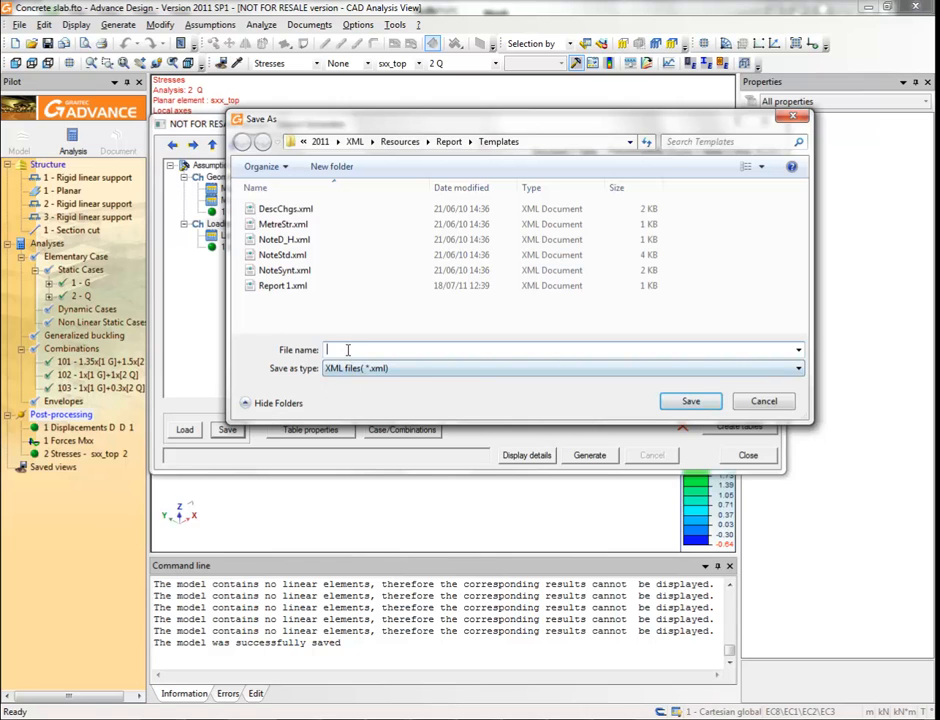
{"action": "type", "text": "R"}
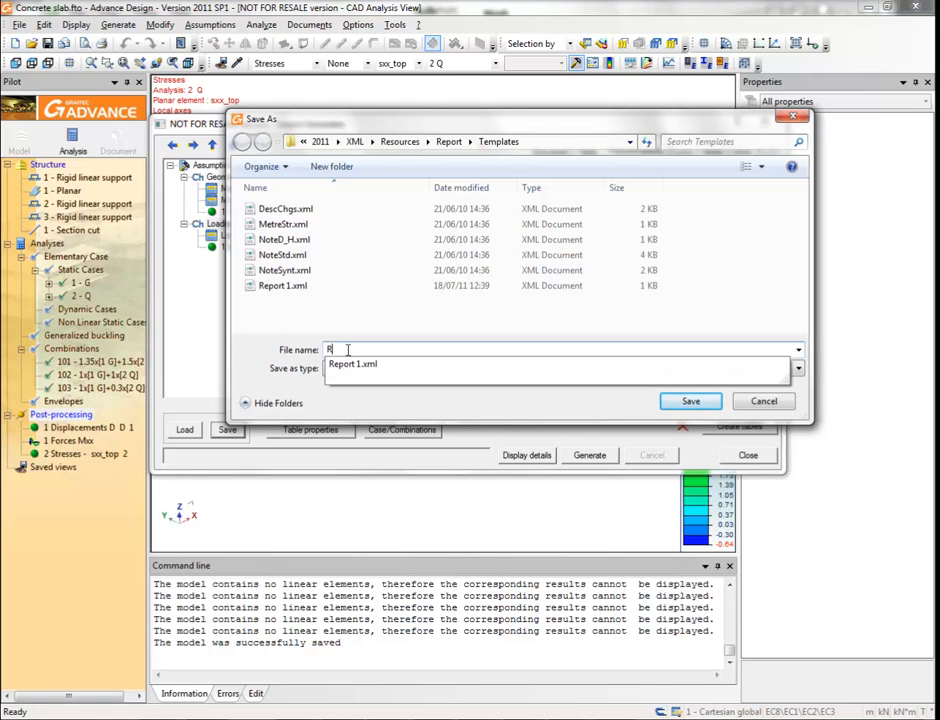
{"action": "type", "text": "eport 1"}
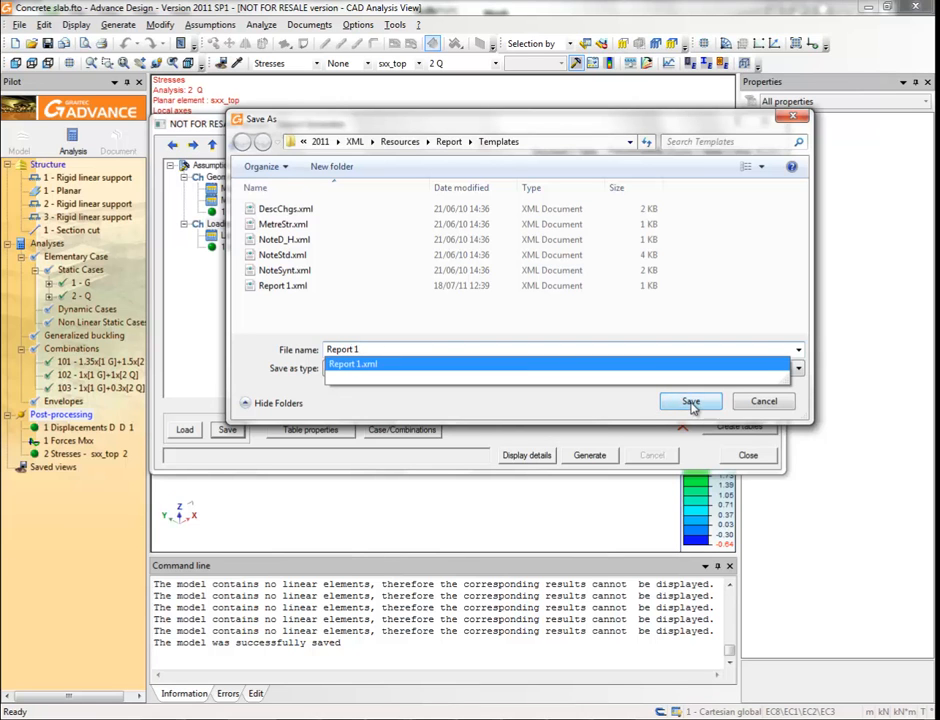
{"action": "left_click", "coordinate": [690, 400]}
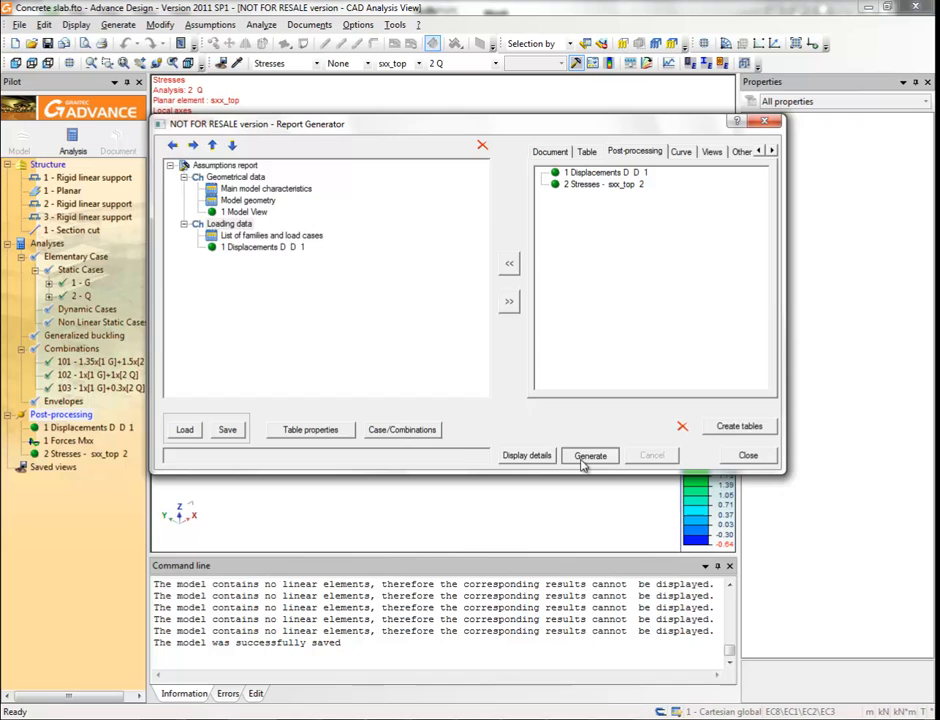
Generate the report from the current layout and close the Report Generator.
{"action": "left_click", "coordinate": [590, 456]}
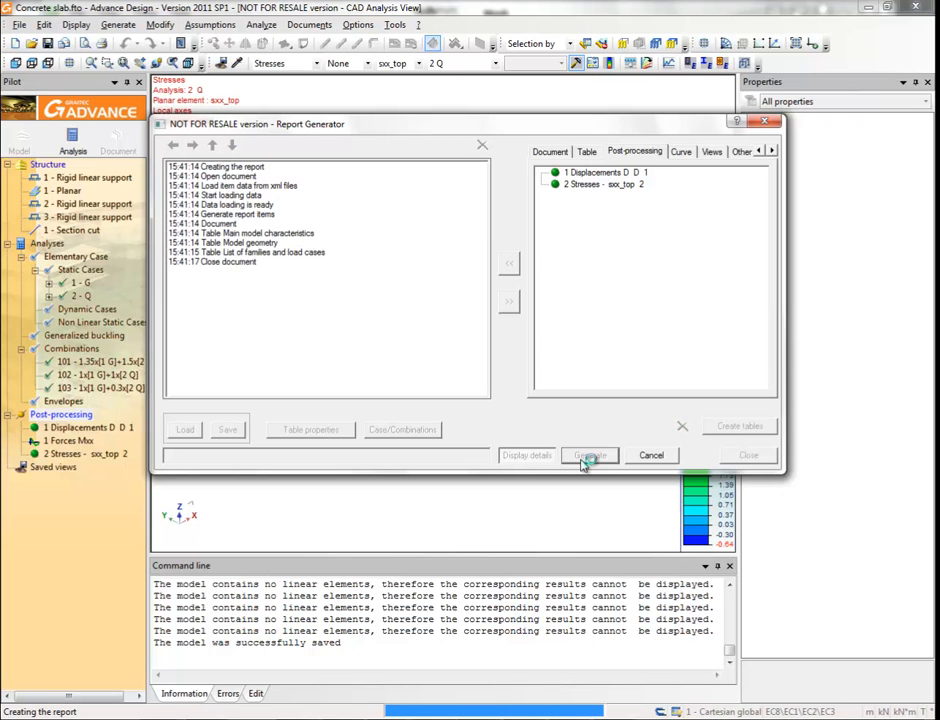
{"action": "left_click", "coordinate": [588, 456]}
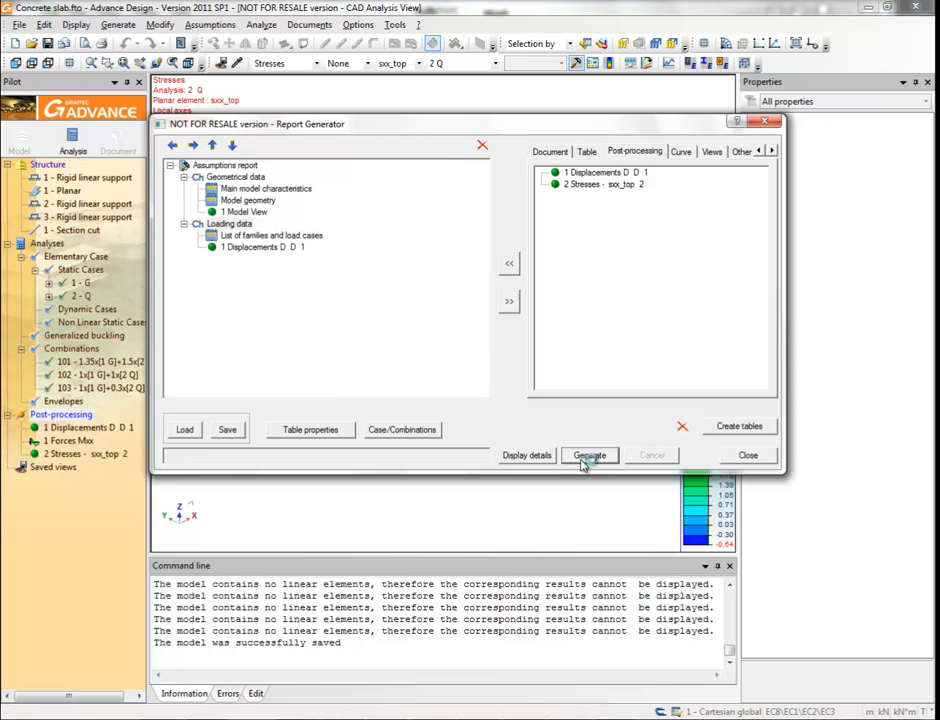
{"action": "left_click", "coordinate": [588, 456]}
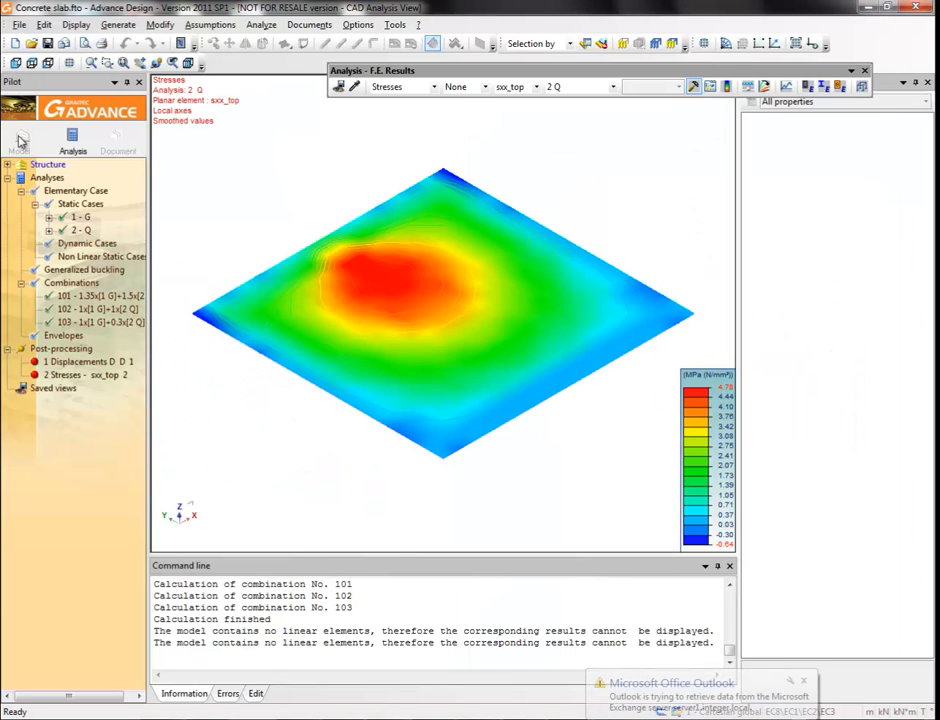
Return to the Model view and inspect the slab's simplified mesh definition and rigid linear supports.
{"action": "left_click", "coordinate": [20, 144]}
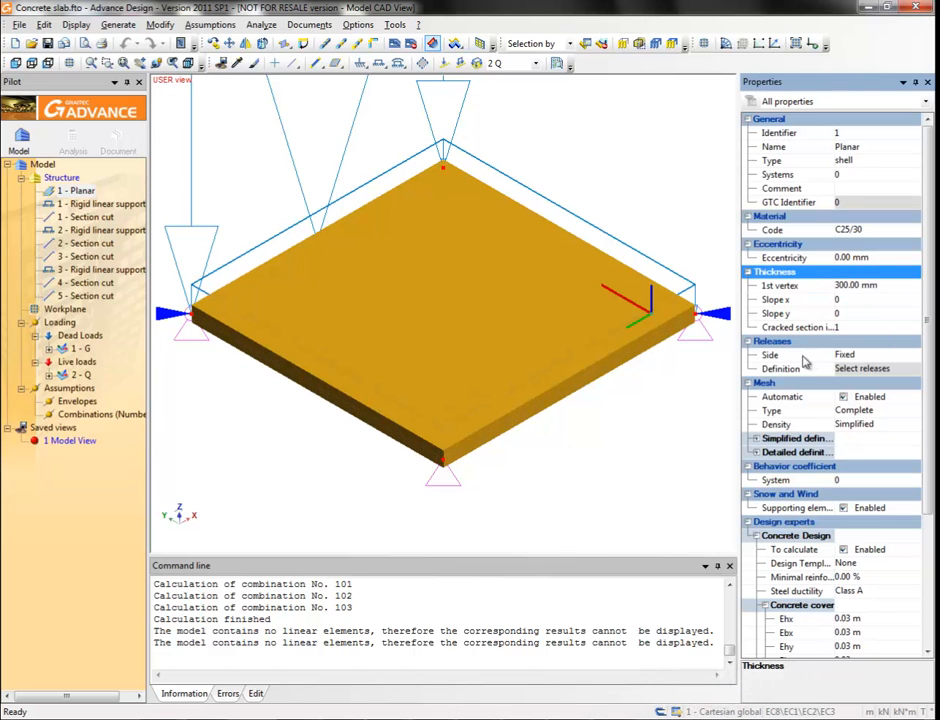
{"action": "left_click", "coordinate": [754, 438]}
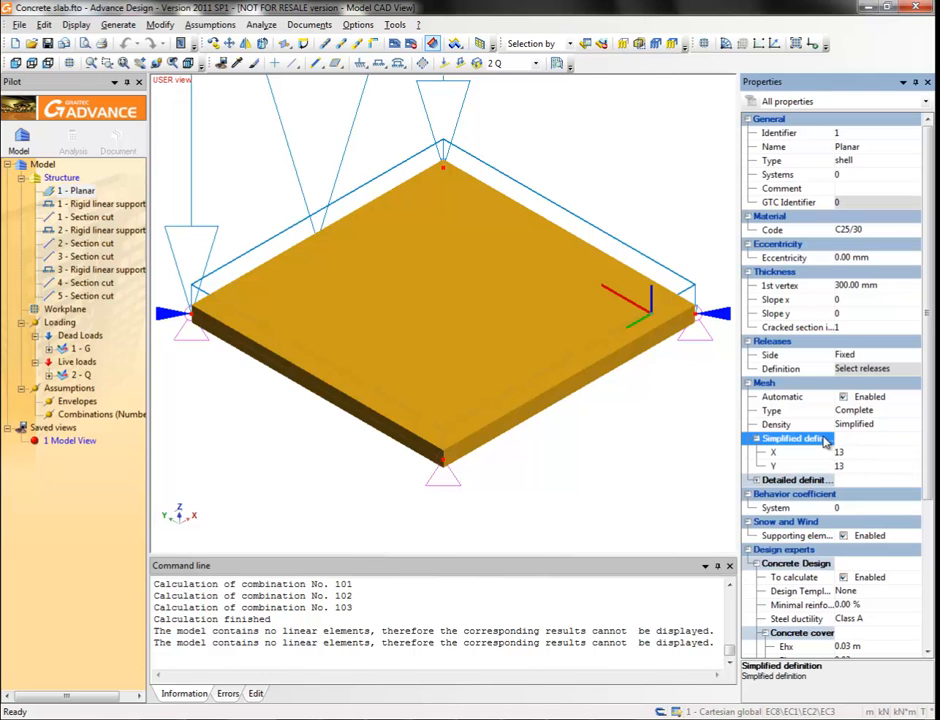
{"action": "left_click", "coordinate": [110, 204]}
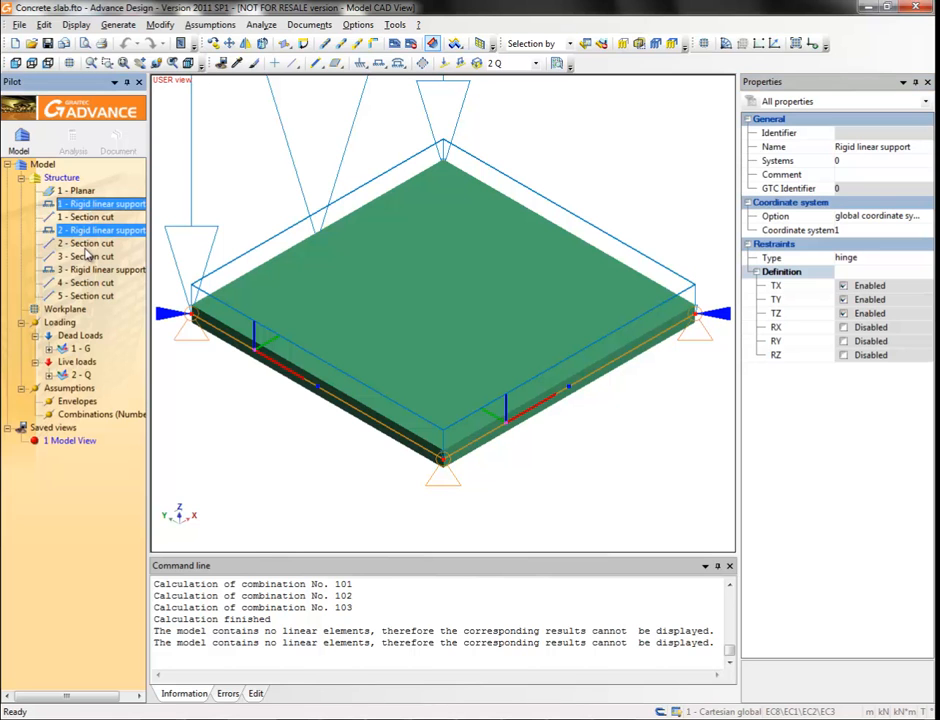
{"action": "left_click", "coordinate": [100, 268]}
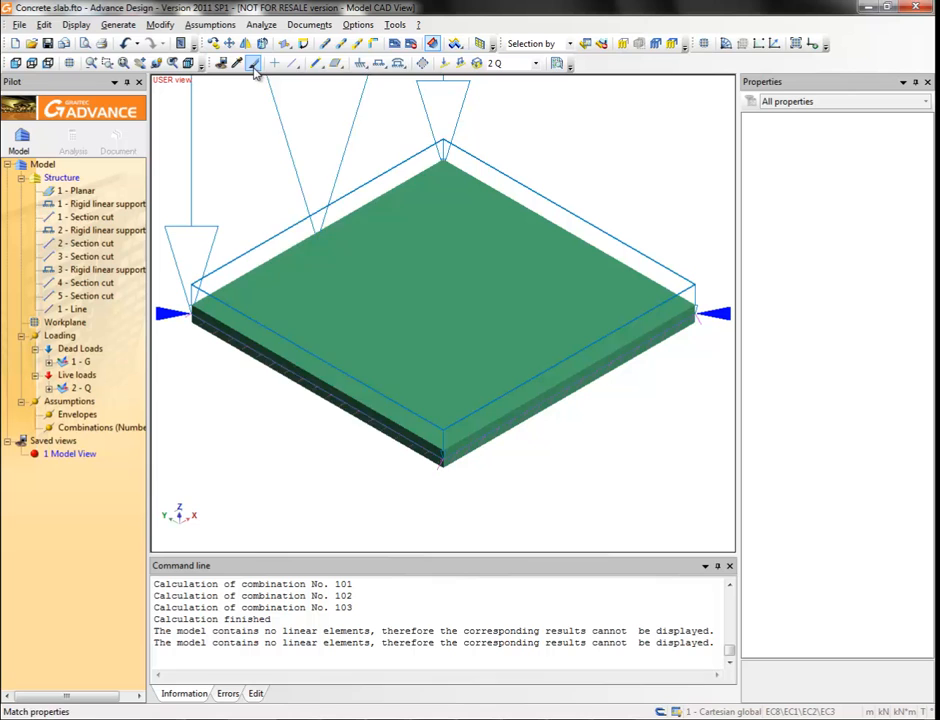
Change the slab's render mode and show it flat in Top view.
{"action": "left_click", "coordinate": [254, 62]}
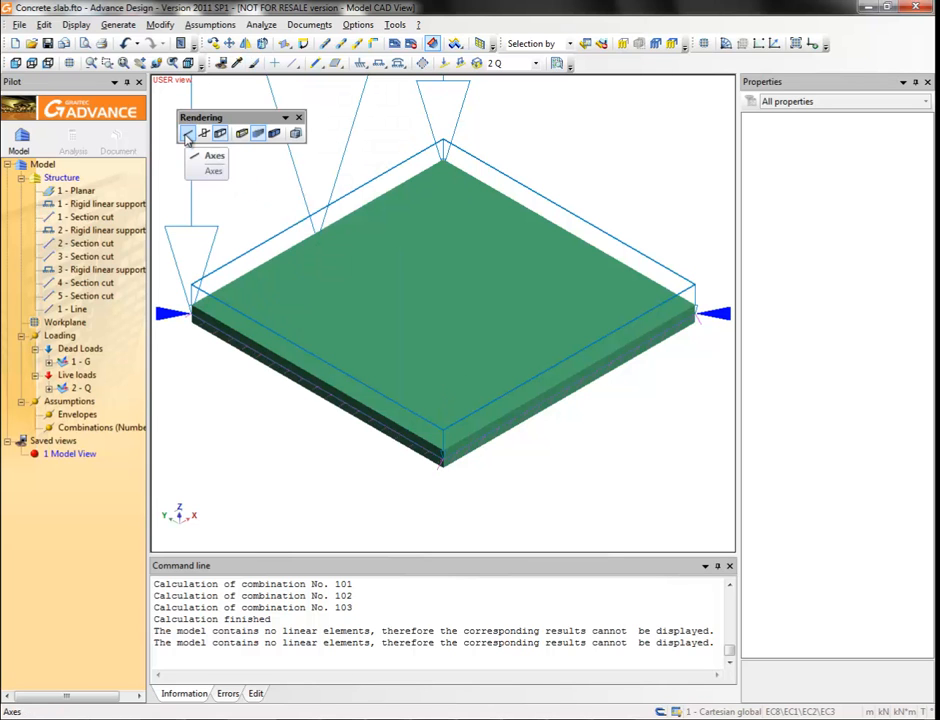
{"action": "left_click", "coordinate": [188, 132]}
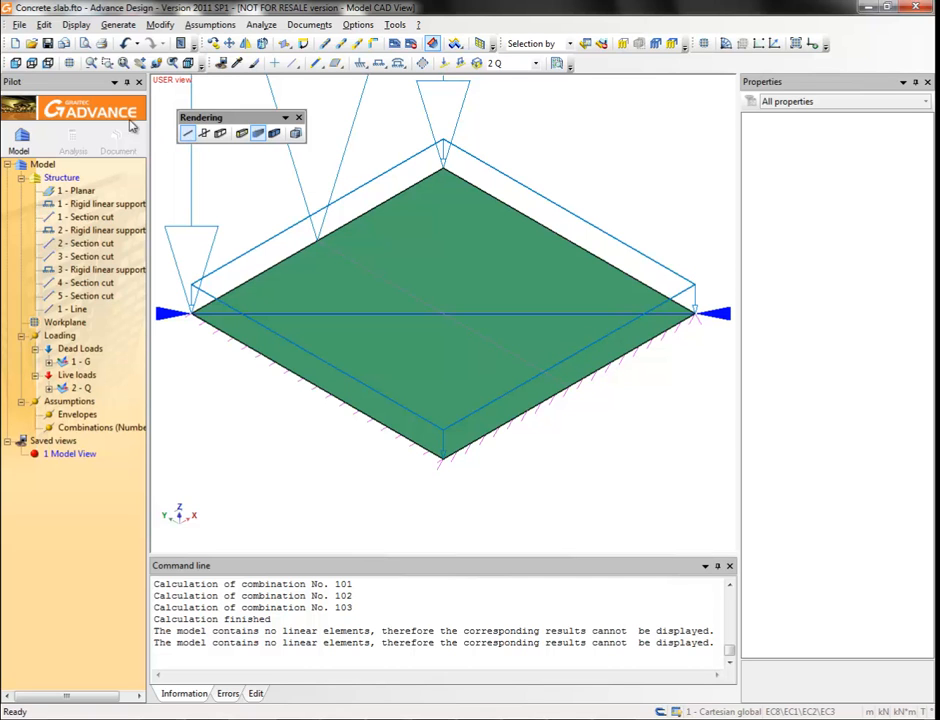
{"action": "left_click", "coordinate": [34, 62]}
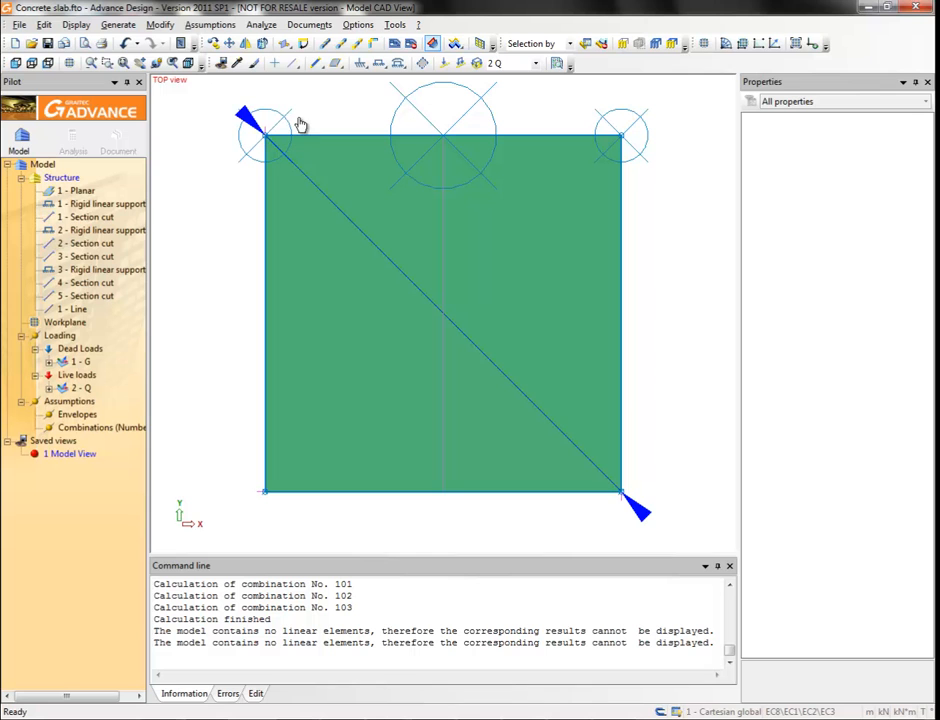
{"action": "left_click", "coordinate": [704, 44]}
{"action": "type", "text": "0.75"}
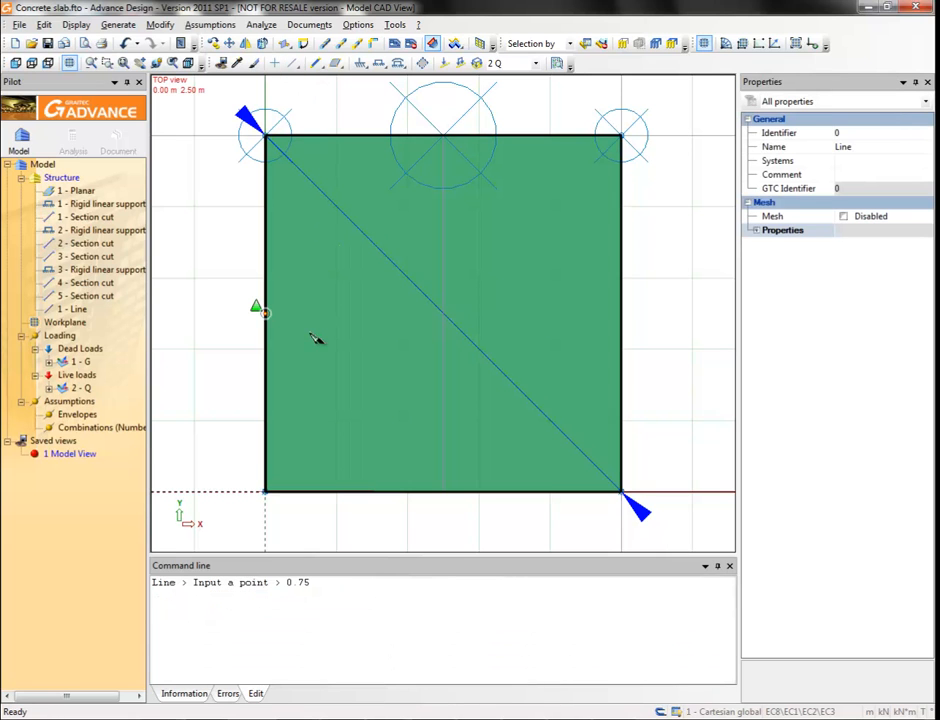
Draw a closed square outline through (1.5,1), (1.5,0.75), (0.75,0.75) and select the new line.
{"action": "type", "text": "1.5"}
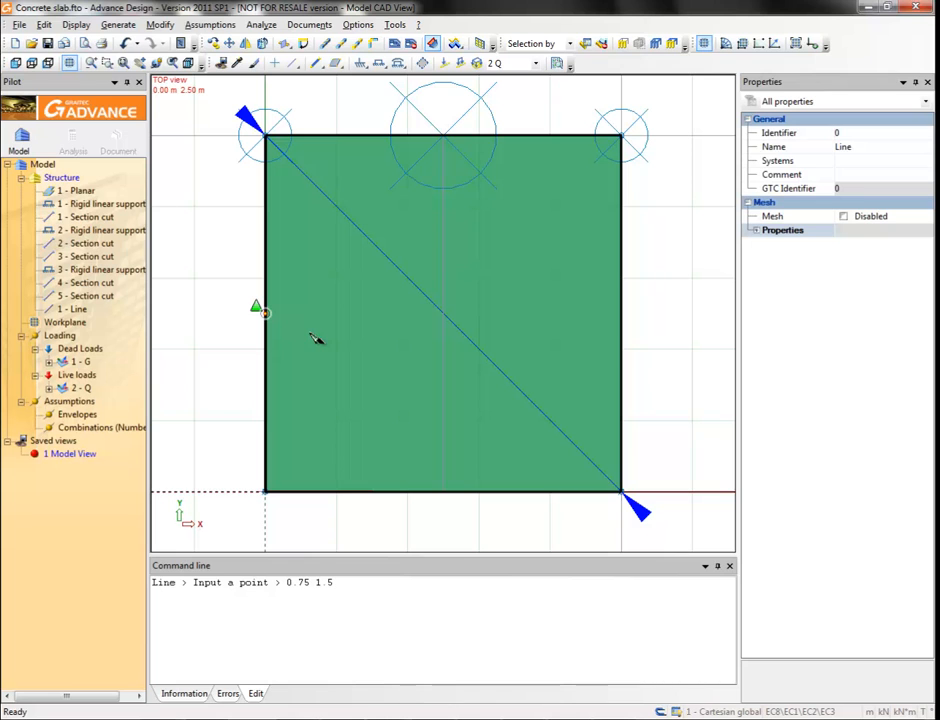
{"action": "type", "text": "1.5 1"}
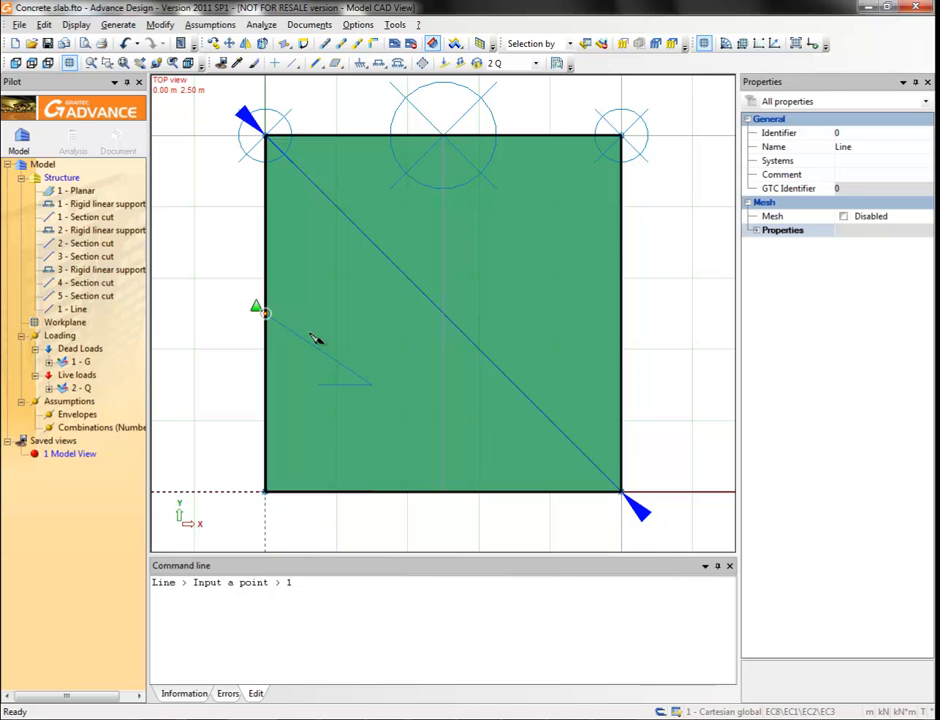
{"action": "type", "text": "1.5 0.75"}
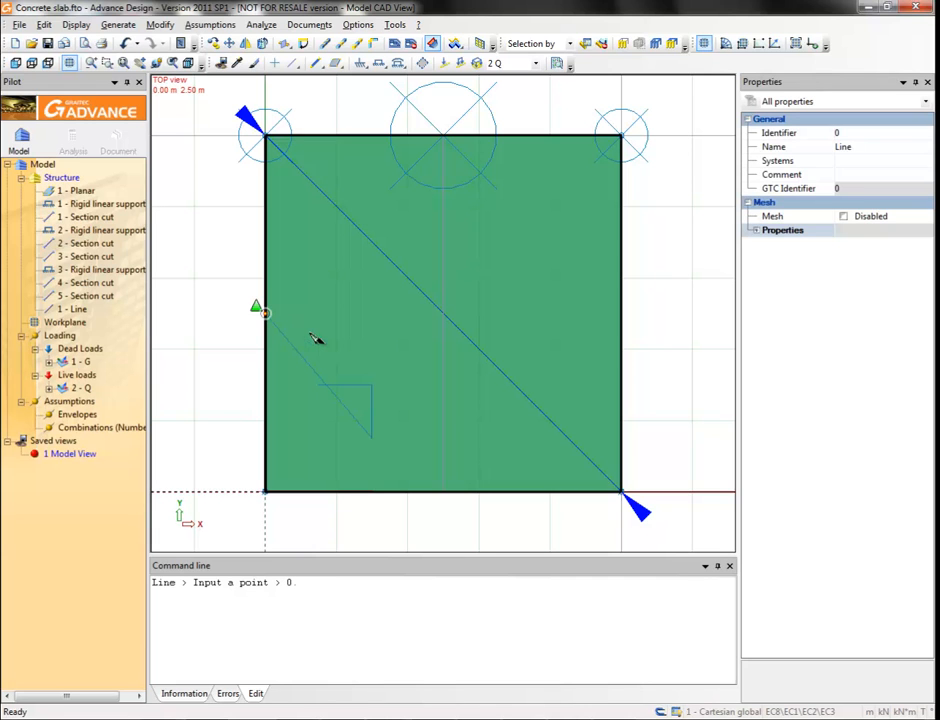
{"action": "type", "text": "0.75 0.75"}
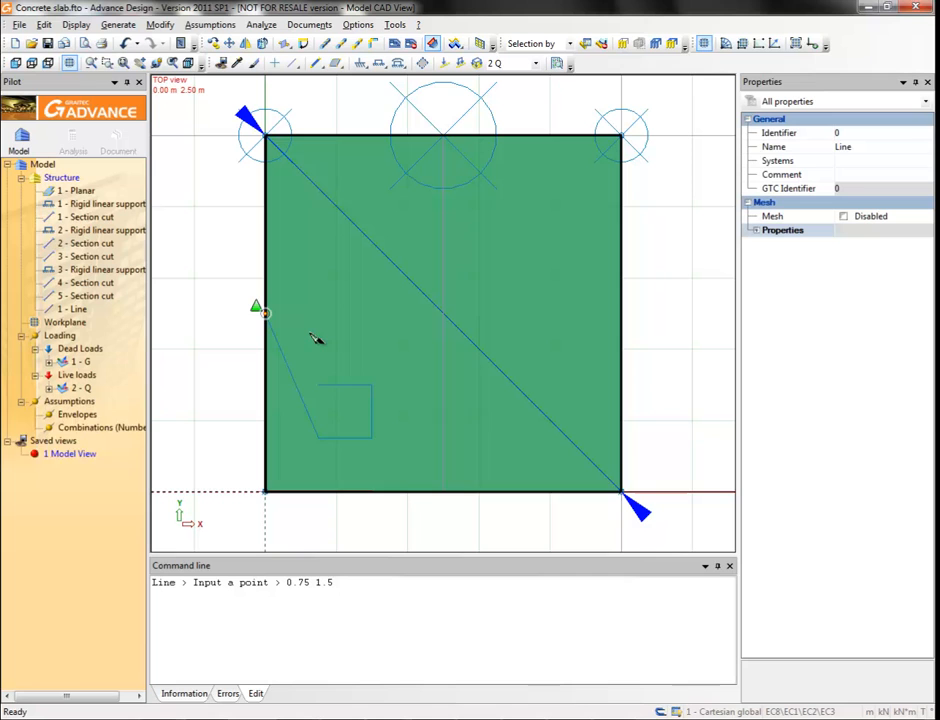
{"action": "left_click", "coordinate": [264, 488]}
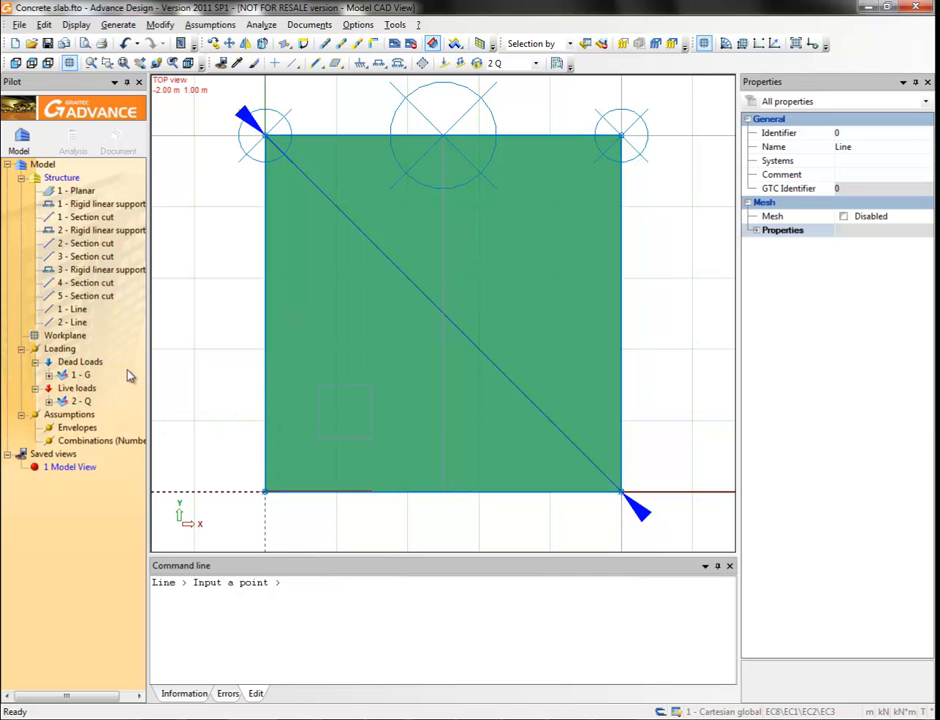
{"action": "left_click", "coordinate": [76, 322]}
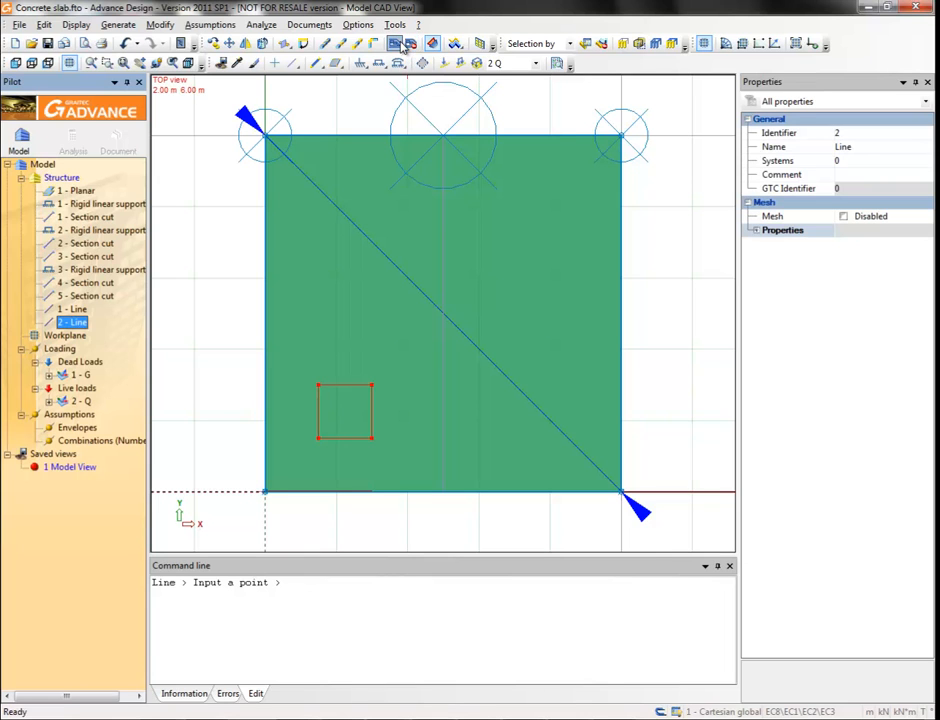
Create a new analysis model with Mesh ticked in the calculation sequence.
{"action": "left_click", "coordinate": [400, 44]}
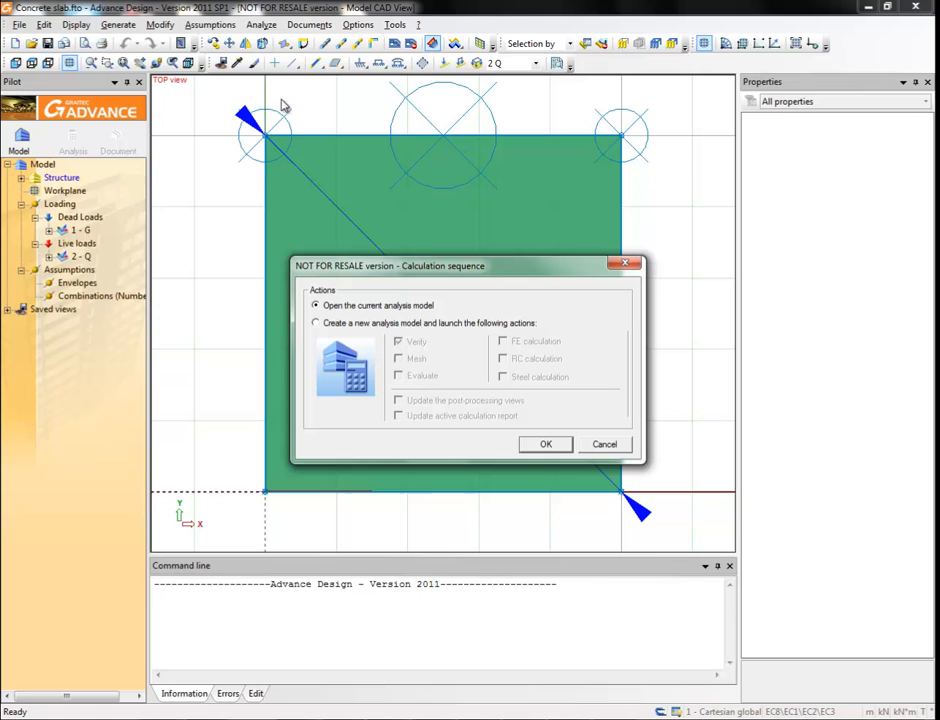
{"action": "left_click", "coordinate": [316, 322]}
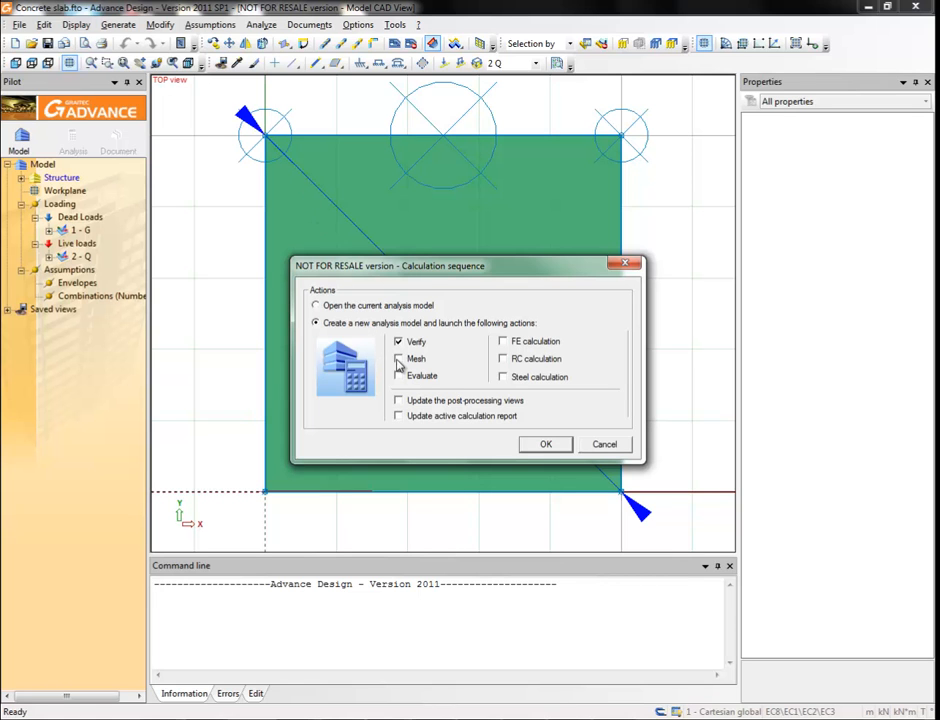
{"action": "left_click", "coordinate": [398, 340]}
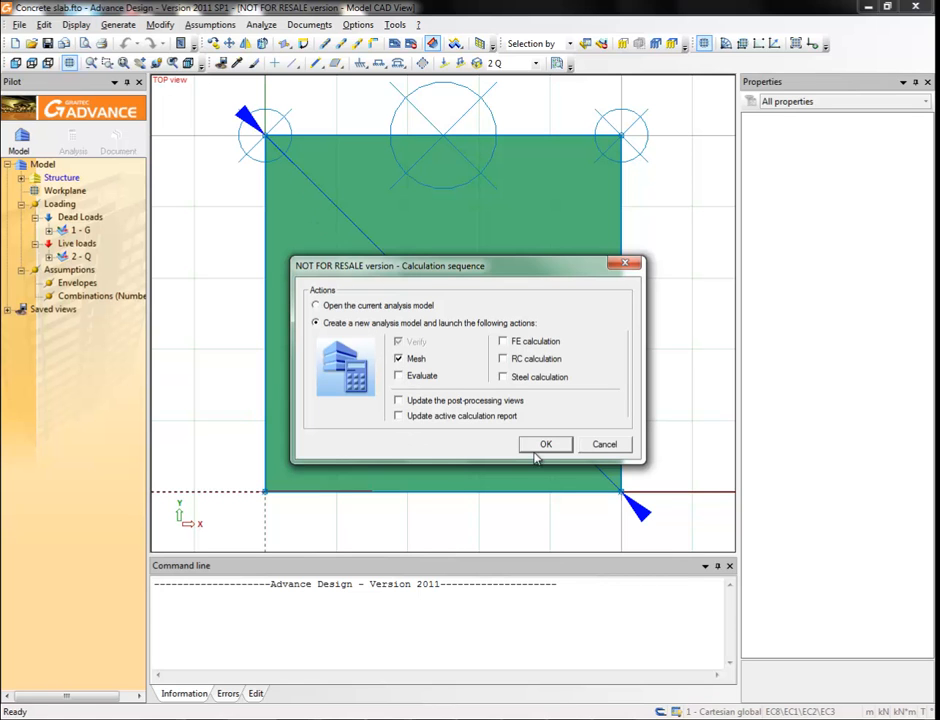
{"action": "left_click", "coordinate": [544, 444]}
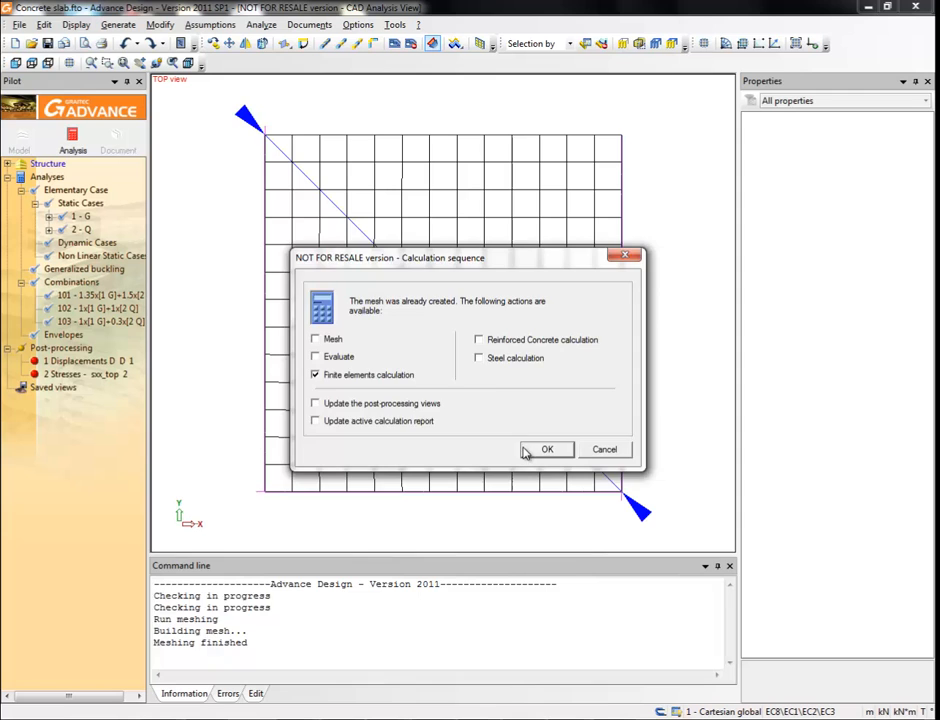
Run the finite elements calculation and show the '2 Stresses' results around the opening.
{"action": "left_click", "coordinate": [548, 448]}
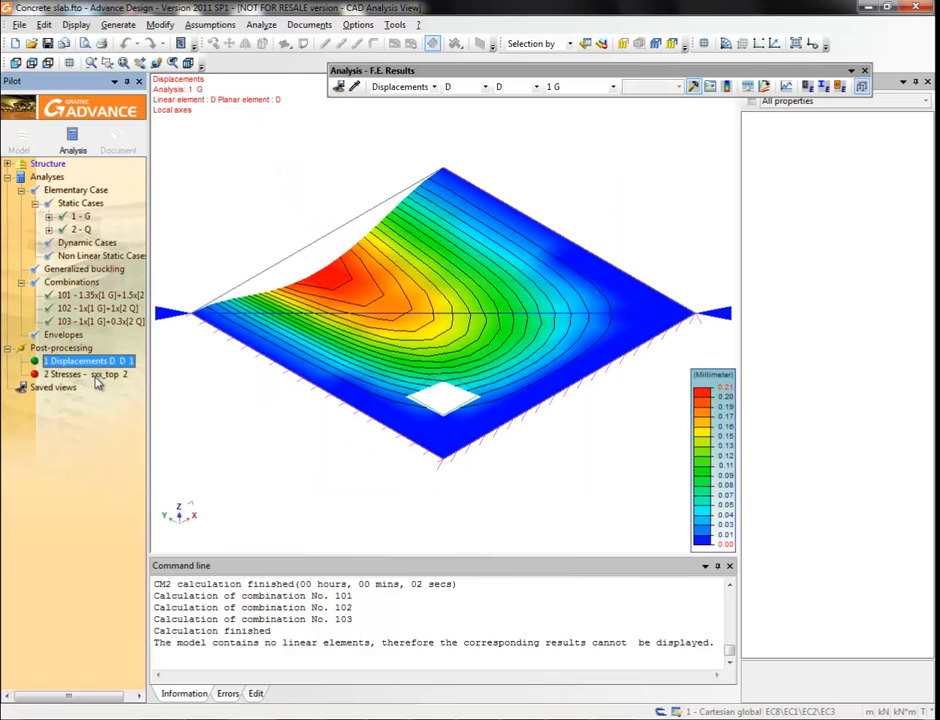
{"action": "left_click", "coordinate": [84, 374]}
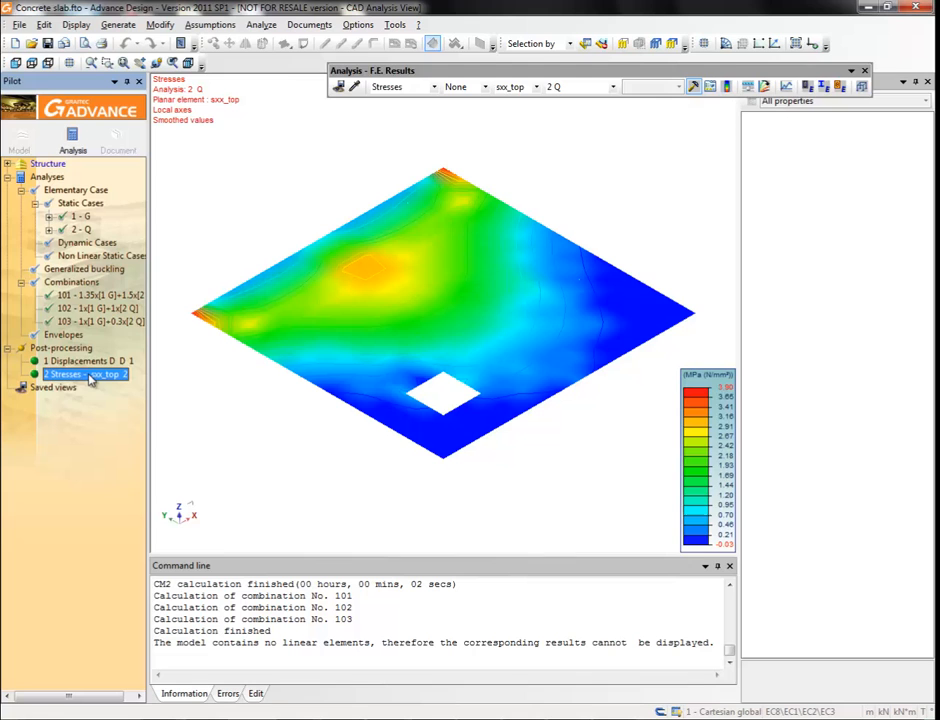
Generate a new report from Documents and load the saved 'Report 1.xml' template.
{"action": "left_click", "coordinate": [308, 24]}
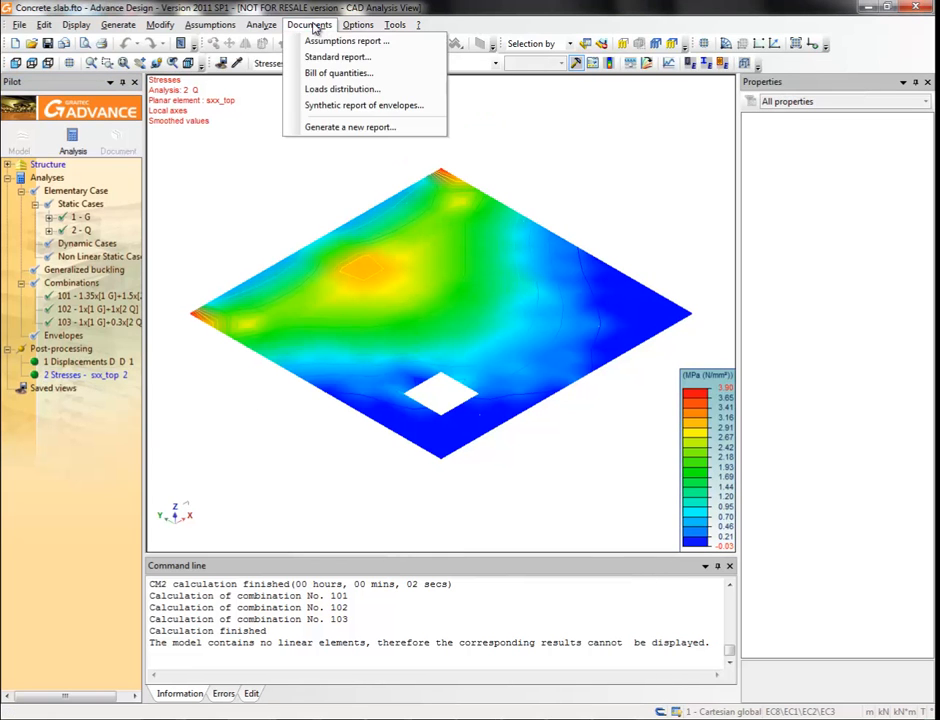
{"action": "left_click", "coordinate": [338, 56]}
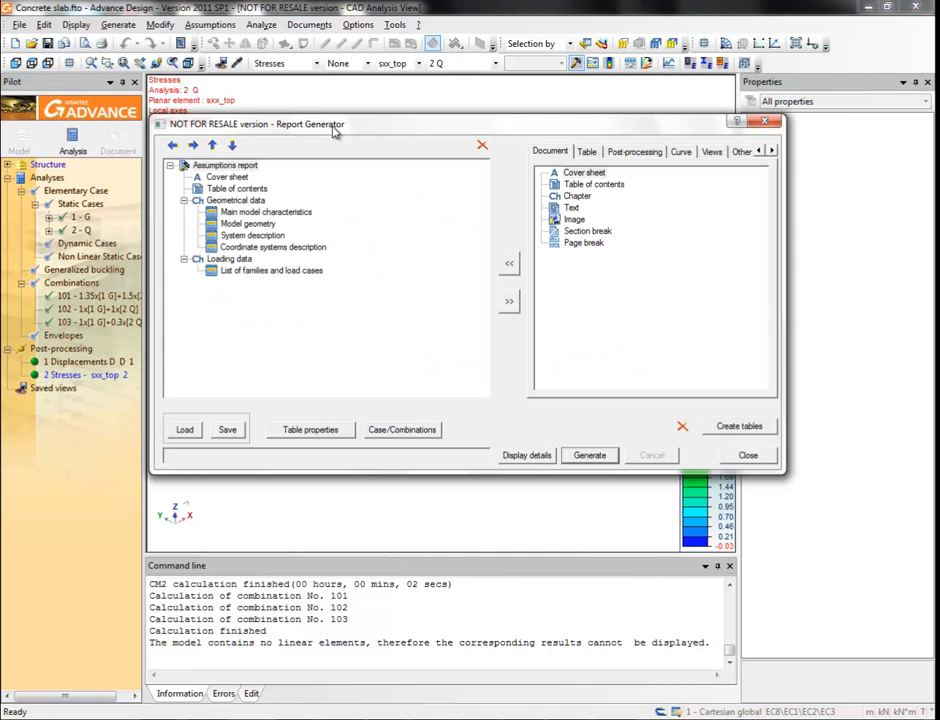
{"action": "mouse_move", "coordinate": [268, 178]}
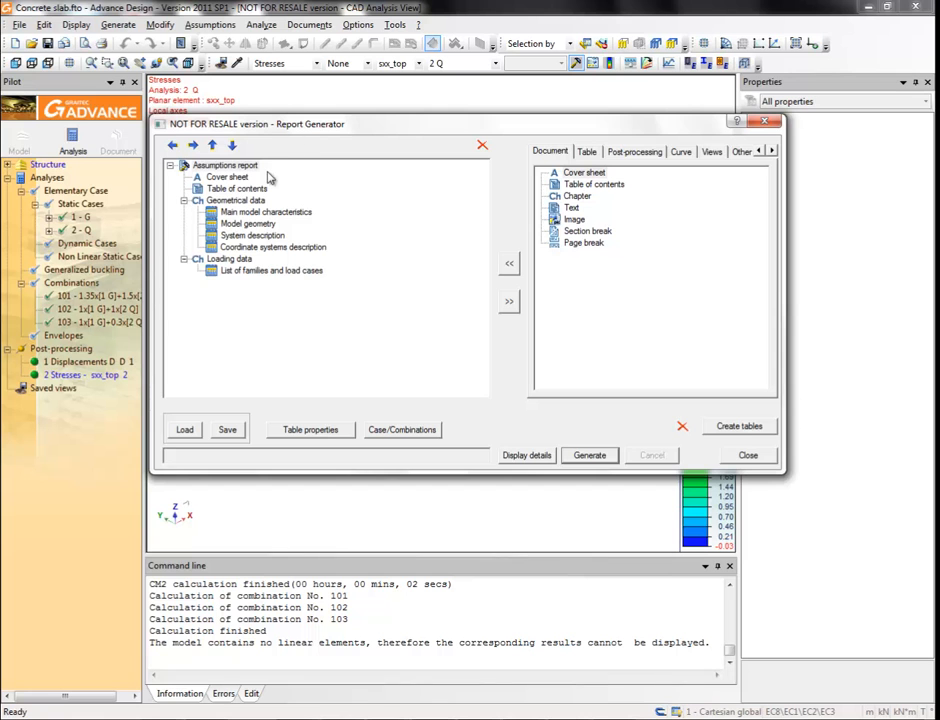
{"action": "left_click", "coordinate": [184, 428]}
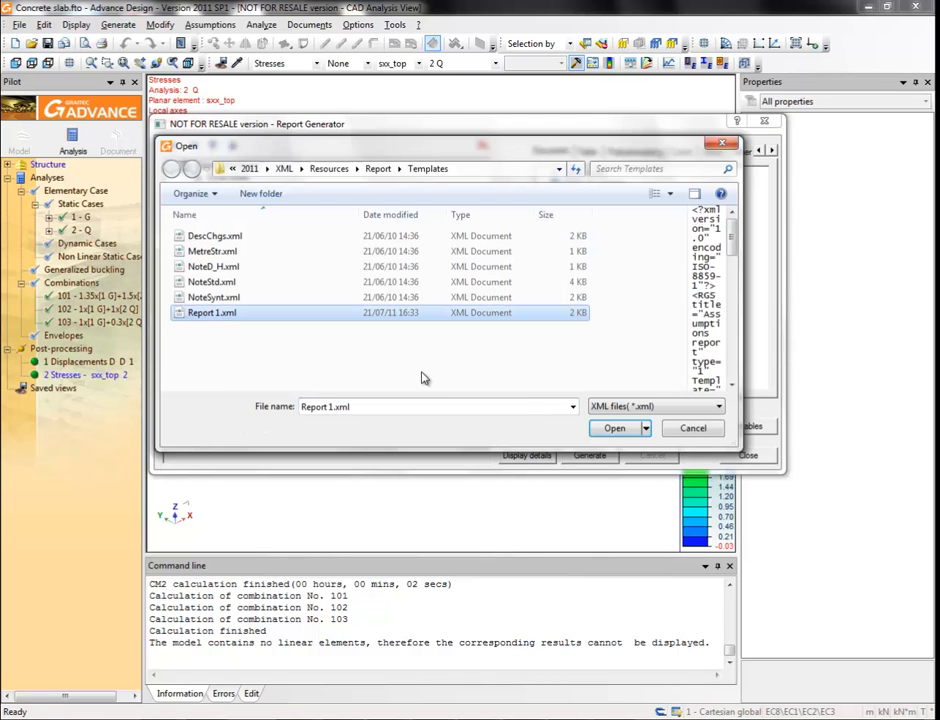
{"action": "left_click", "coordinate": [614, 428]}
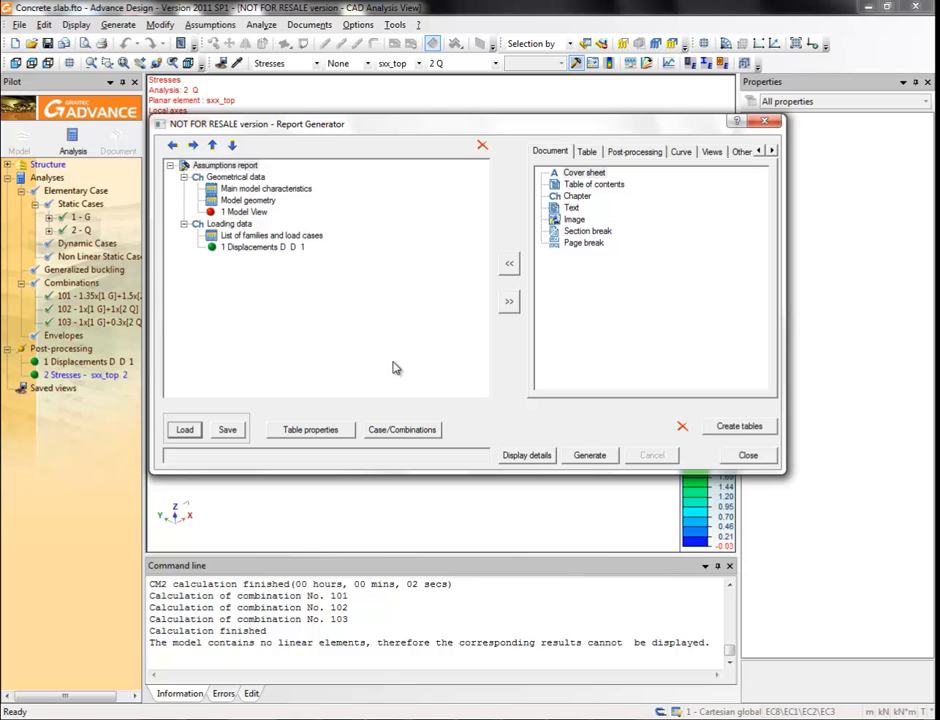